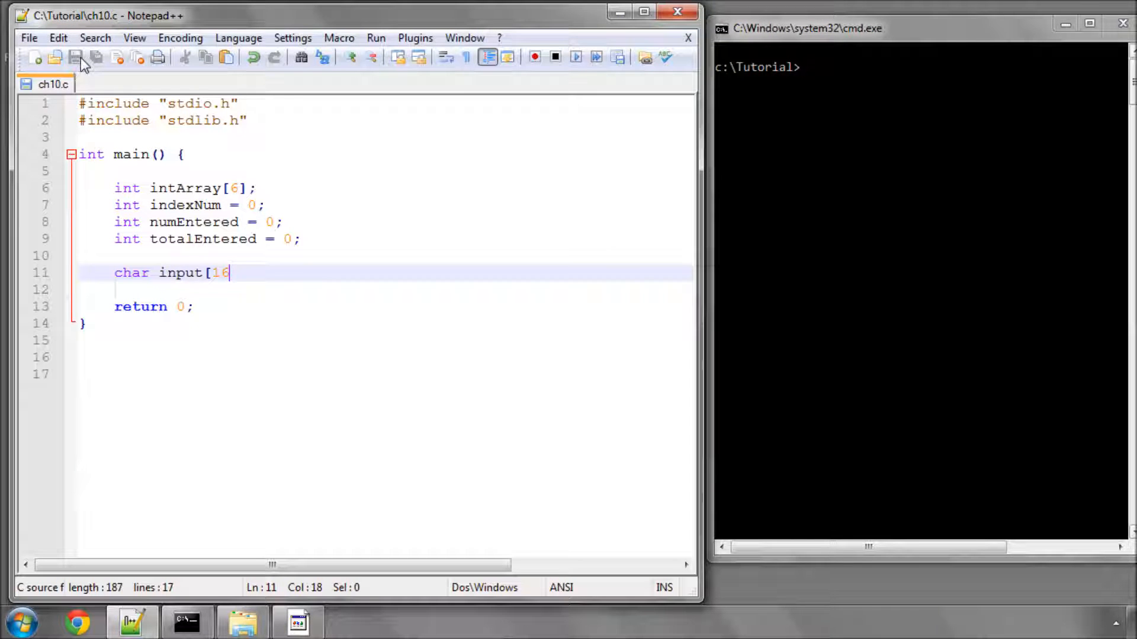
Step: Complete the char input[16]; declaration and review the stdlib include and indexNum declarations
type("];")
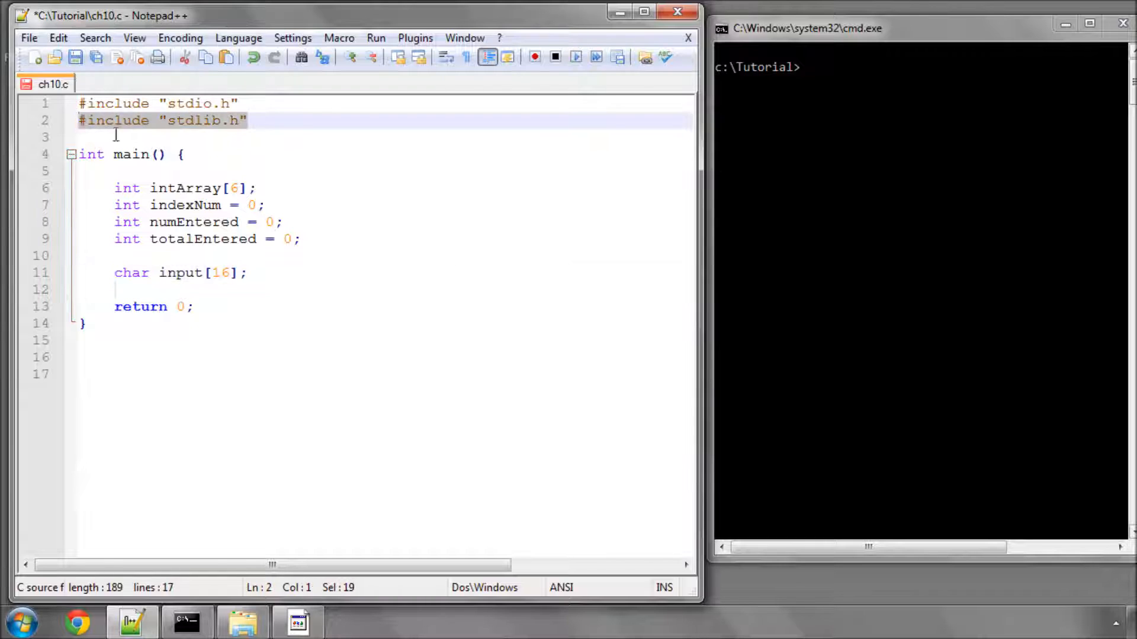
left_click(145, 137)
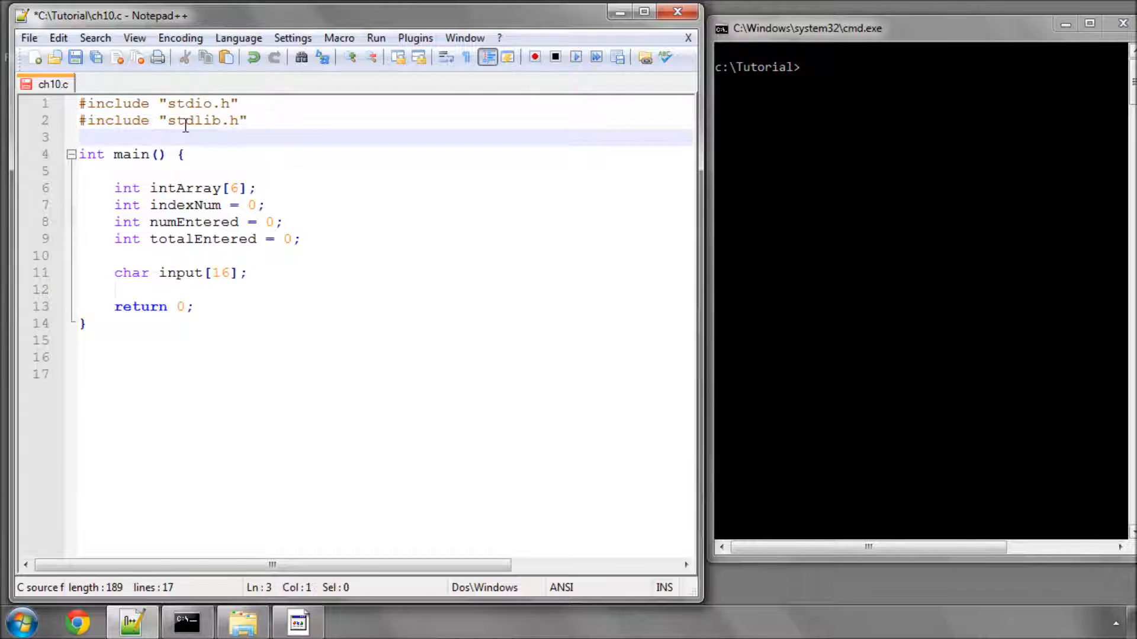
double_click(175, 120)
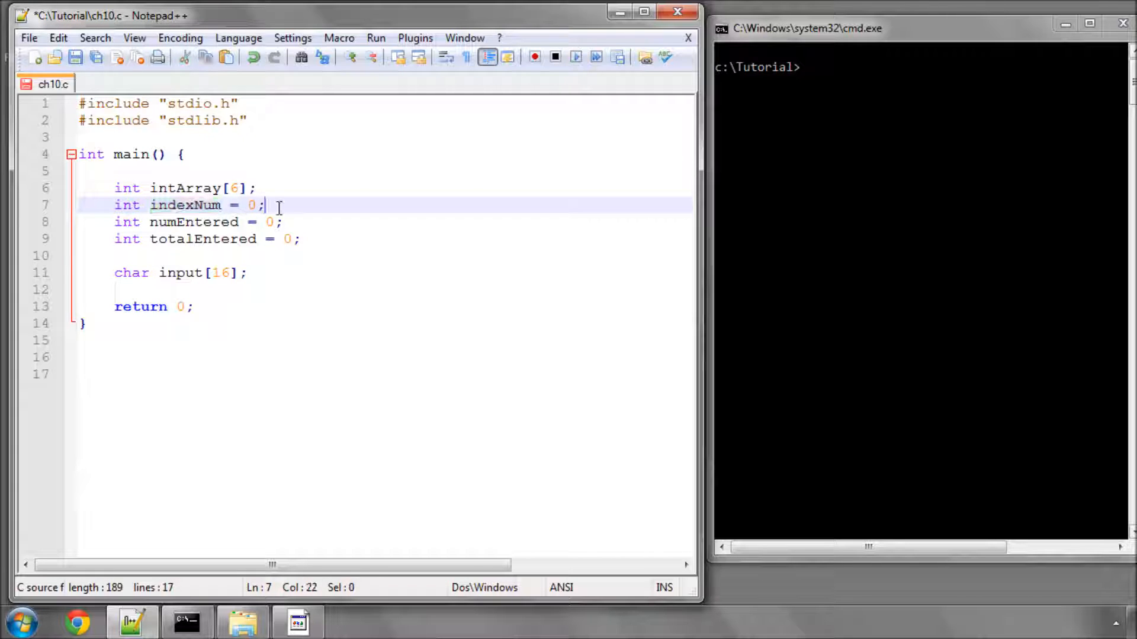
left_click(283, 222)
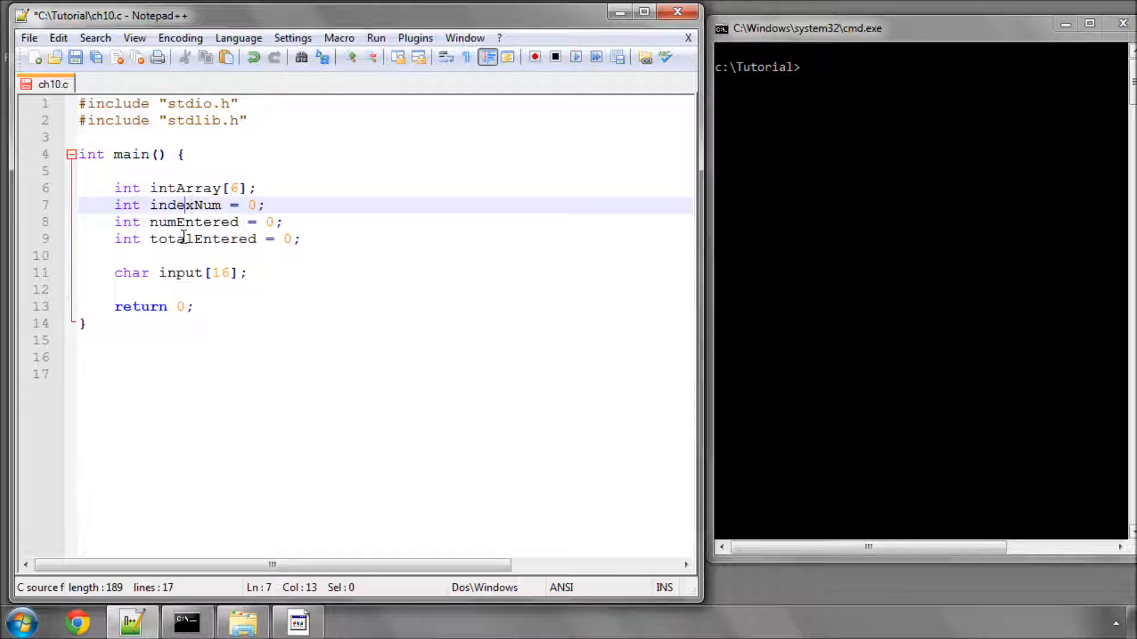
double_click(203, 239)
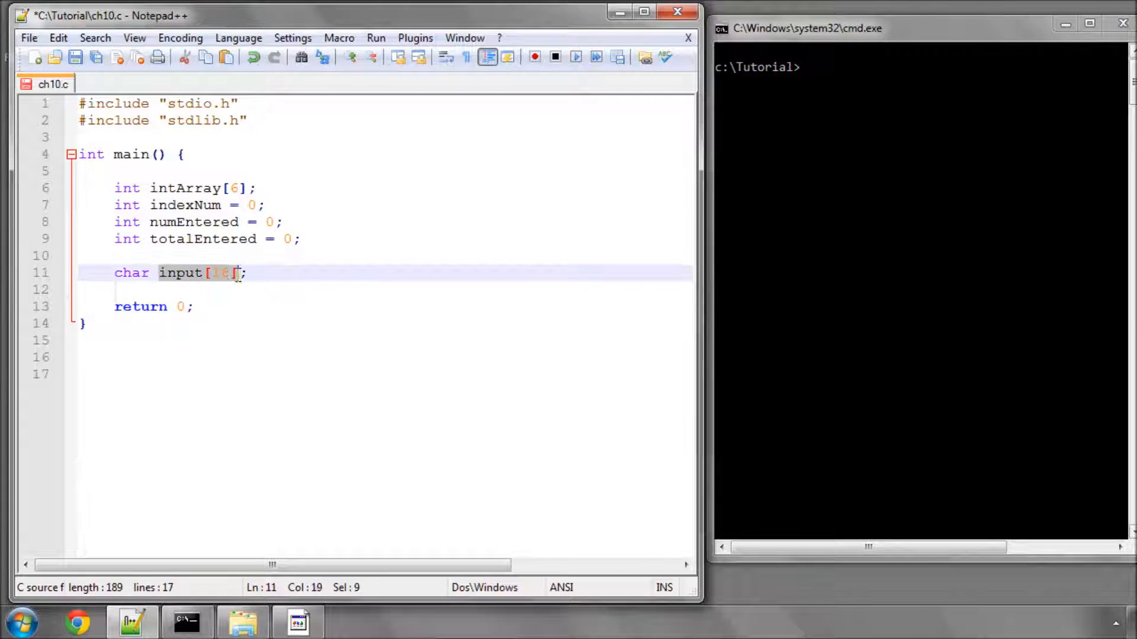
left_click(257, 272)
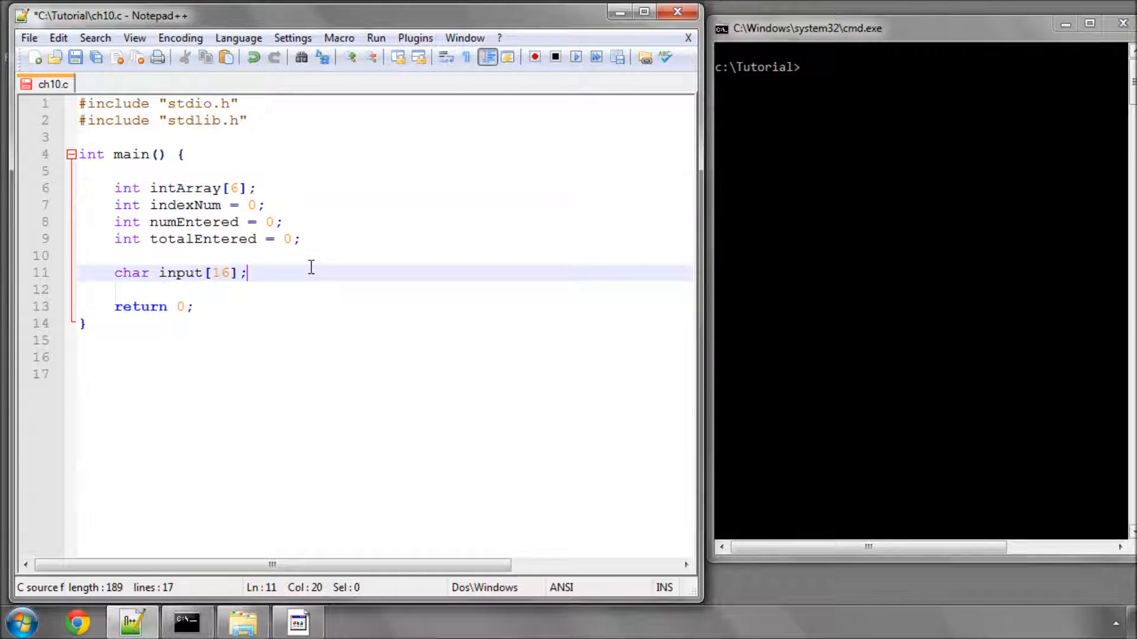
Step: Write for (indexNum = 0; indexNum < 6; indexNum++) { } with an empty body
key("enter")
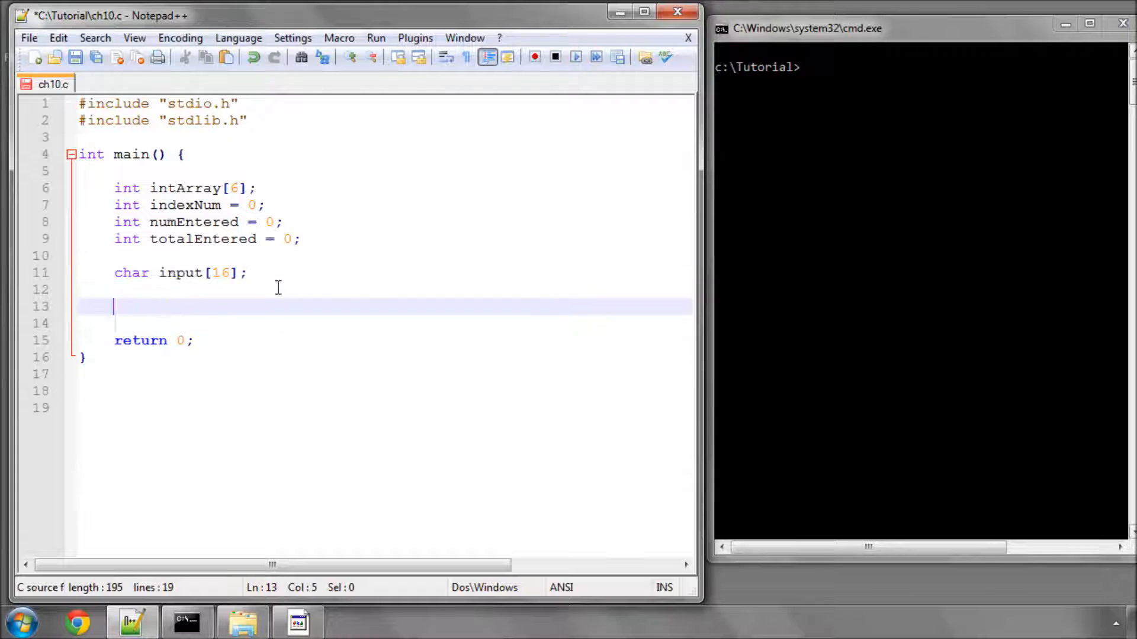
type("for (")
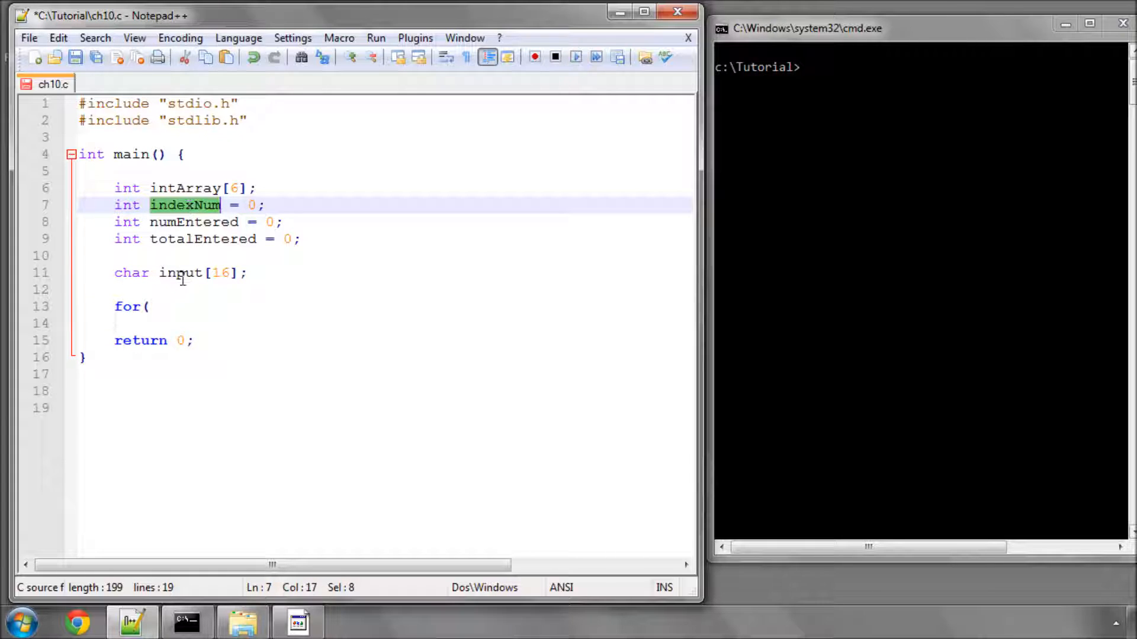
type("indexNum = 0")
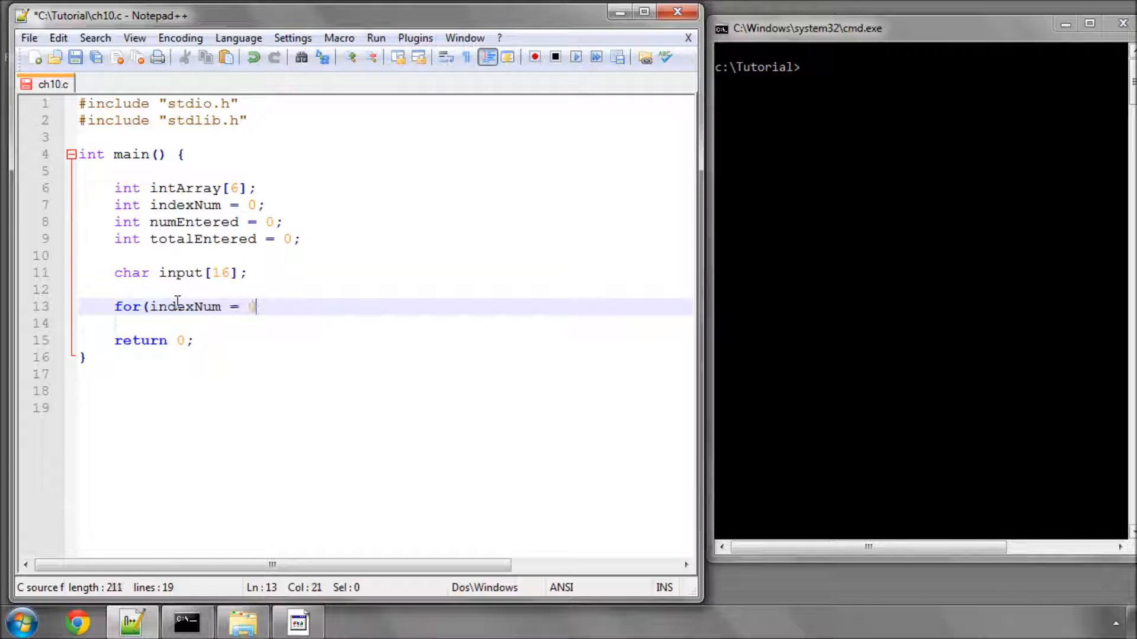
type(";")
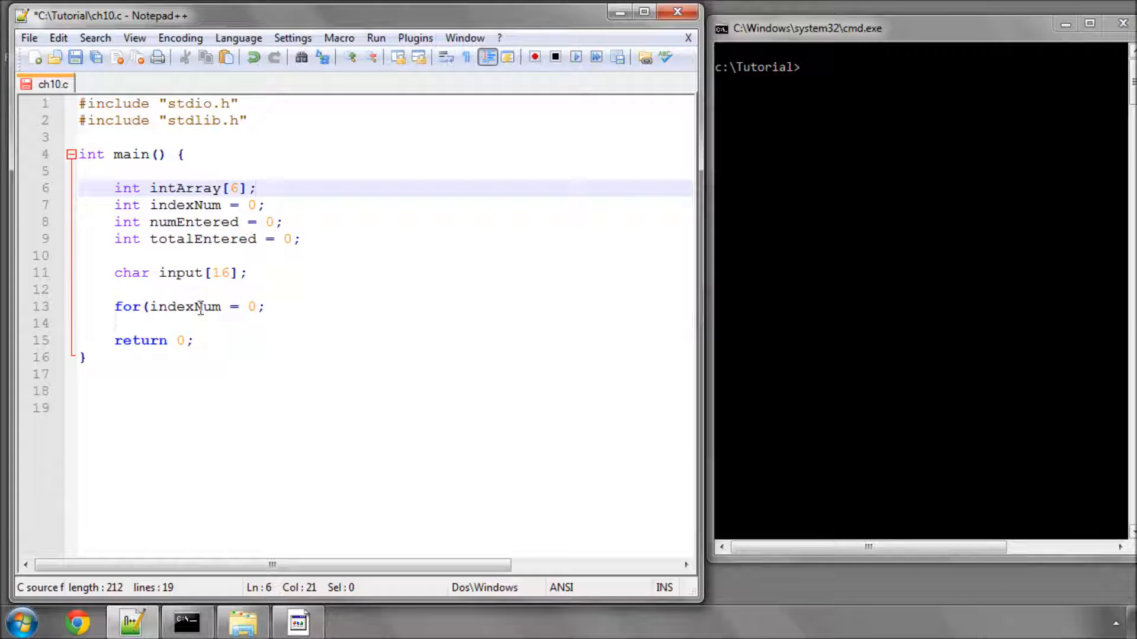
left_click(183, 306)
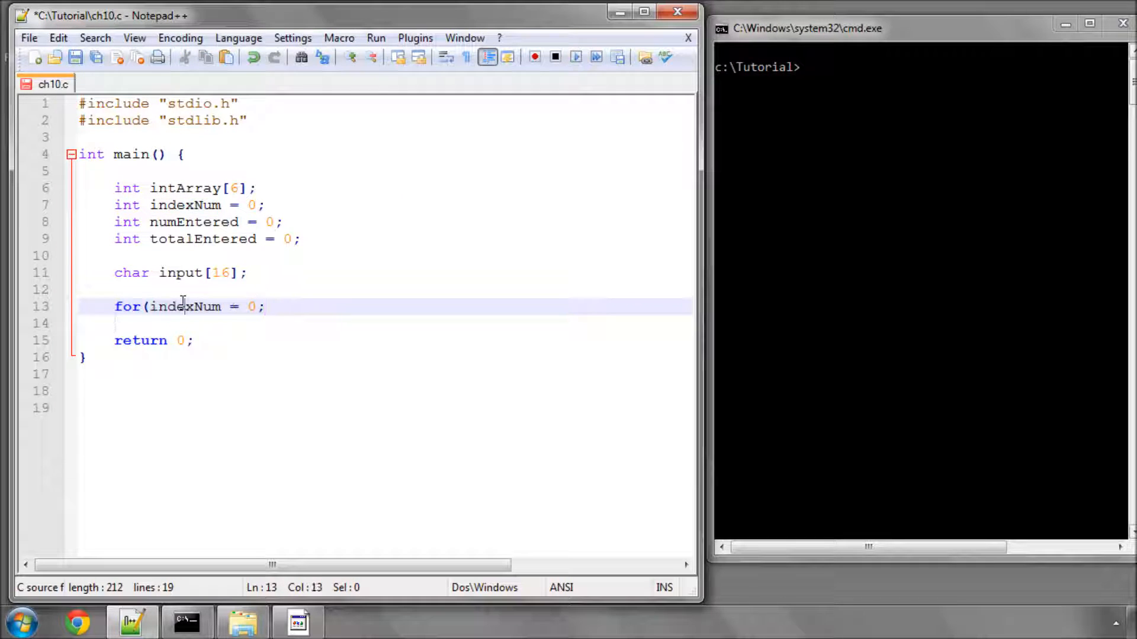
type("\" \"")
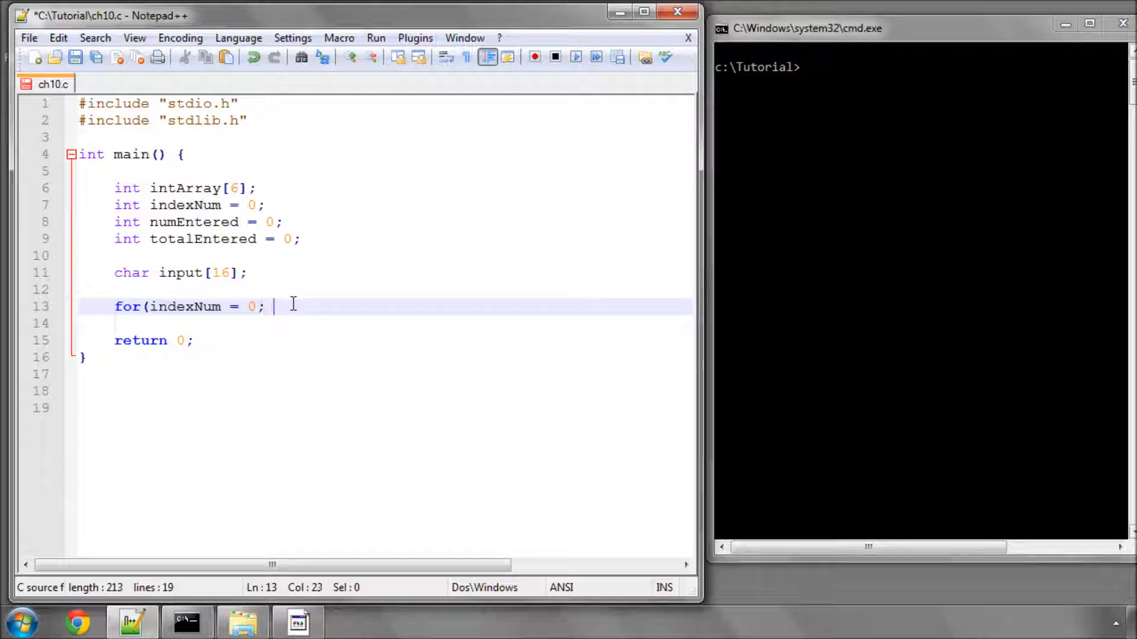
type("index")
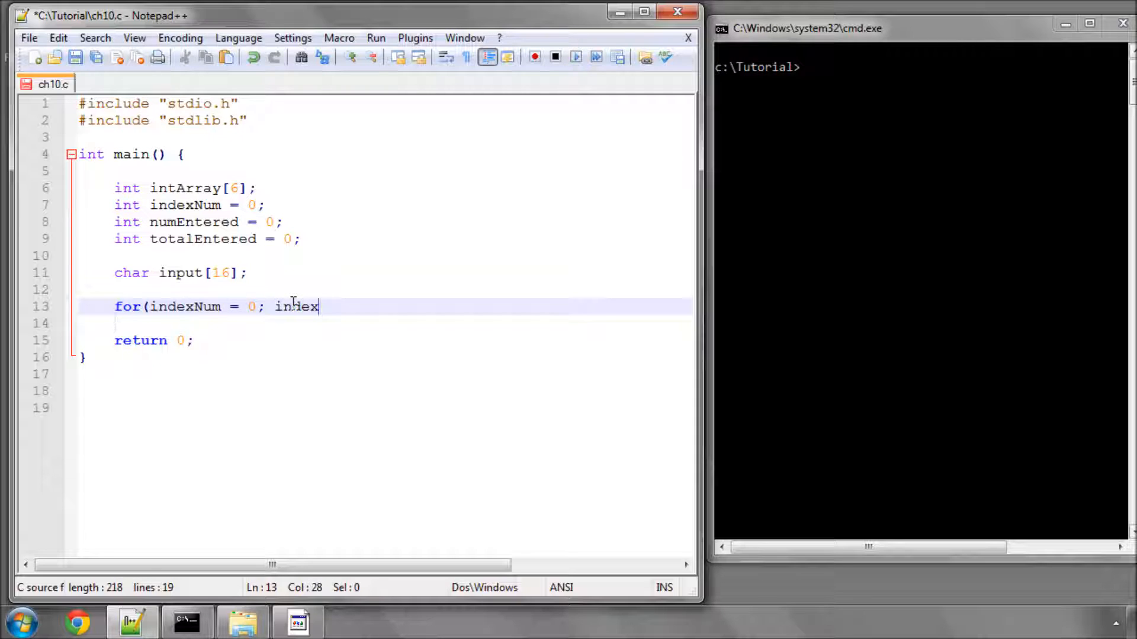
type("Num <=")
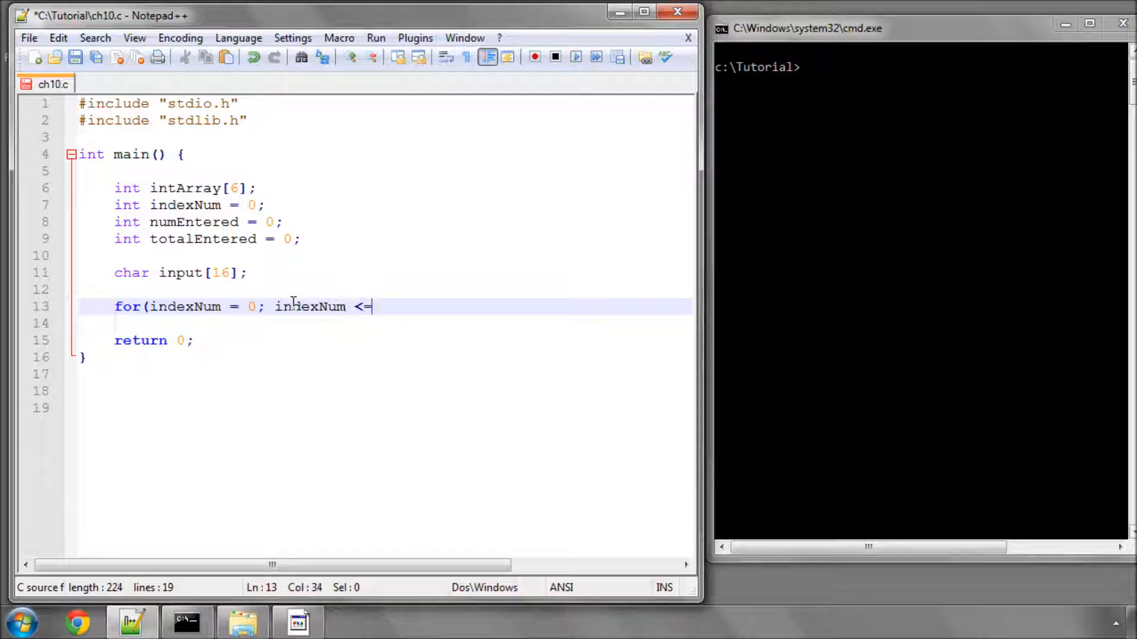
type("5")
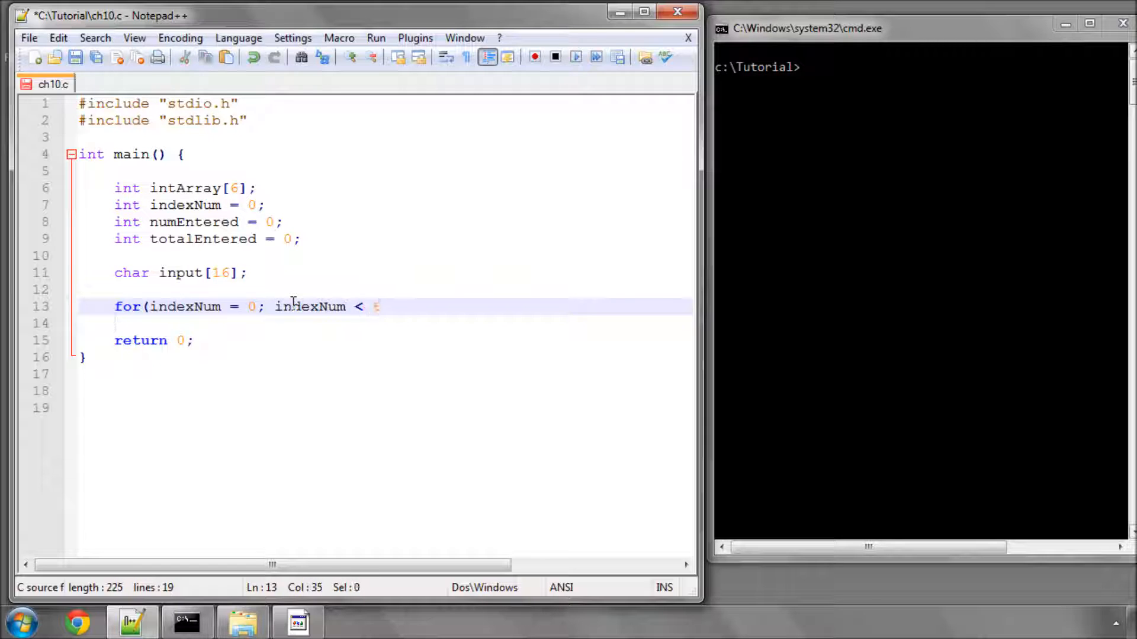
type("6; index")
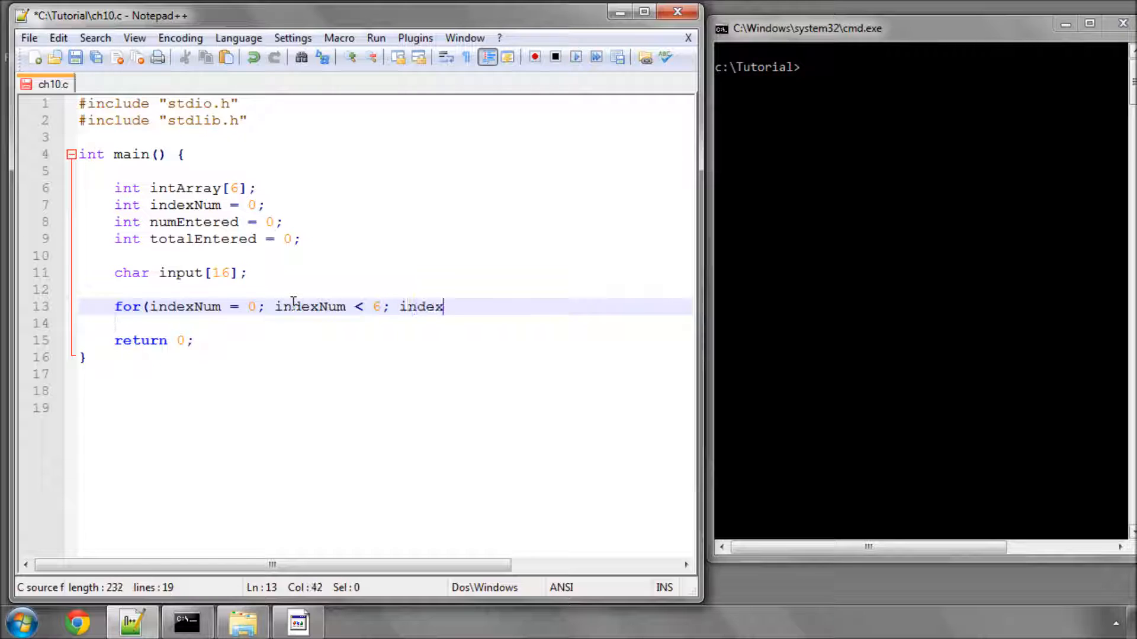
type("Num")
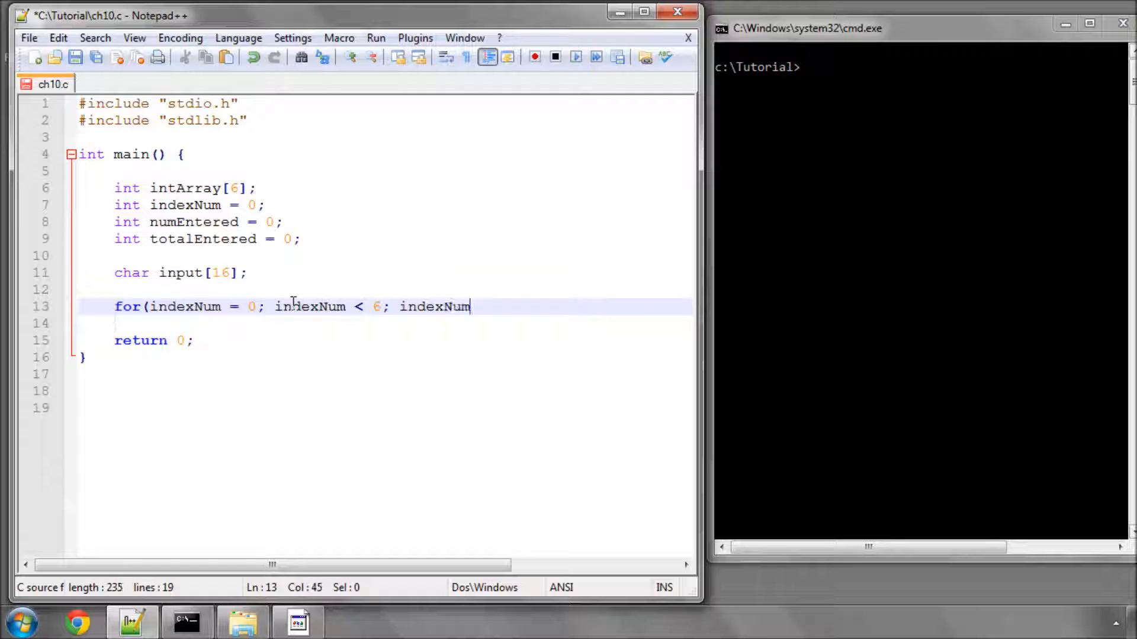
type("++) {")
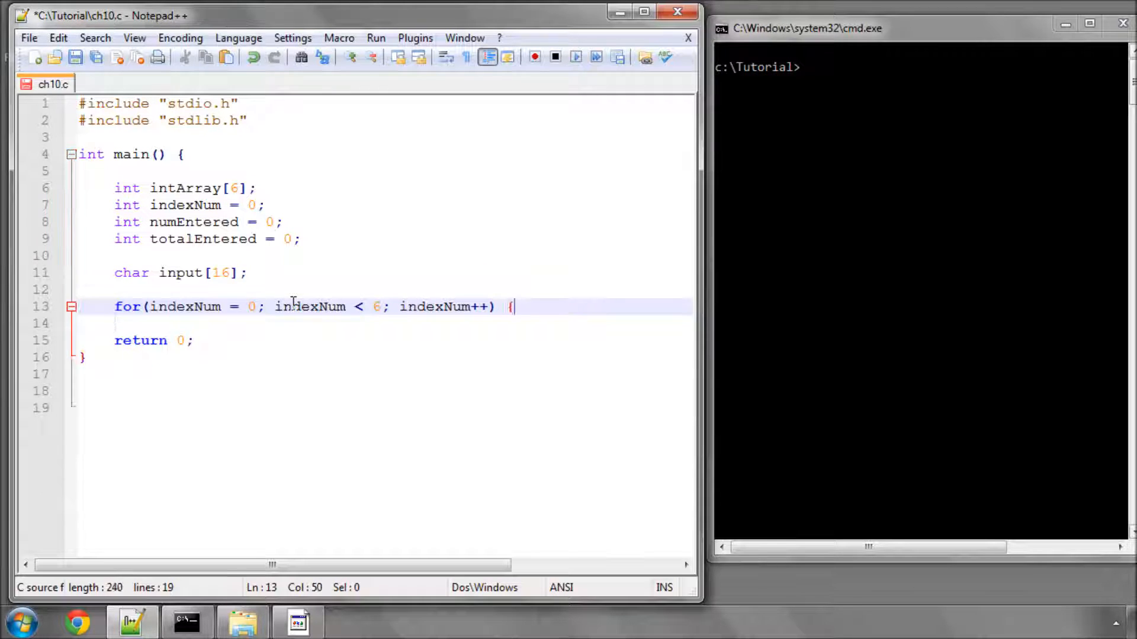
type("}")
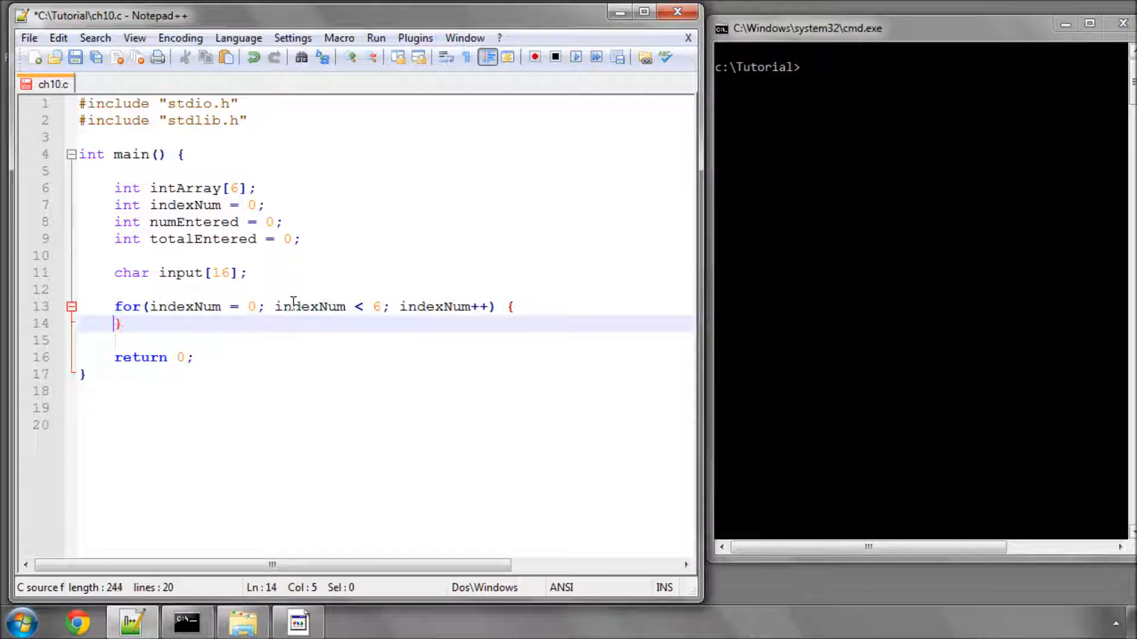
Step: Add printf("Enter a number ->"); and fgets(input, 16, stdin); inside the loop
key("enter")
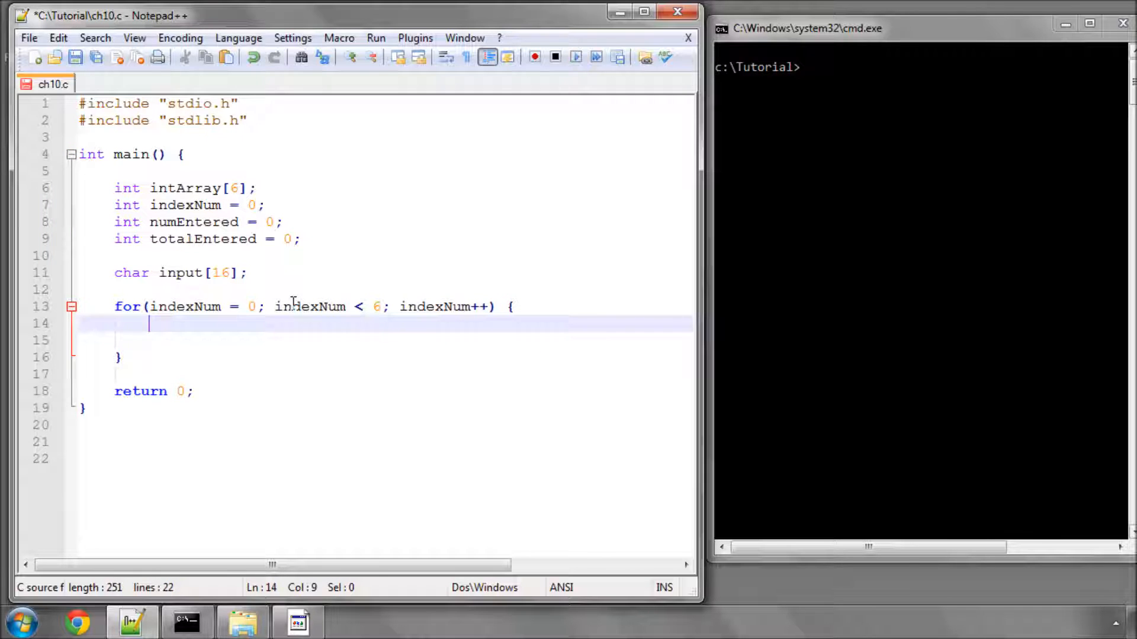
type("printf(\"E")
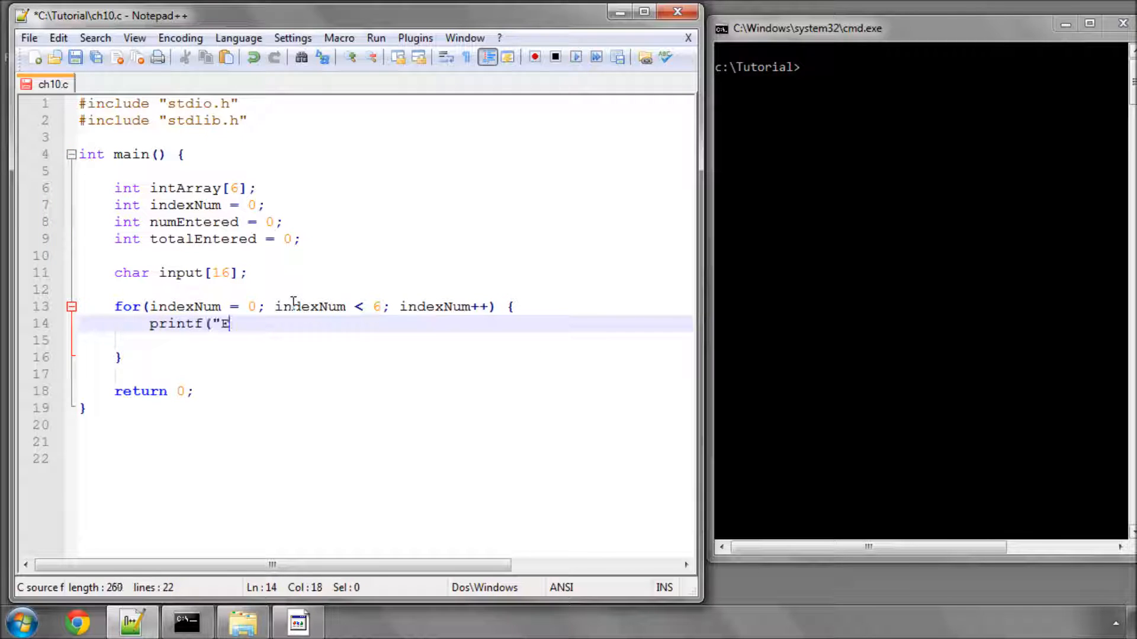
type("nter a number -")
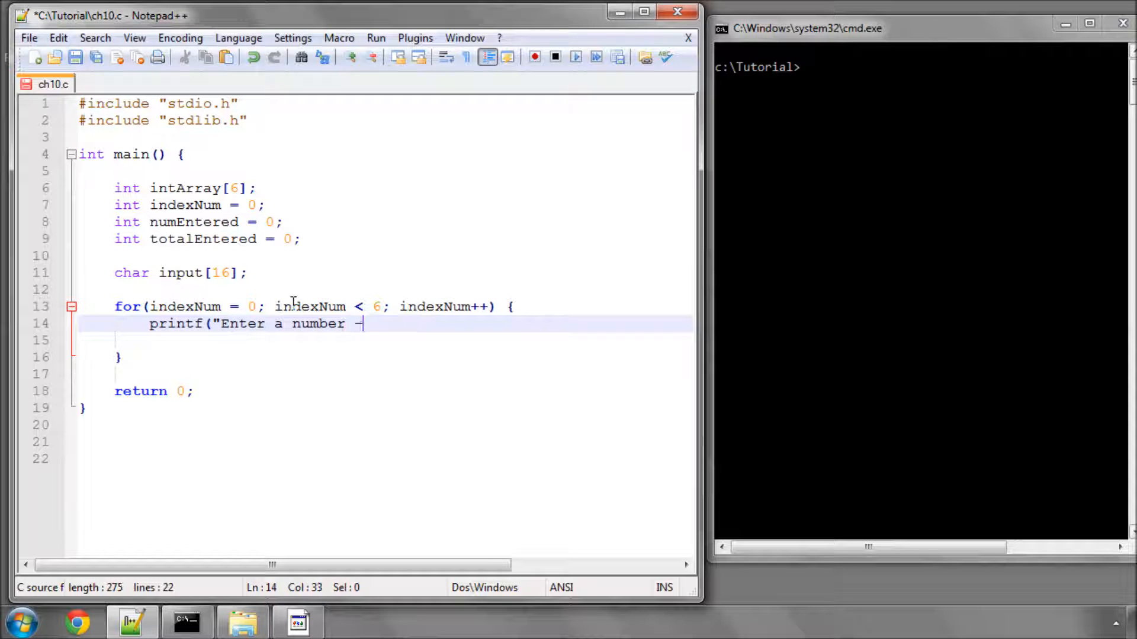
type(">\");")
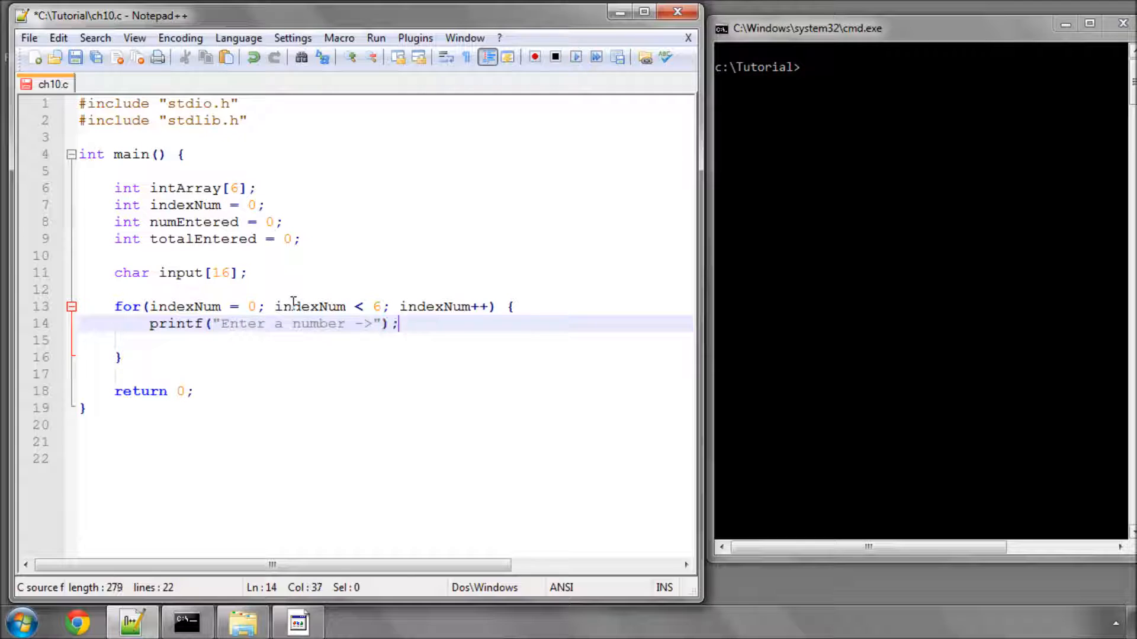
type("fget")
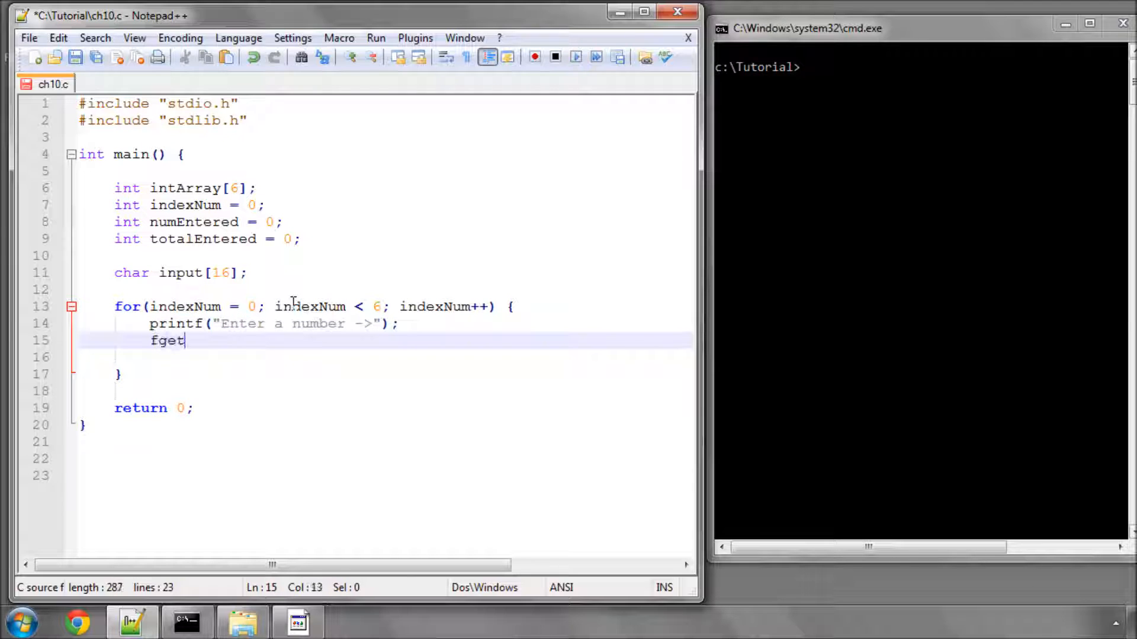
type("s(input")
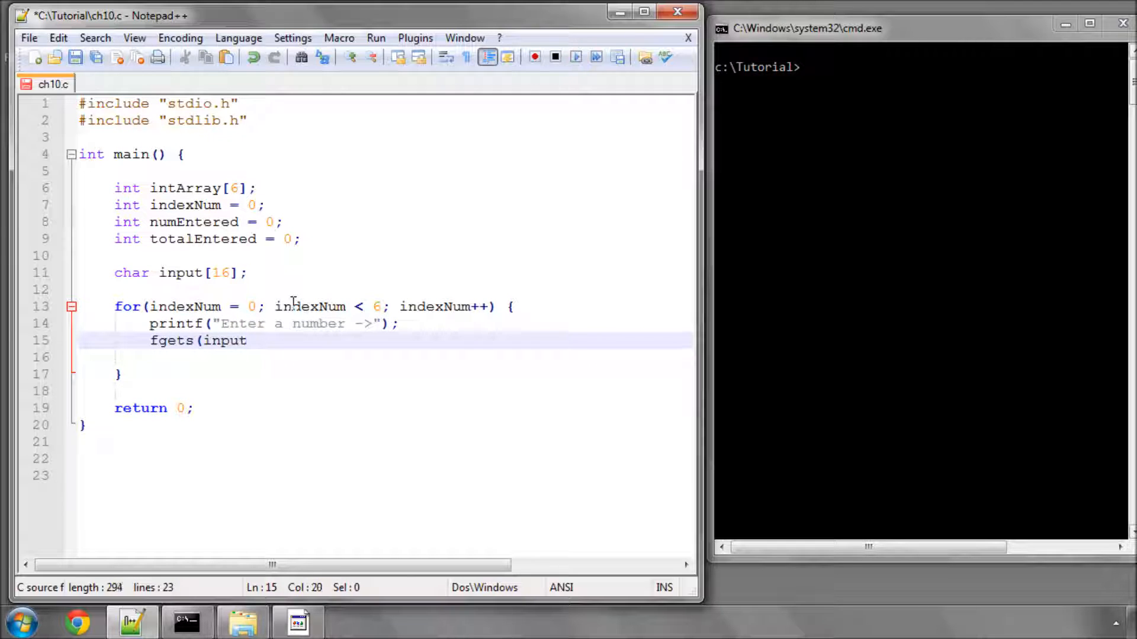
type(", 16, stdin);")
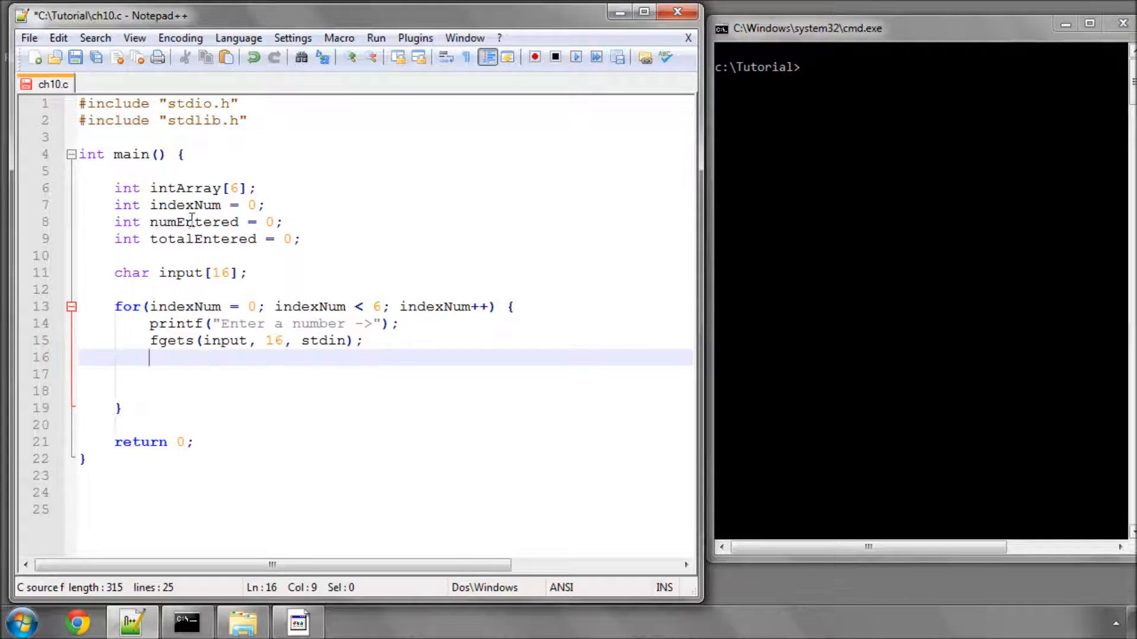
Step: Add numEntered = atoi(input); to convert the typed text to an integer
type("numEntered")
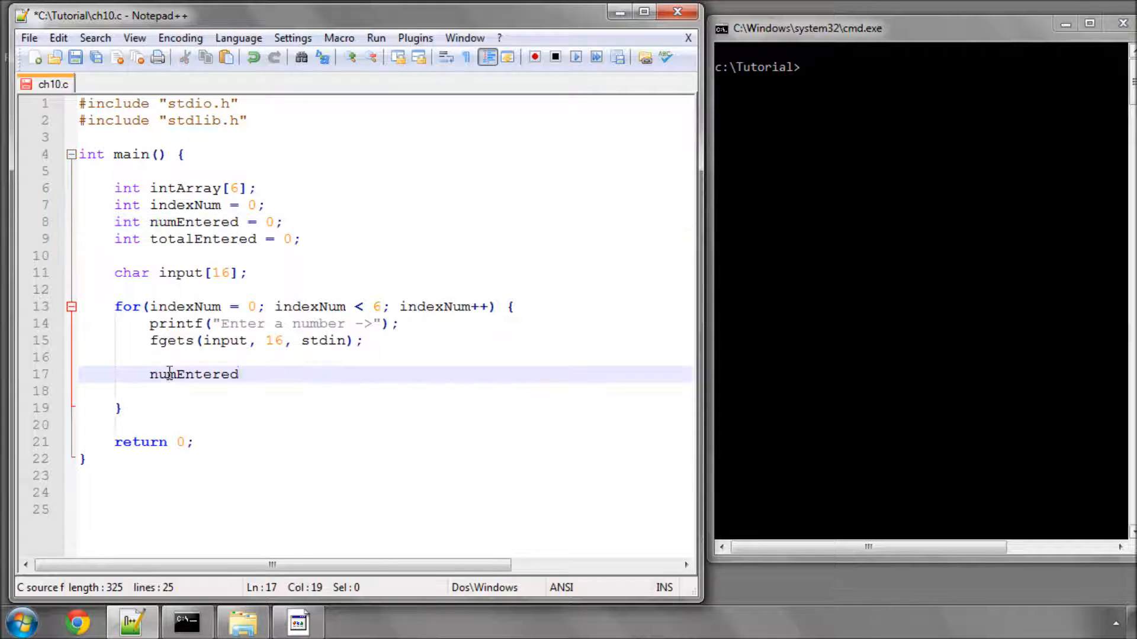
type("=")
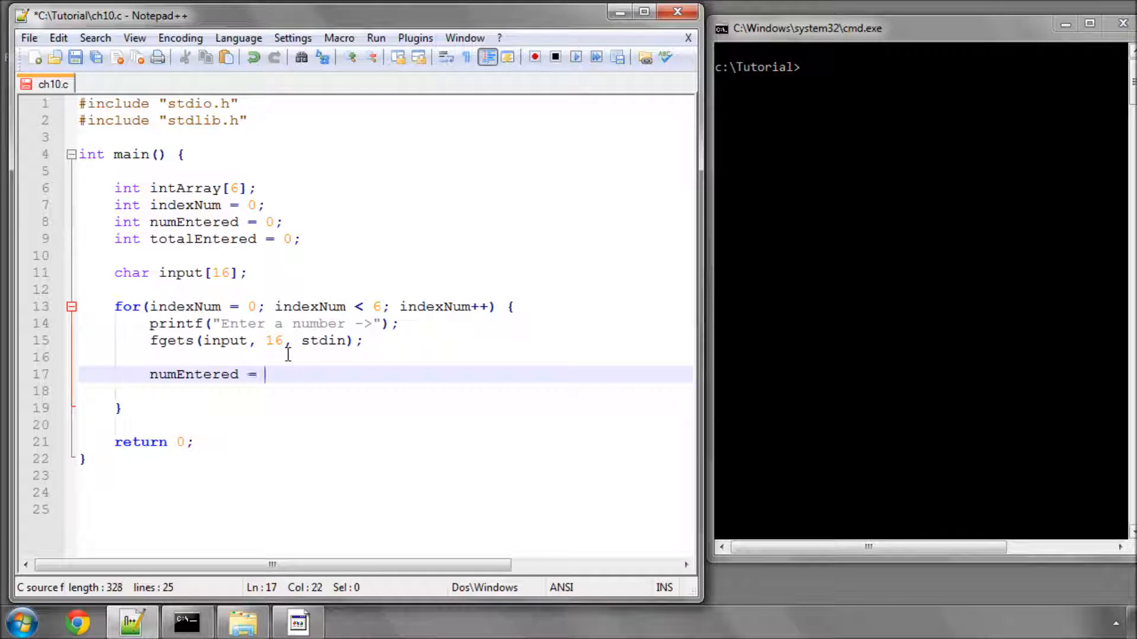
type("a")
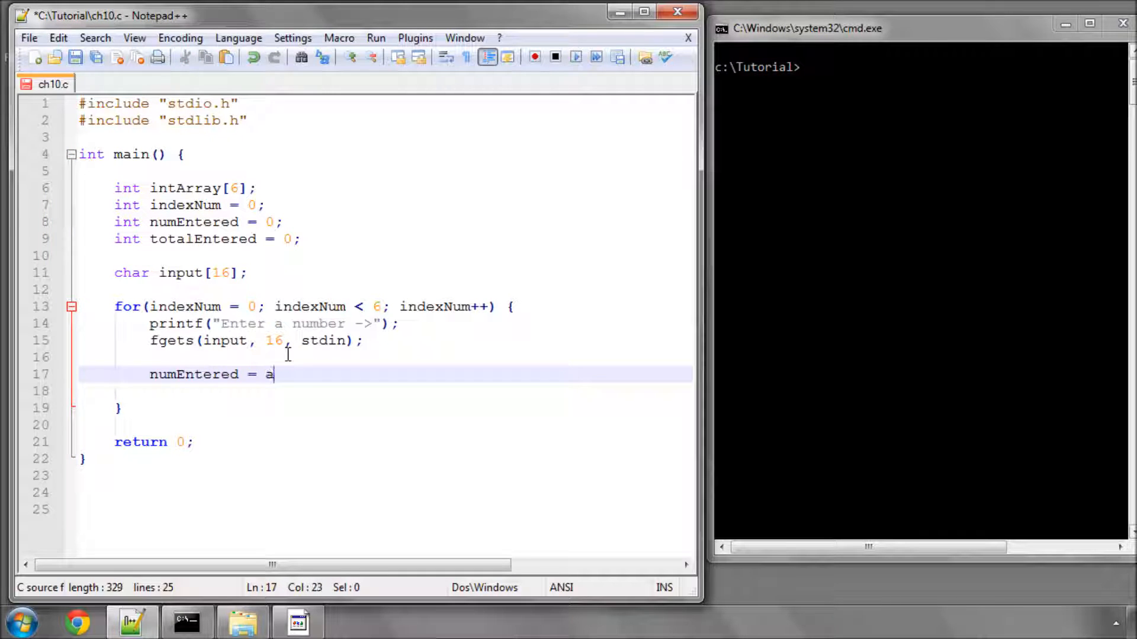
type("toi(")
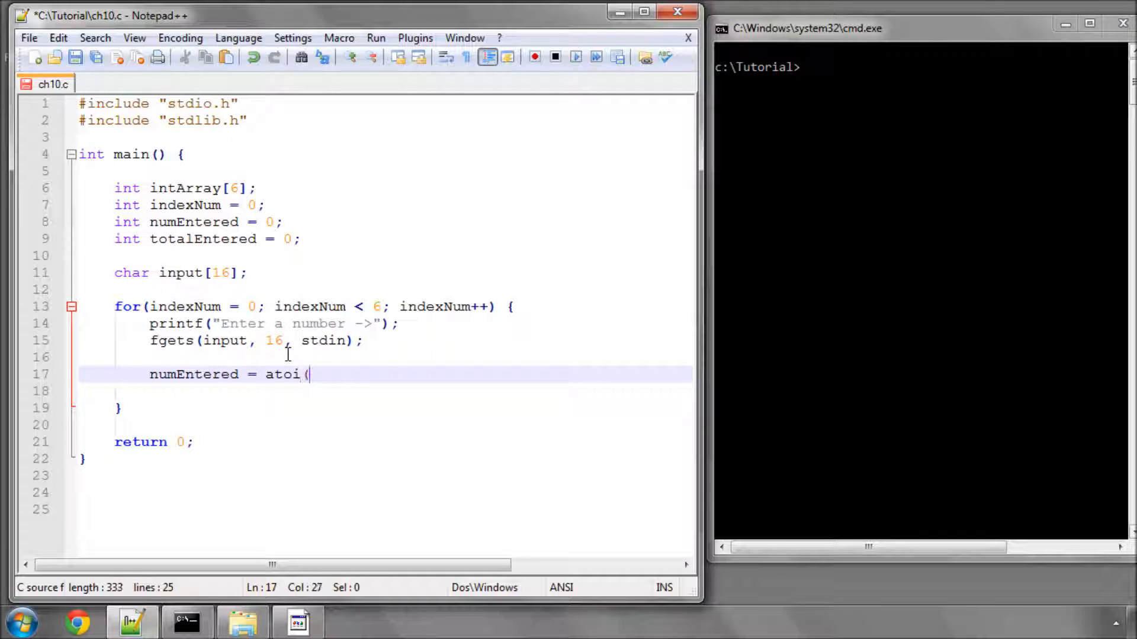
type("input)")
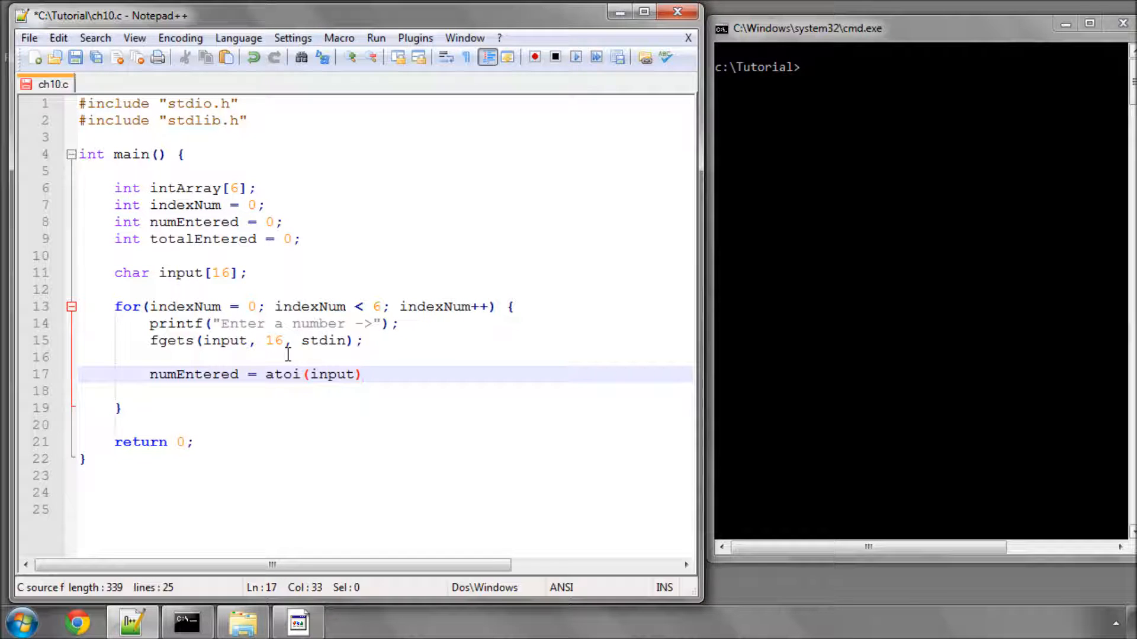
type(";")
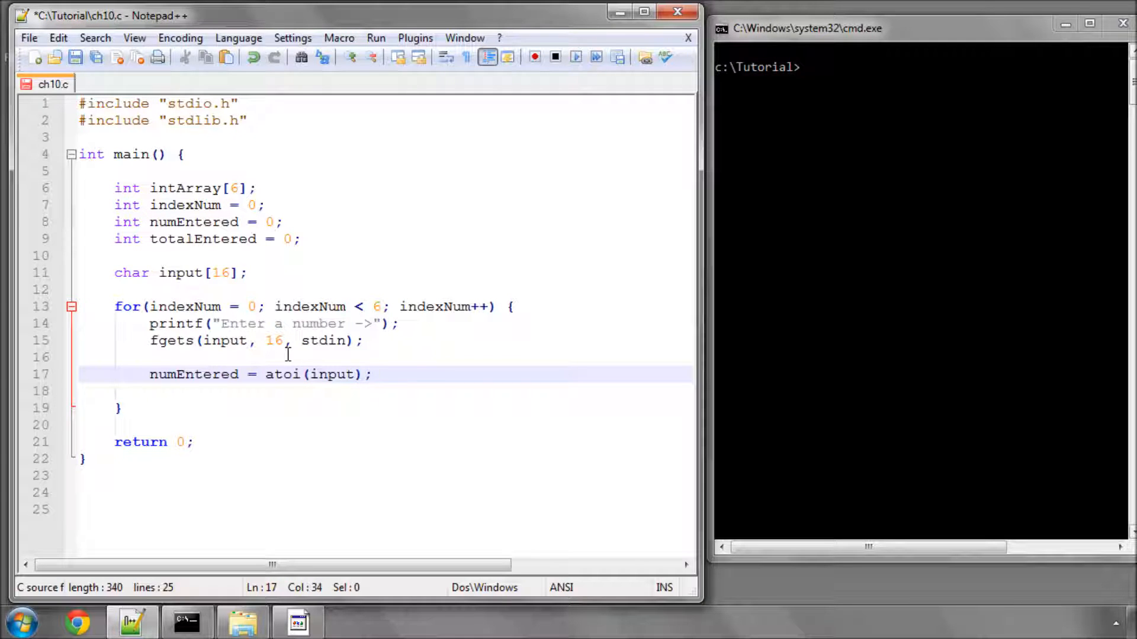
double_click(191, 120)
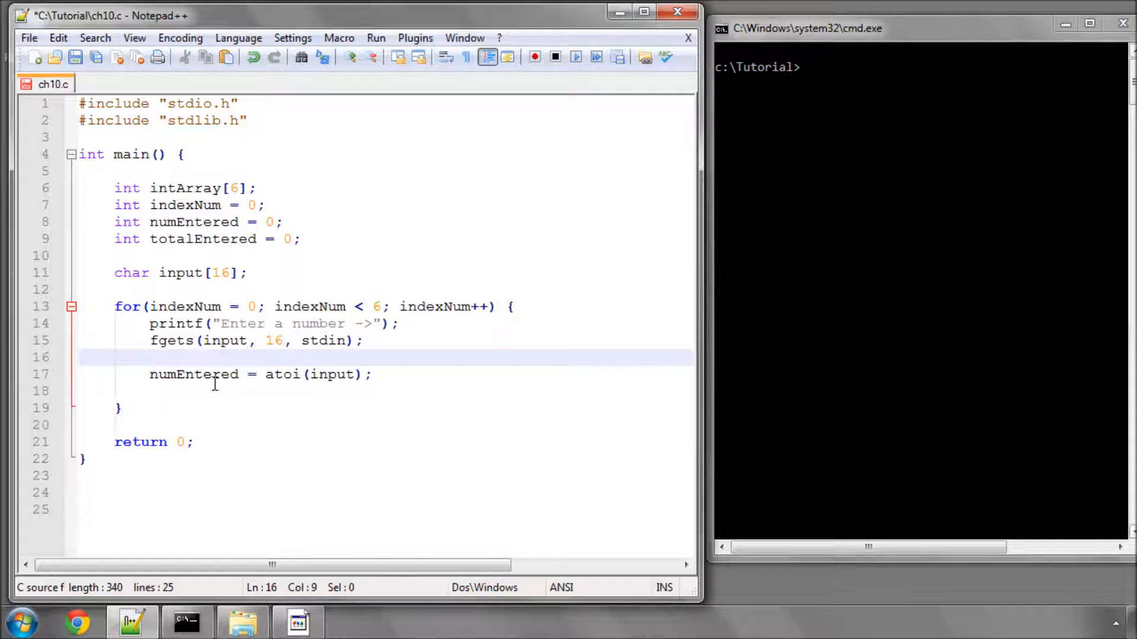
double_click(193, 374)
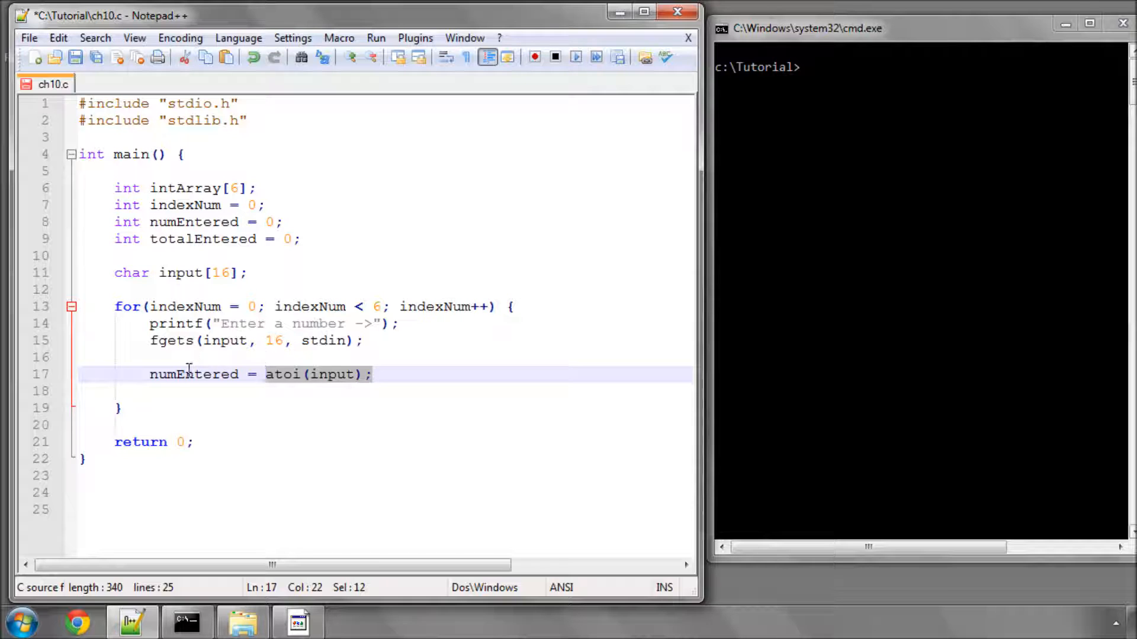
Step: Add printf("\nYou entered:%d\n", numEntered); after the conversion line
left_click(373, 375)
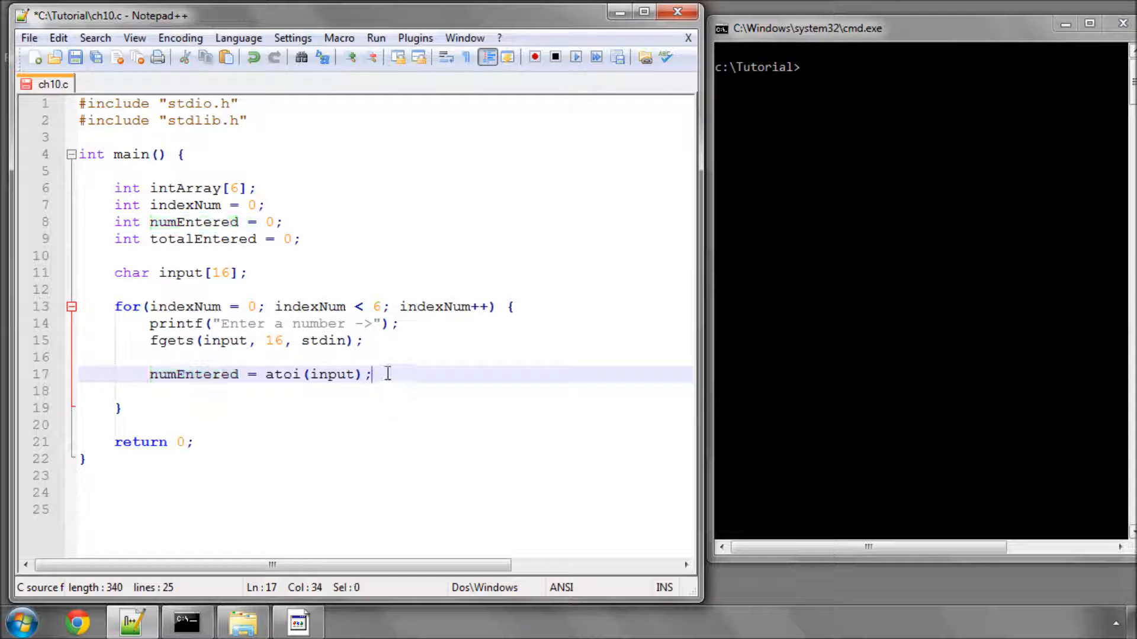
type("print")
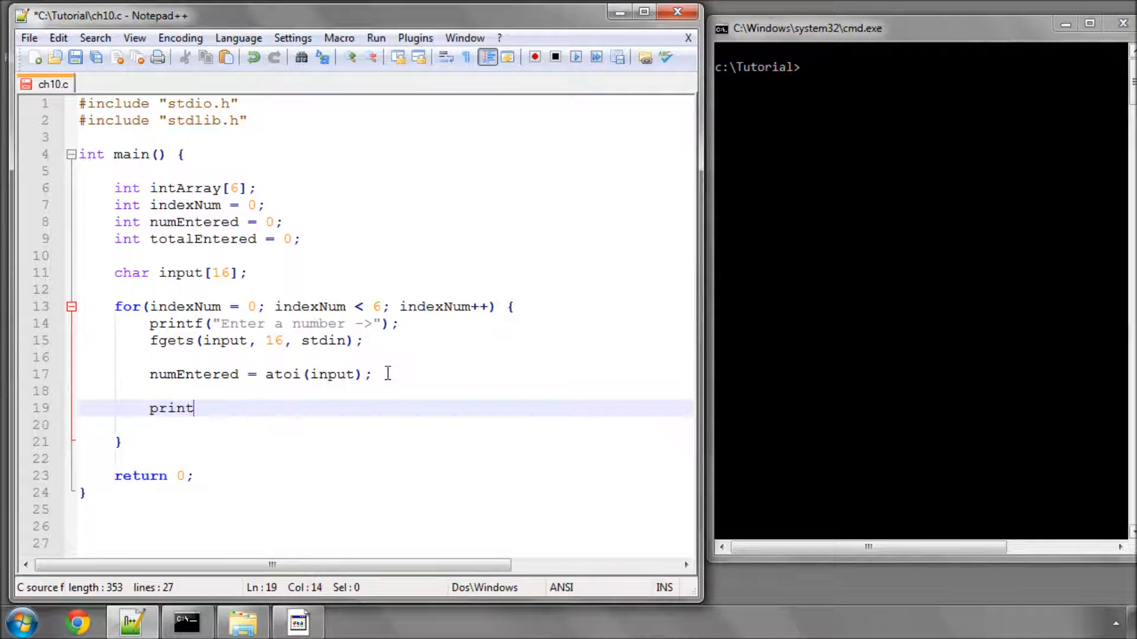
type("f(\"")
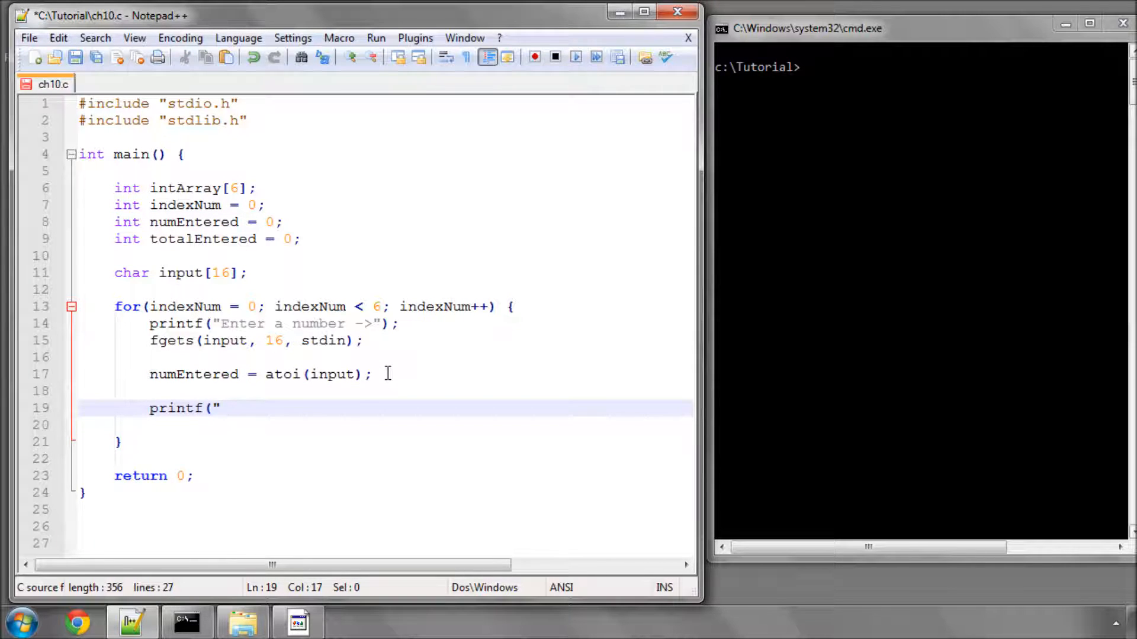
type("\\n")
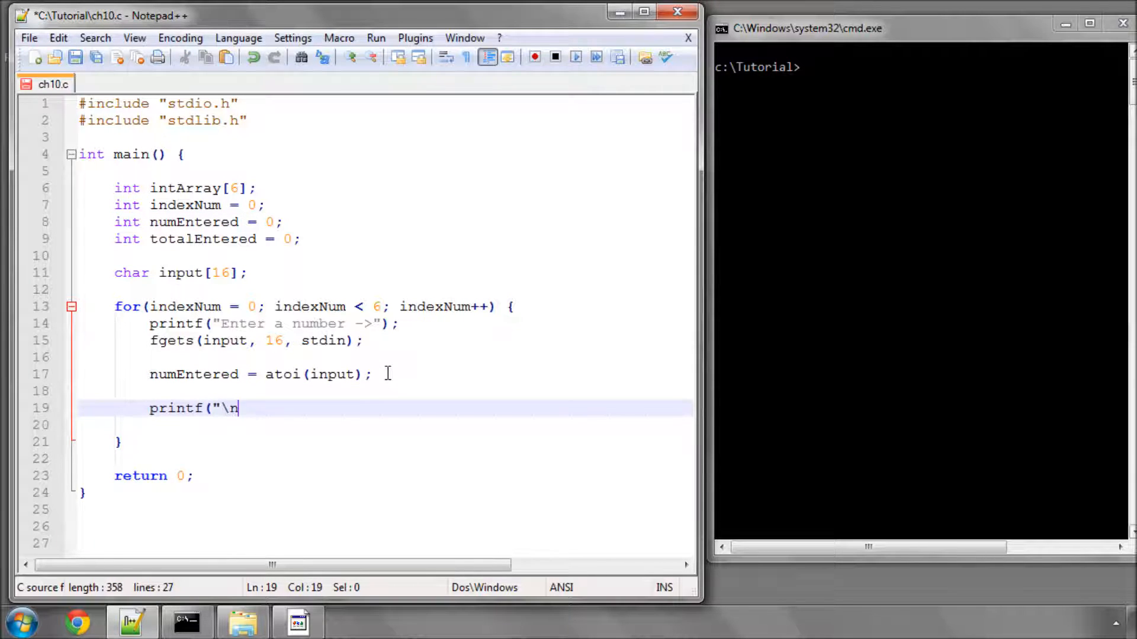
type("You entered")
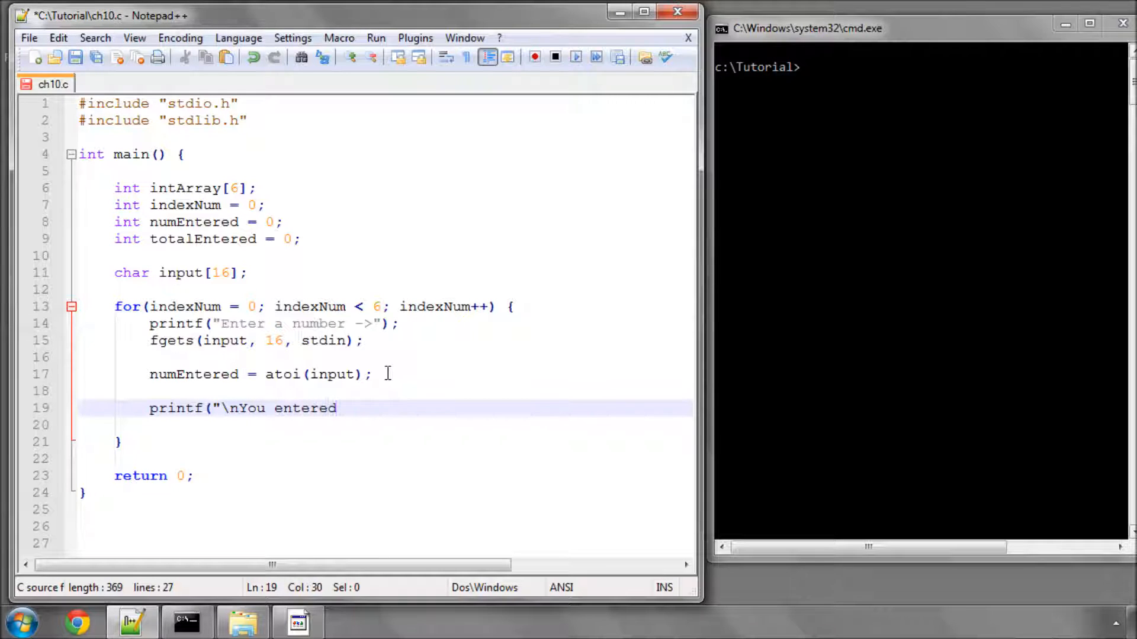
type(":%d")
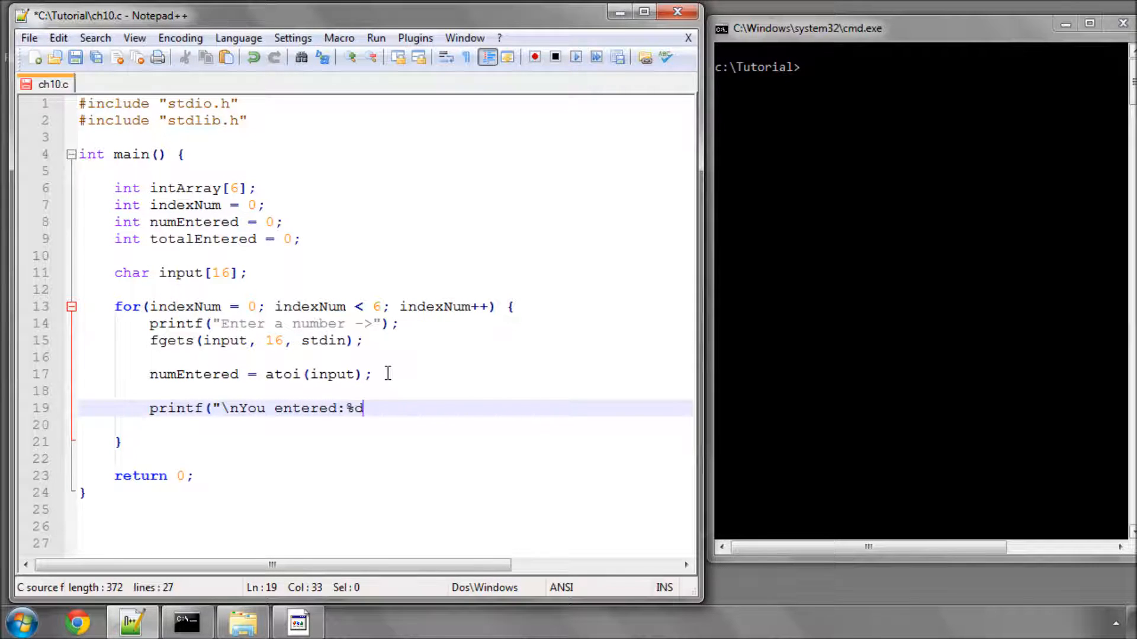
type("\\n\",")
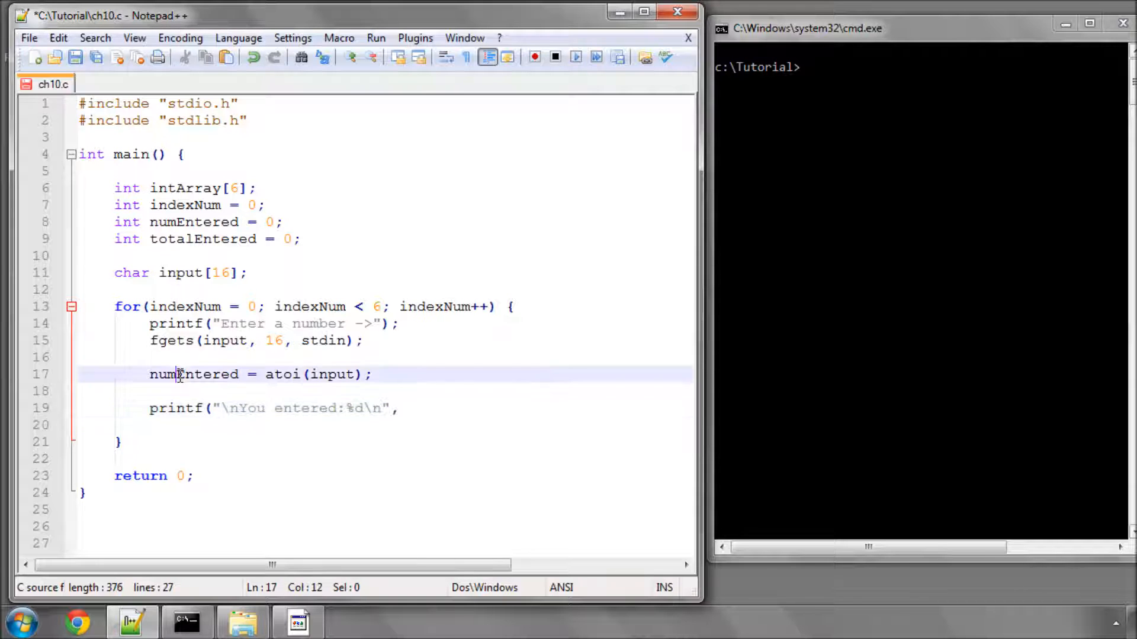
type("numEntered")
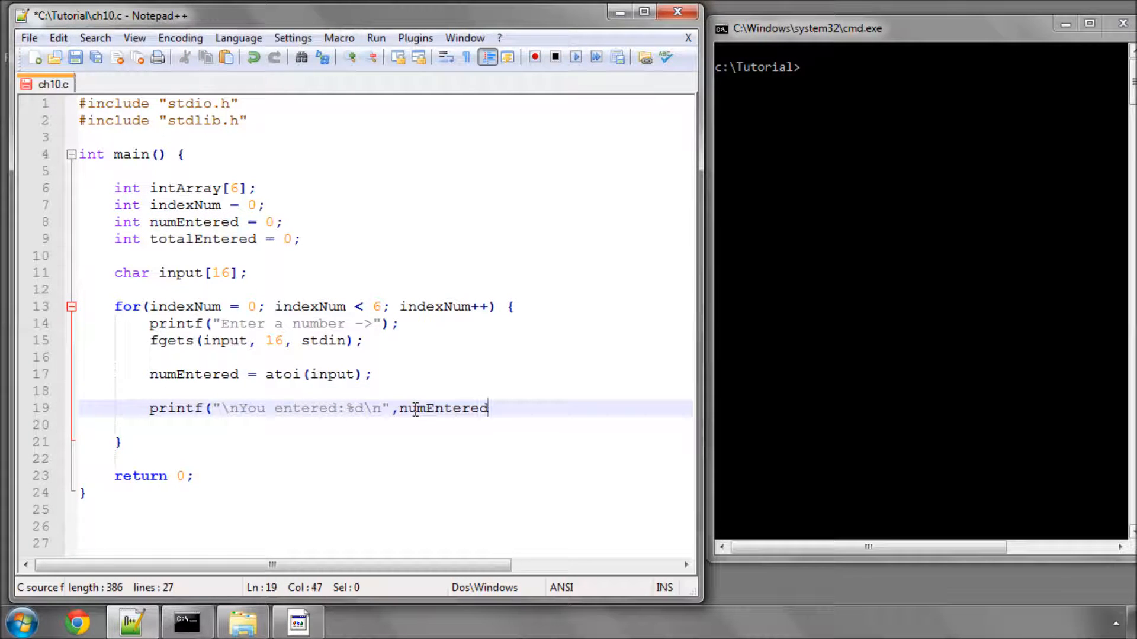
type(");")
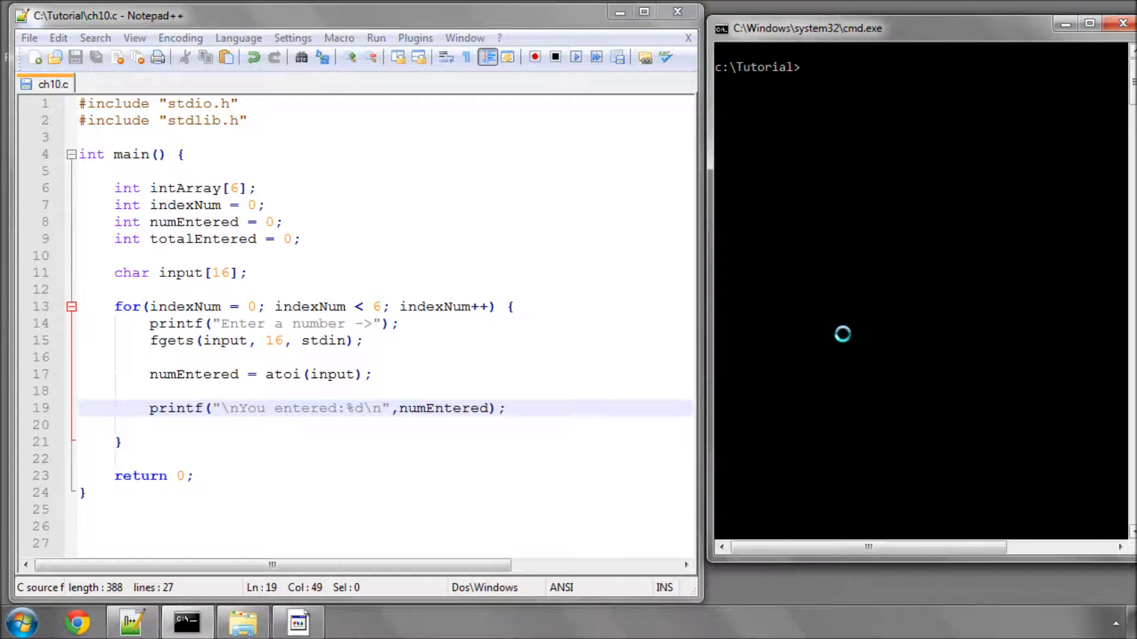
Step: Compile with gcc ch10.c -o ch10, run ch10 and enter numbers such as 13 and 76
type("gcc ch10.c -o ch10")
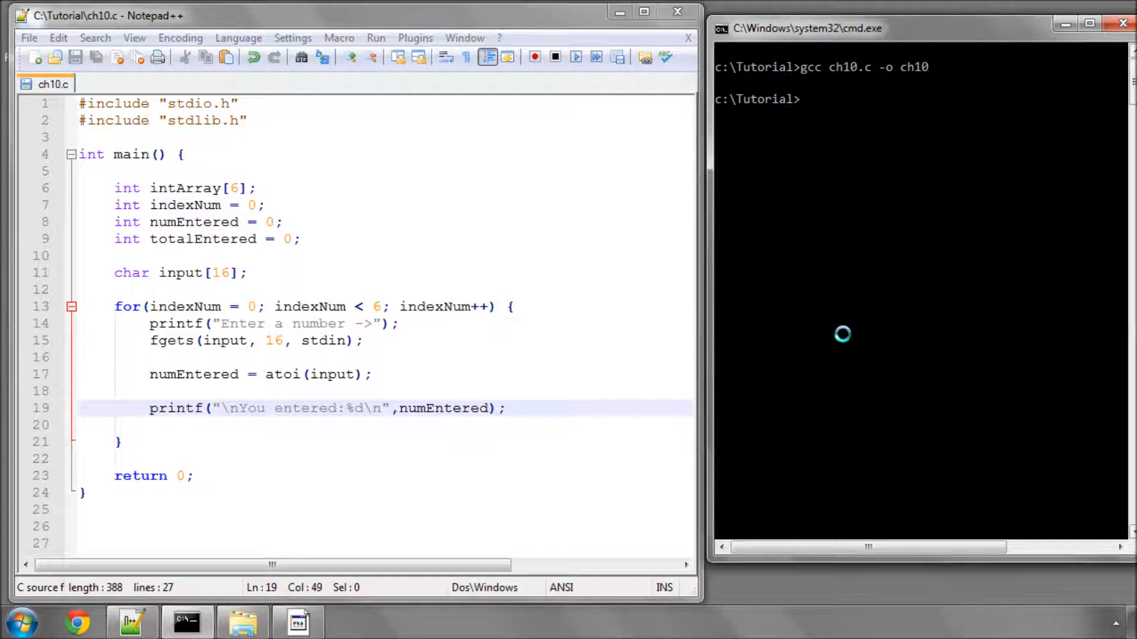
type("ch10")
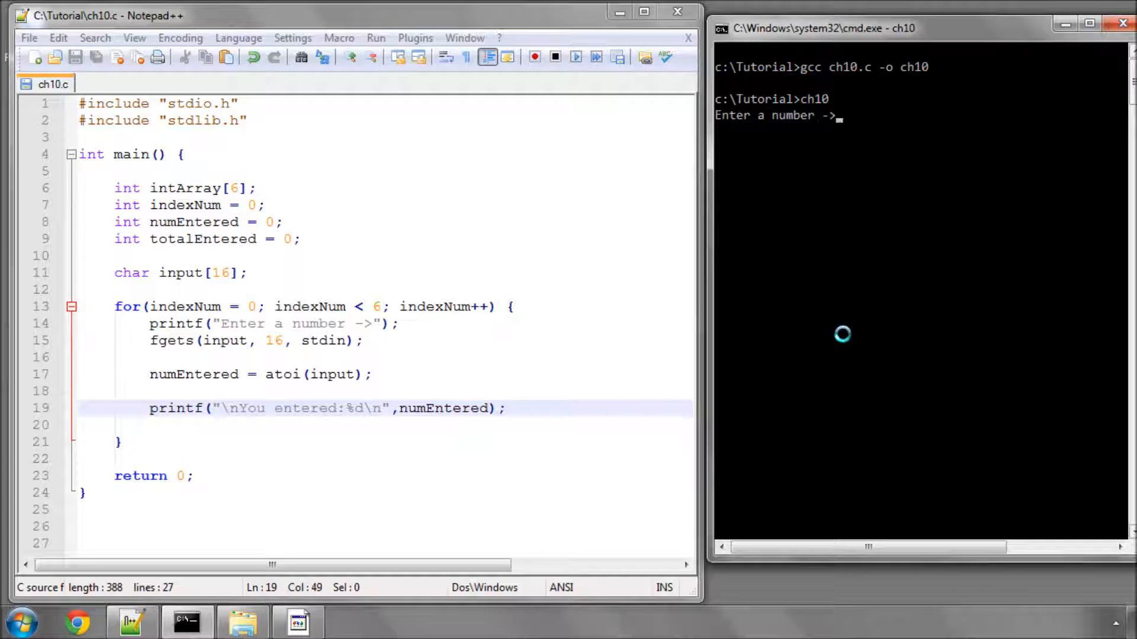
type("13")
type("34")
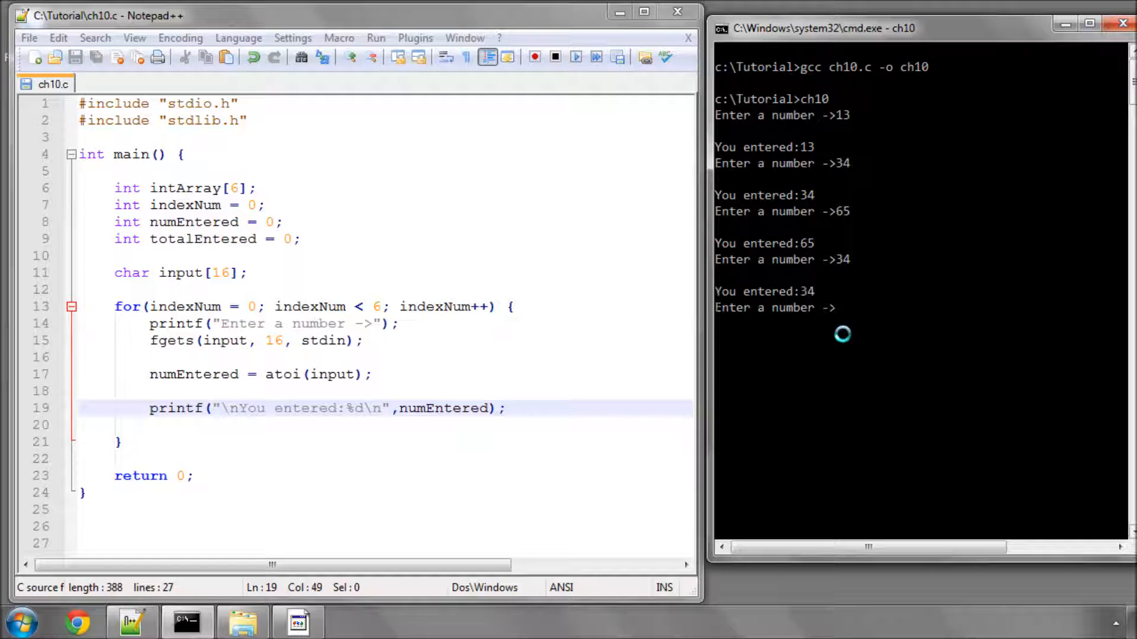
type("76")
type("12")
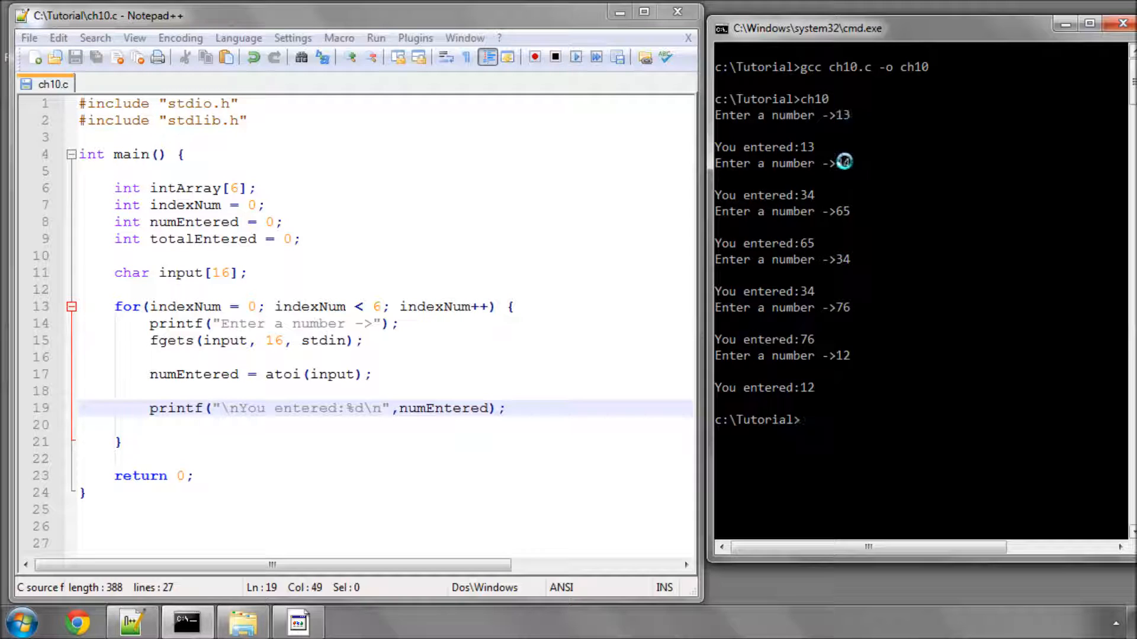
mouse_move(844, 356)
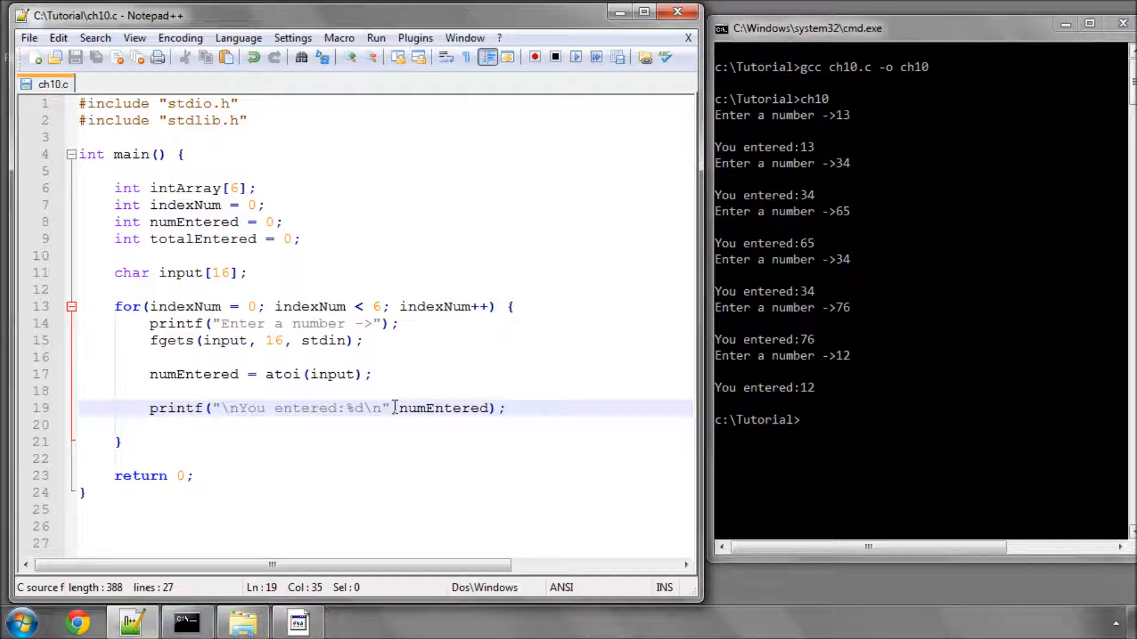
Step: Change the echo format to "You entered:%d\n\n" and check numEntered and the array size 6 usages
type("\\n")
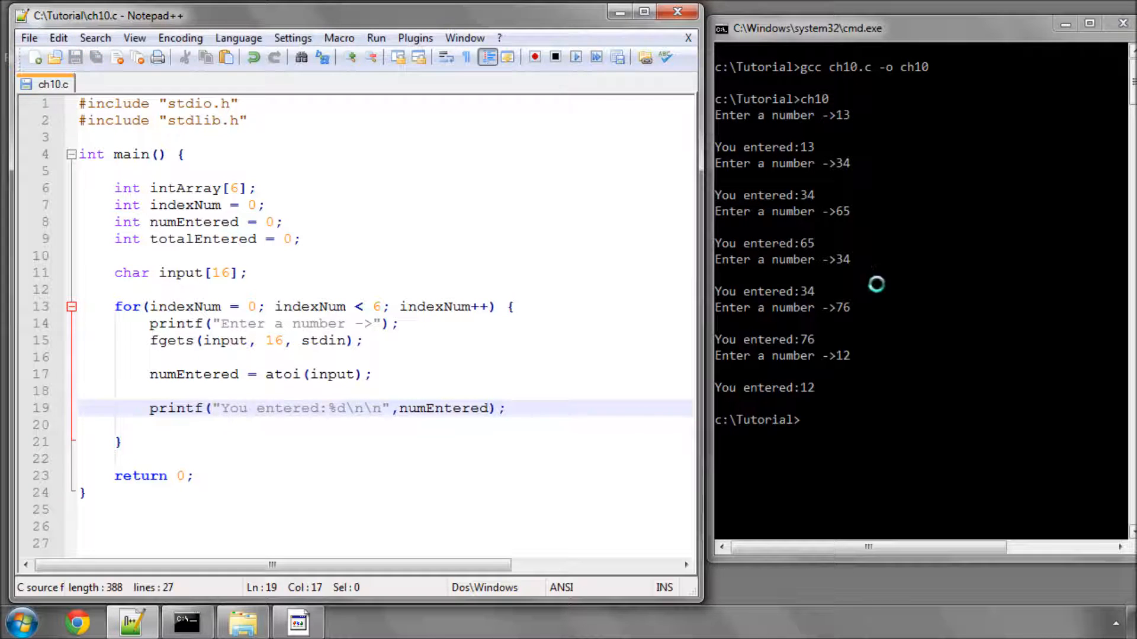
mouse_move(565, 378)
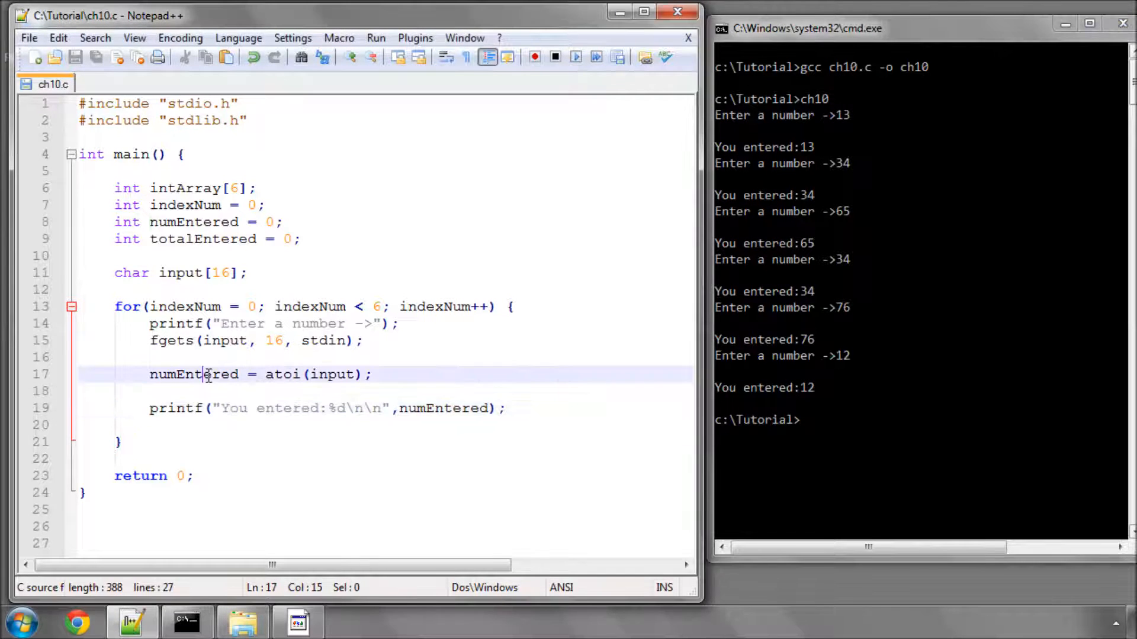
double_click(193, 374)
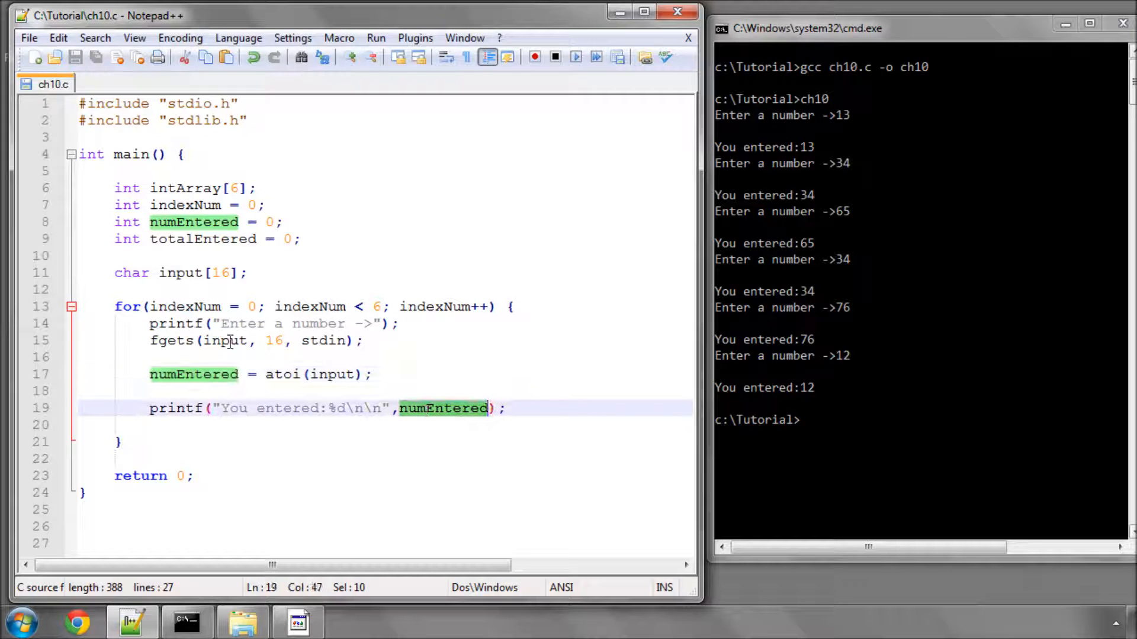
double_click(185, 189)
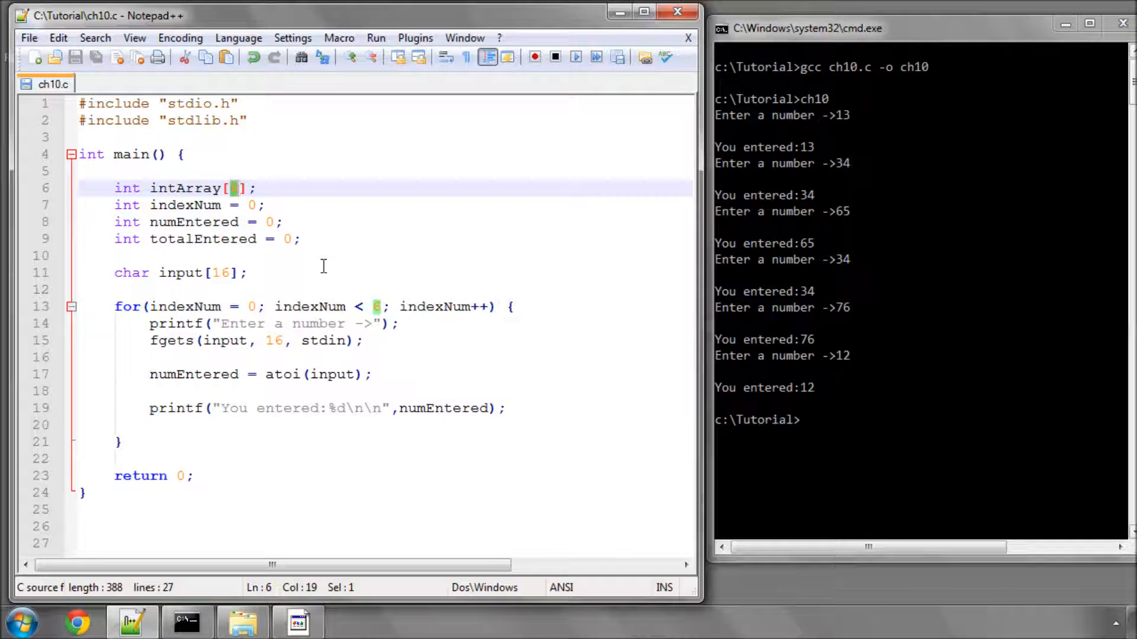
double_click(185, 189)
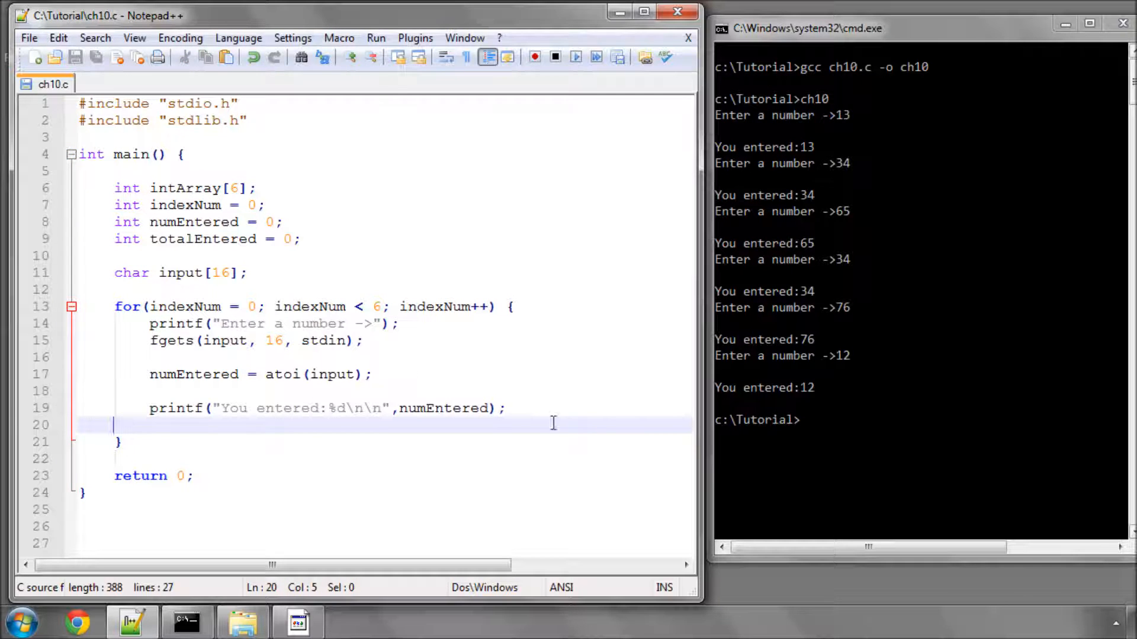
Step: Add intArray[indexNum] = numEntered; inside the loop and save ch10.c
key("Enter")
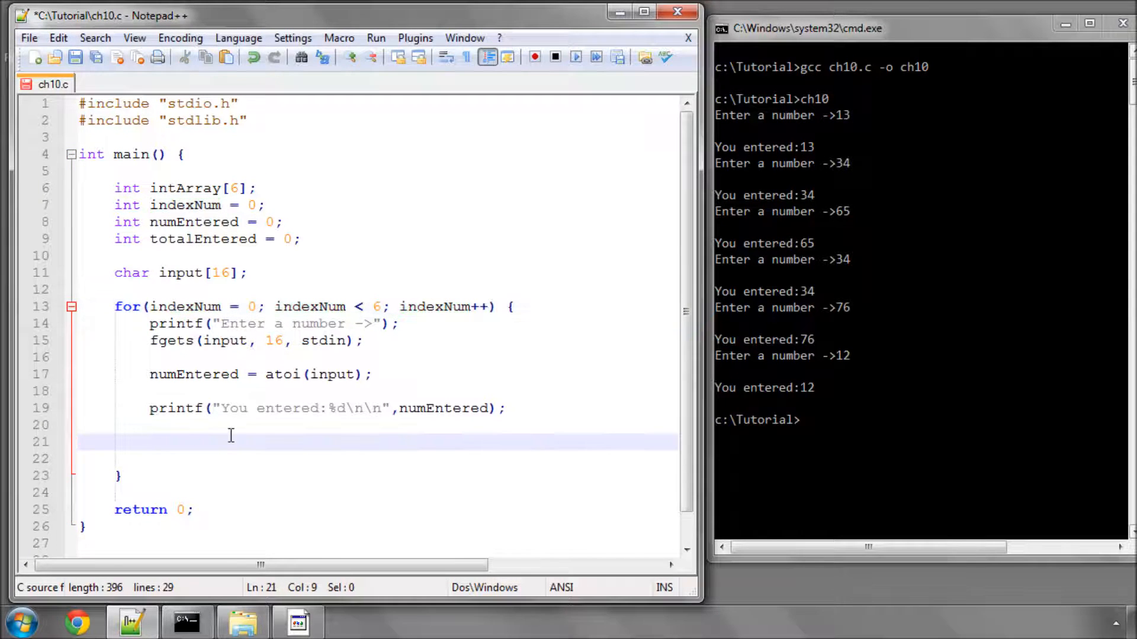
type("intARr")
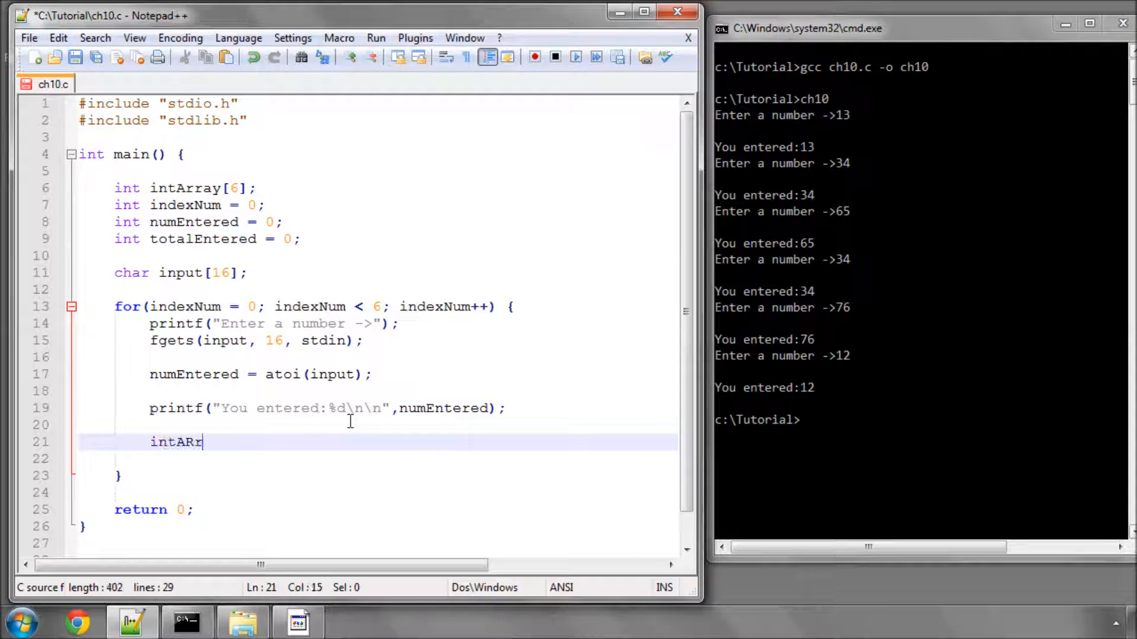
type("intArra")
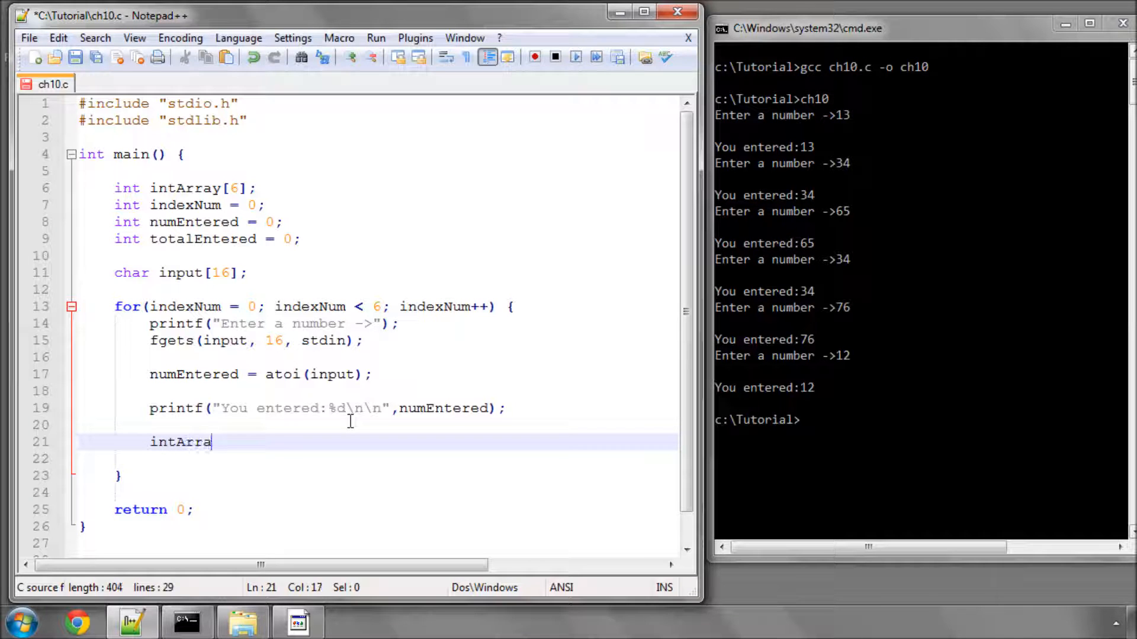
type("y[]")
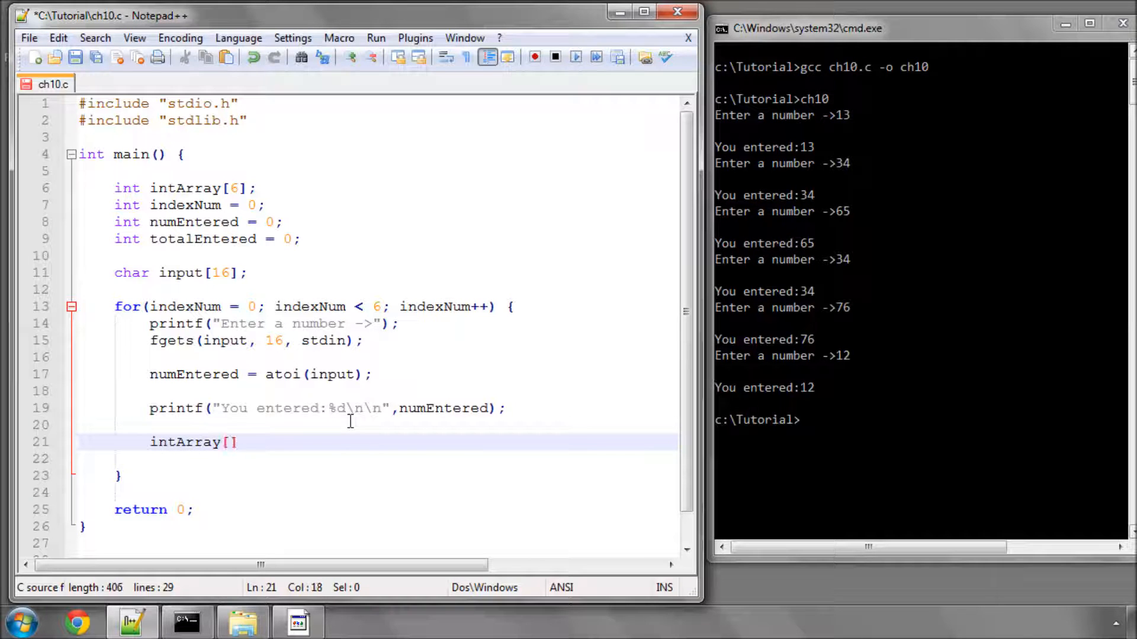
type("indexNum")
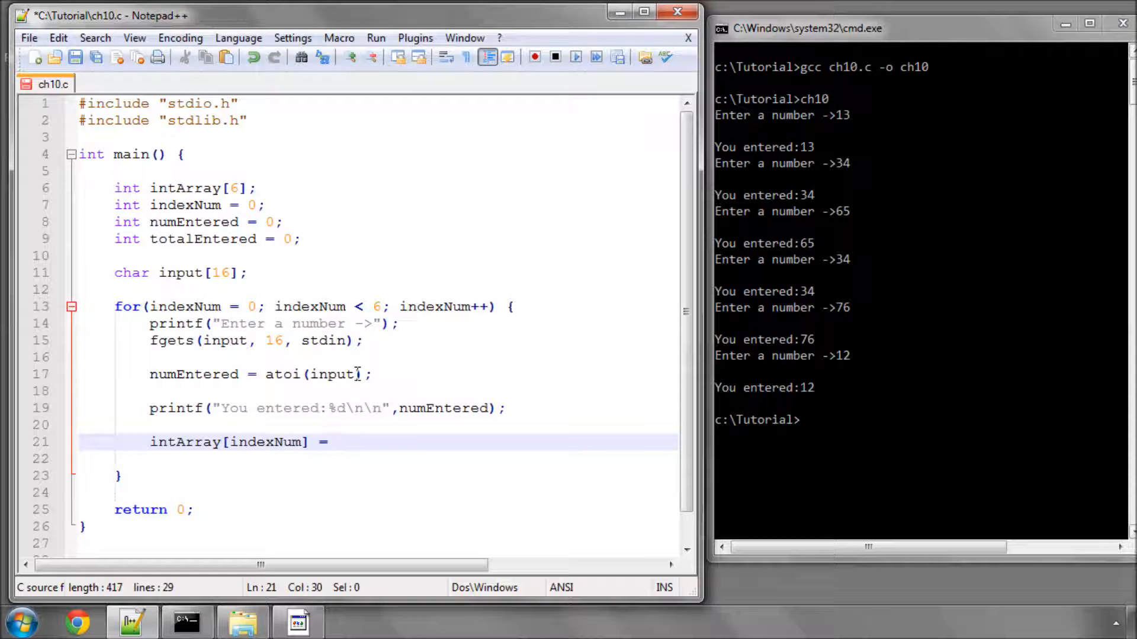
type("numEntered")
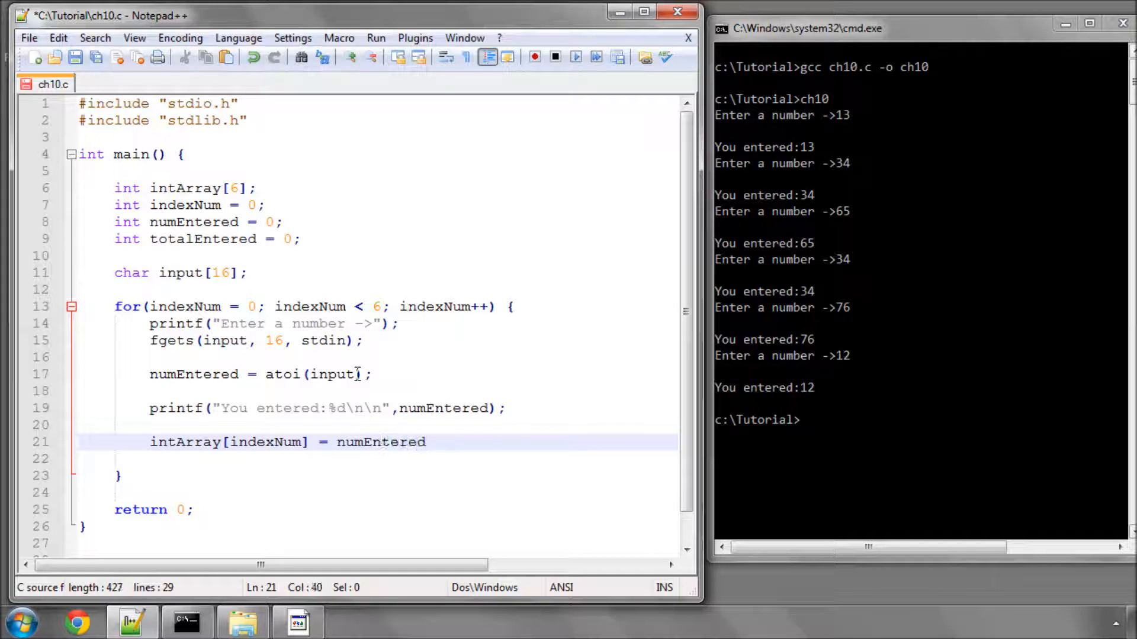
type(";")
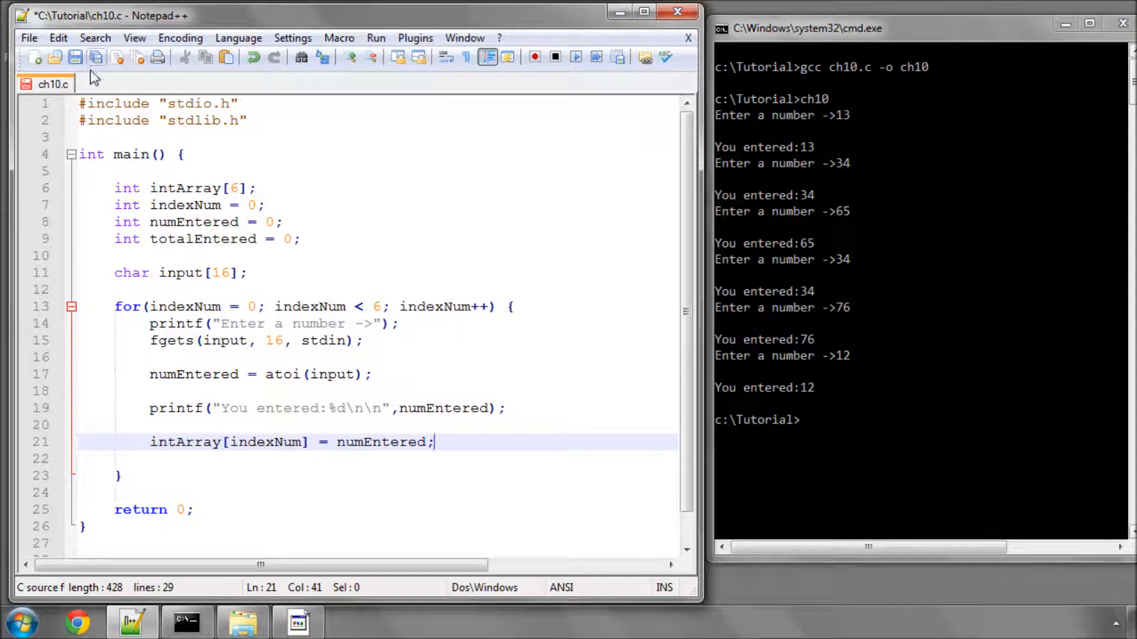
left_click(219, 458)
type("printf(\"intArray[%d]\\n\",numEntered);")
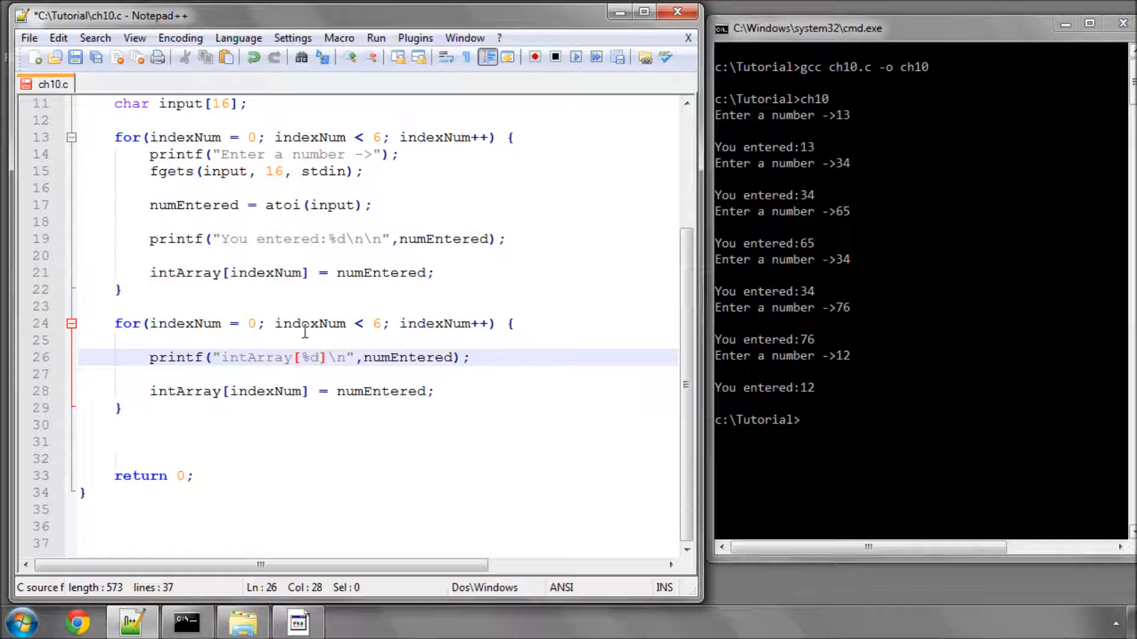
Step: Replace the second loop's printf arguments with indexNum, intArray[indexNum]
double_click(309, 323)
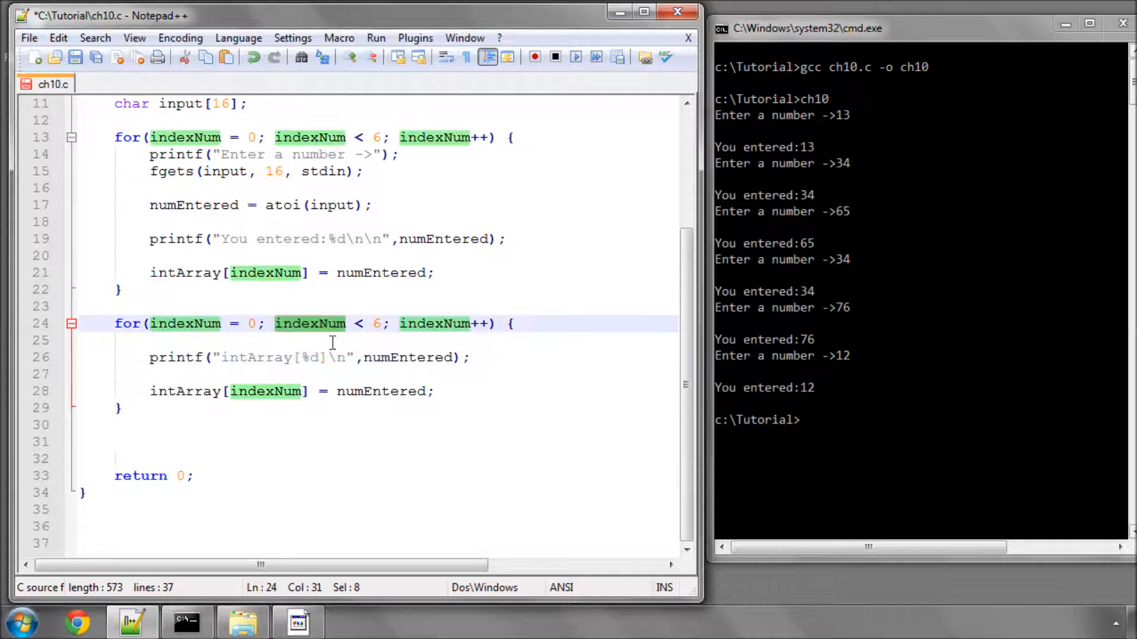
type("indexNum,intArray[%d")
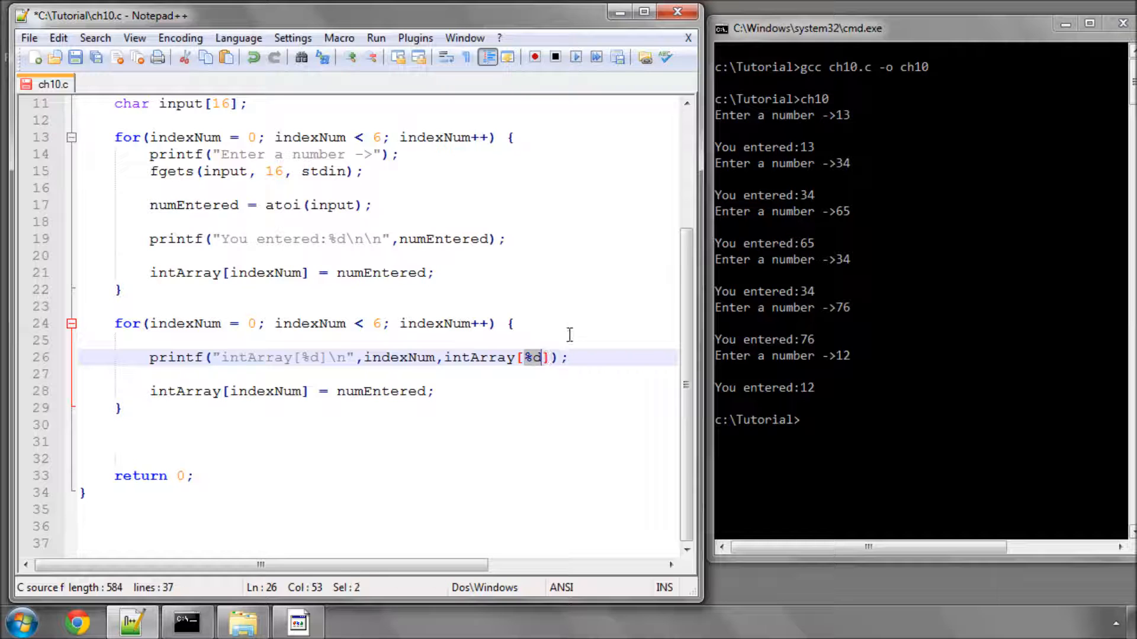
type("indexNum")
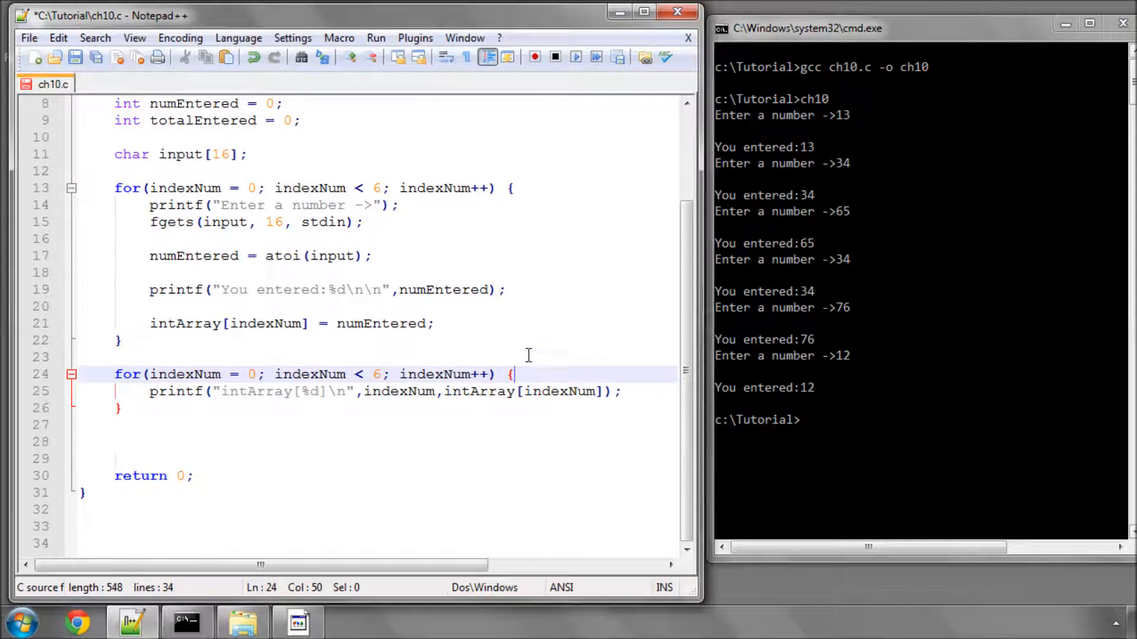
double_click(376, 374)
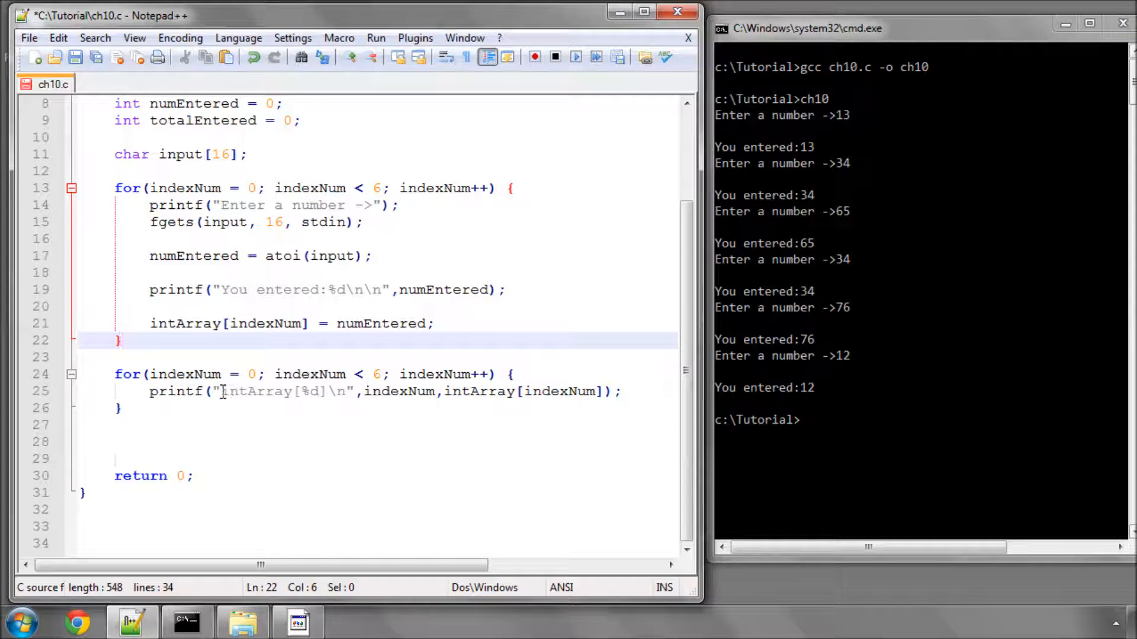
Step: Change its format string to "intArray[%d]=%d\n" and verify the intArray[indexNum] argument
double_click(248, 392)
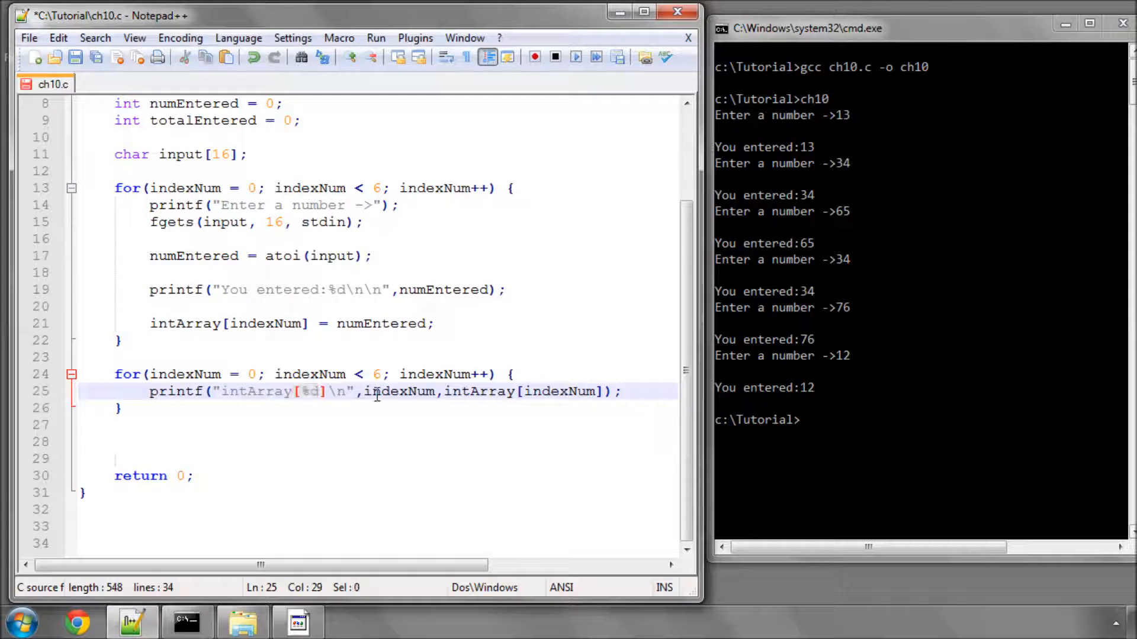
type("=%d")
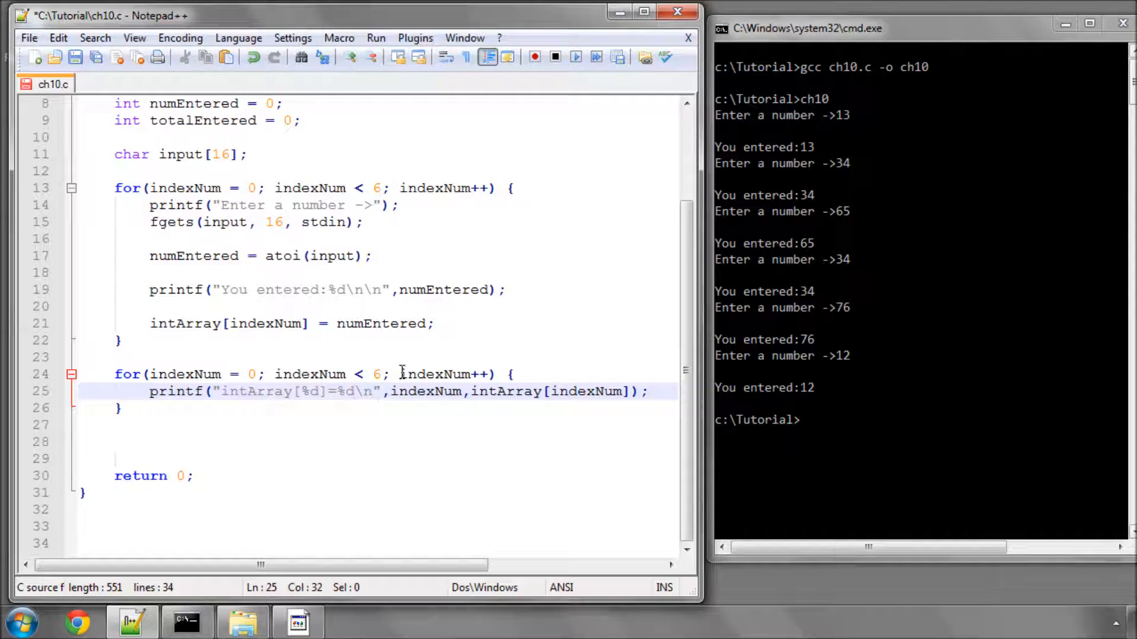
double_click(344, 392)
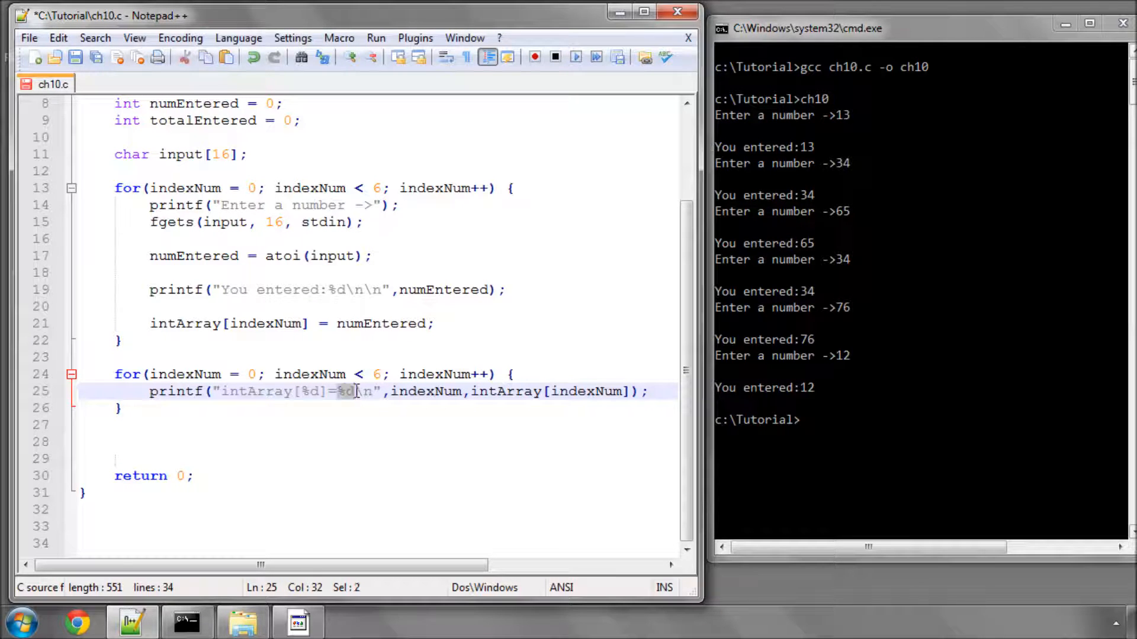
double_click(506, 392)
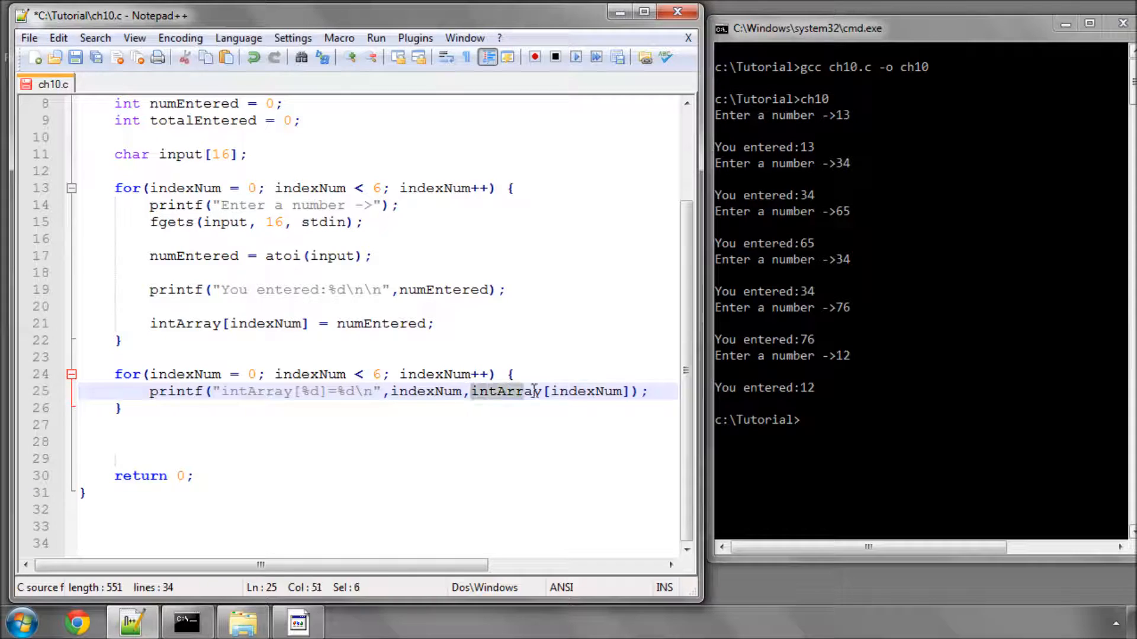
left_click_drag(544, 392, 632, 392)
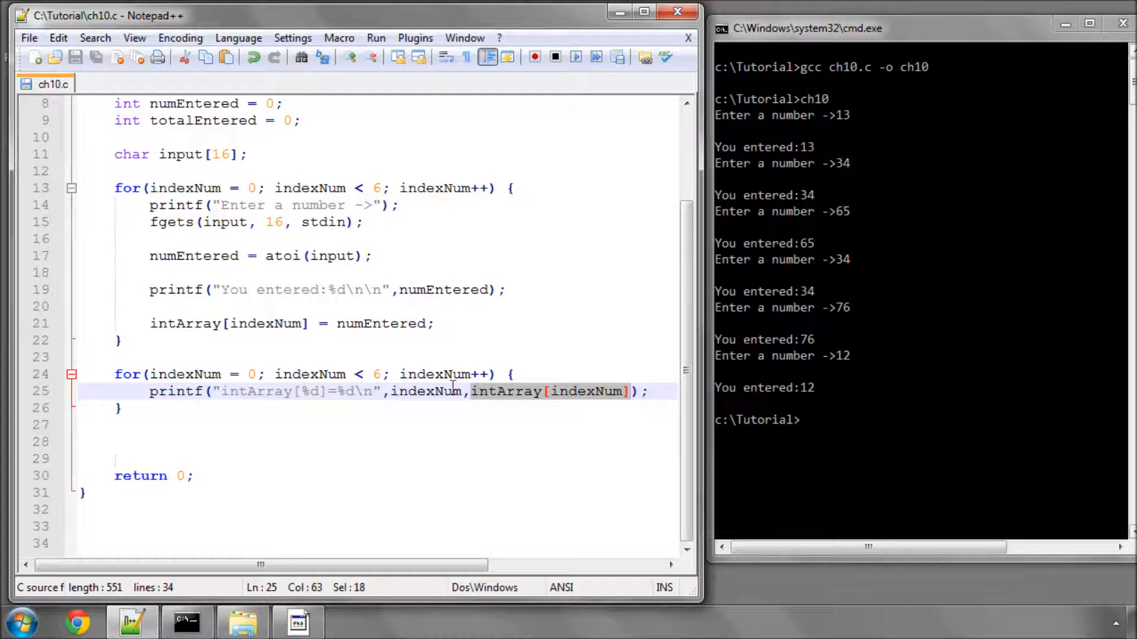
left_click(174, 425)
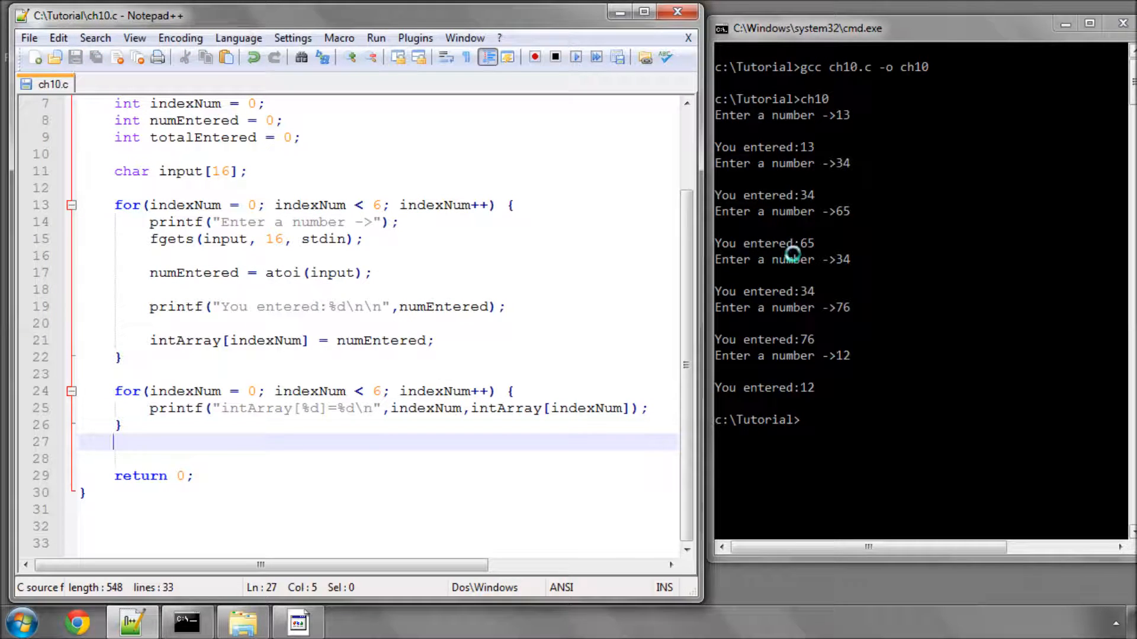
Step: Recompile ch10 and run it entering 75, dog, 34.765 and 9 among the six inputs
type("gcc ch10.c -o ch10")
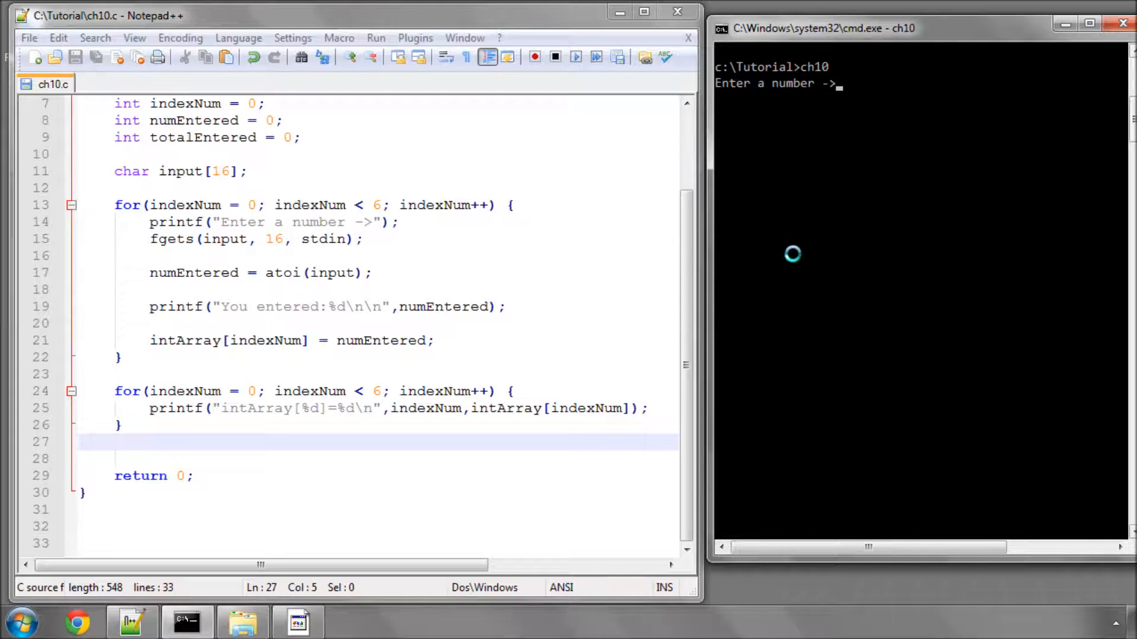
type("75")
type("97")
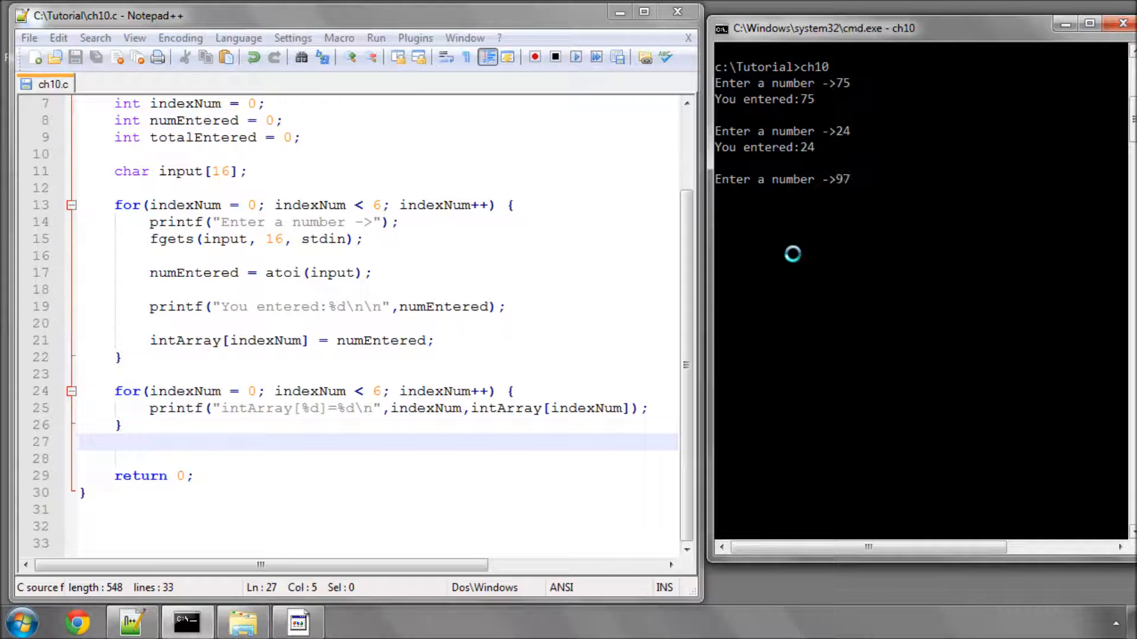
type("dog")
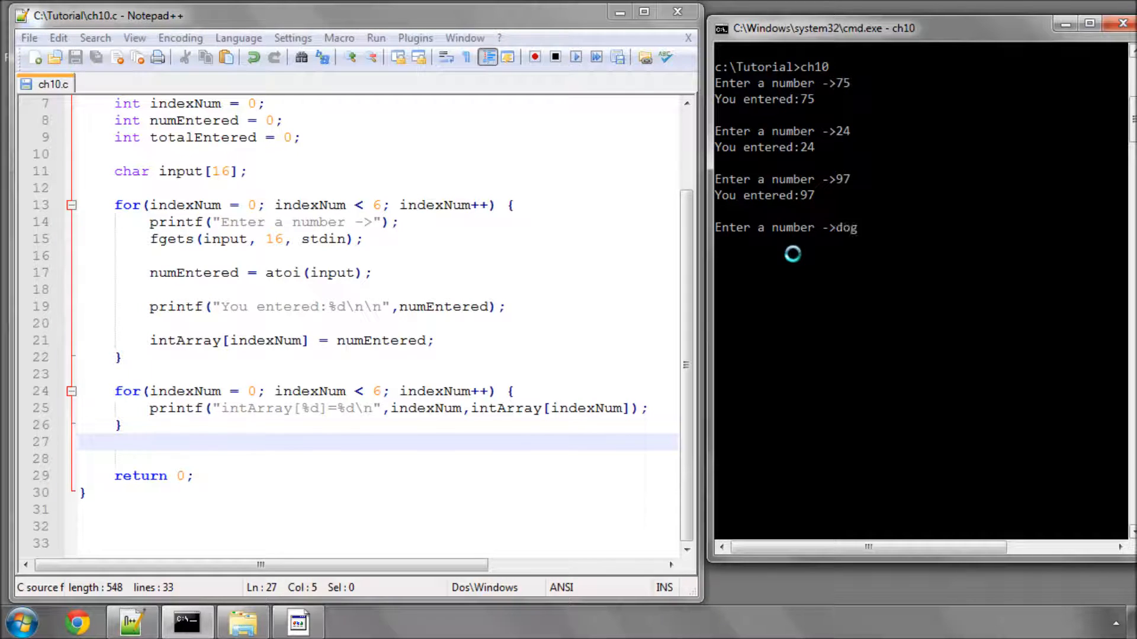
key("enter")
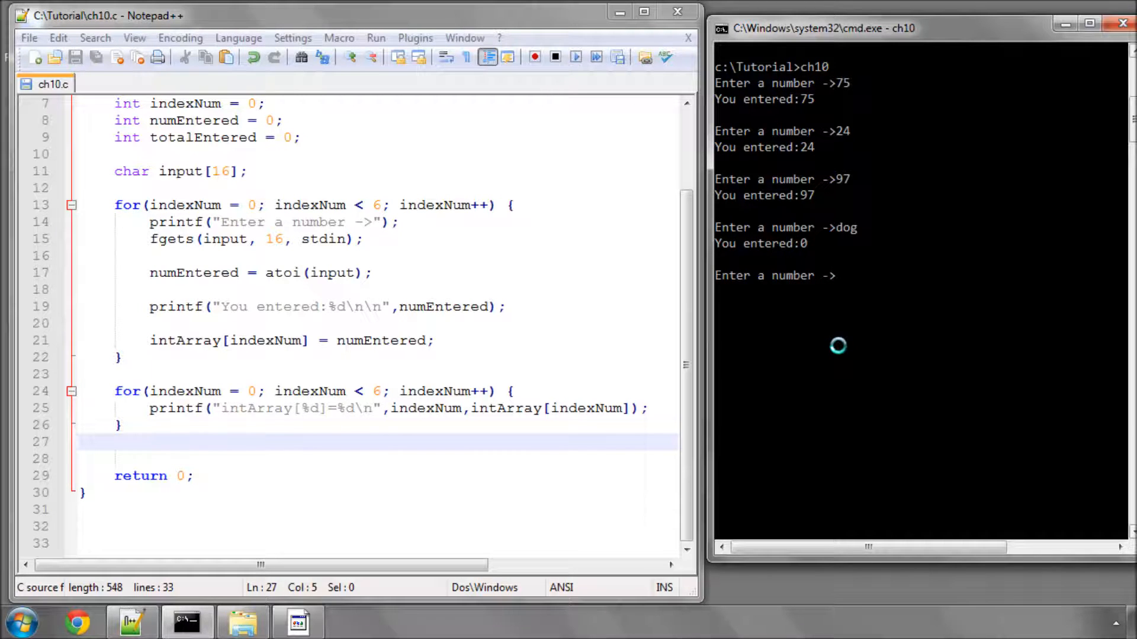
type("34.765")
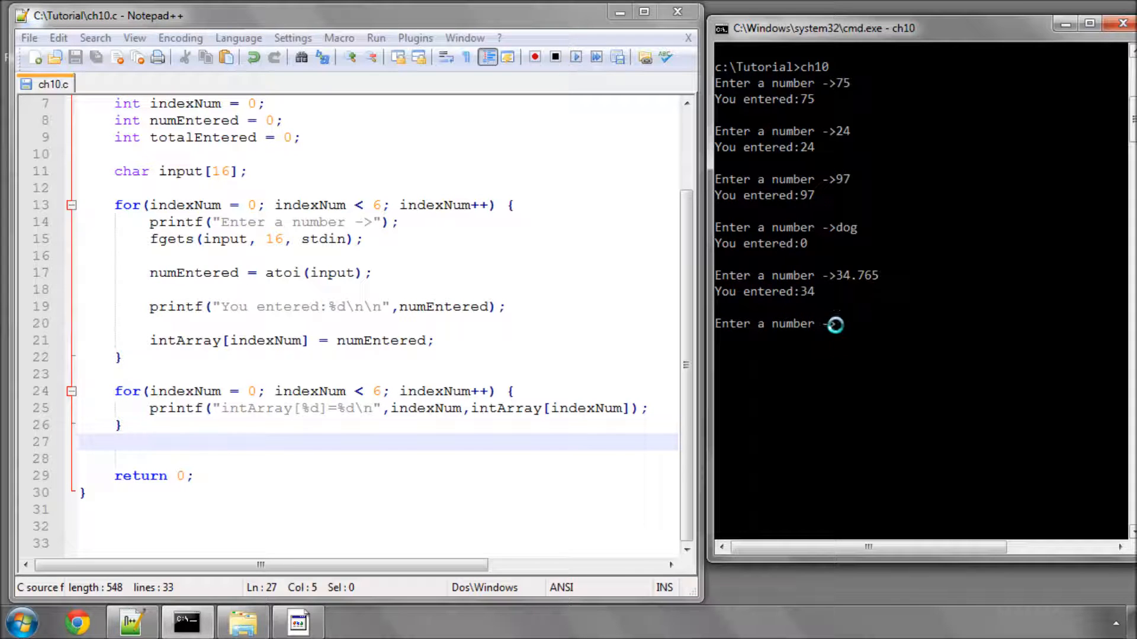
type("9")
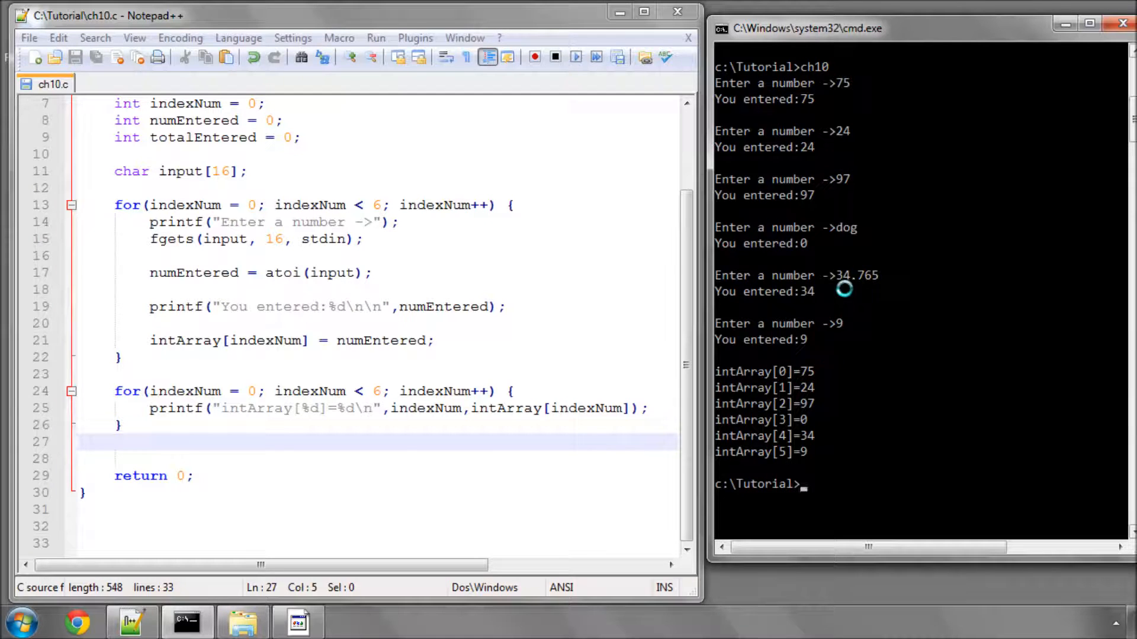
mouse_move(852, 234)
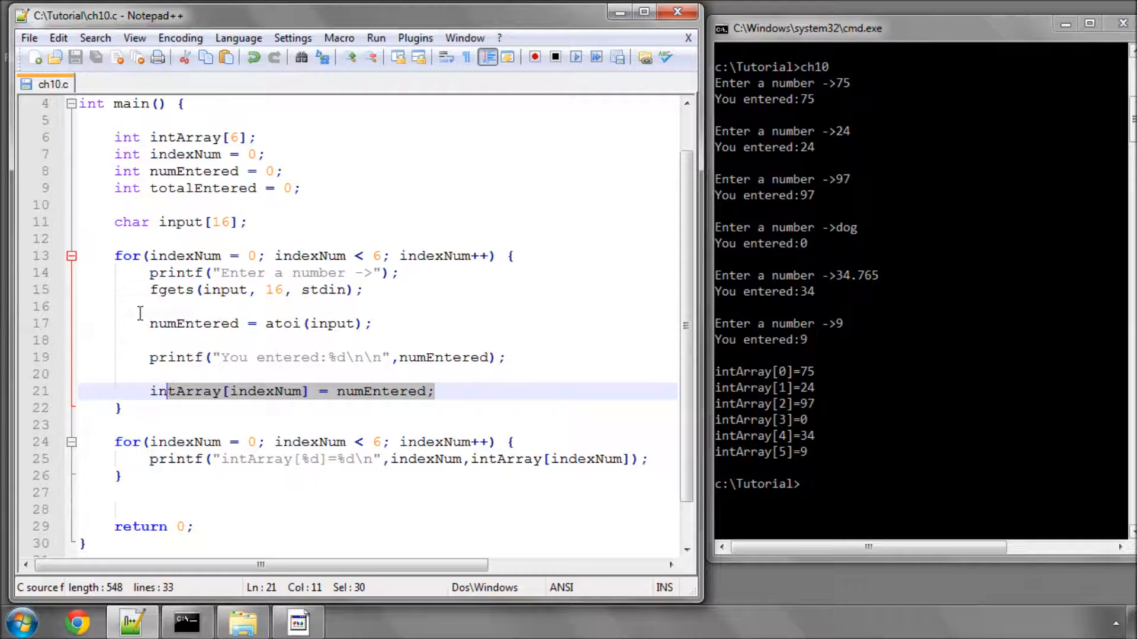
left_click(232, 425)
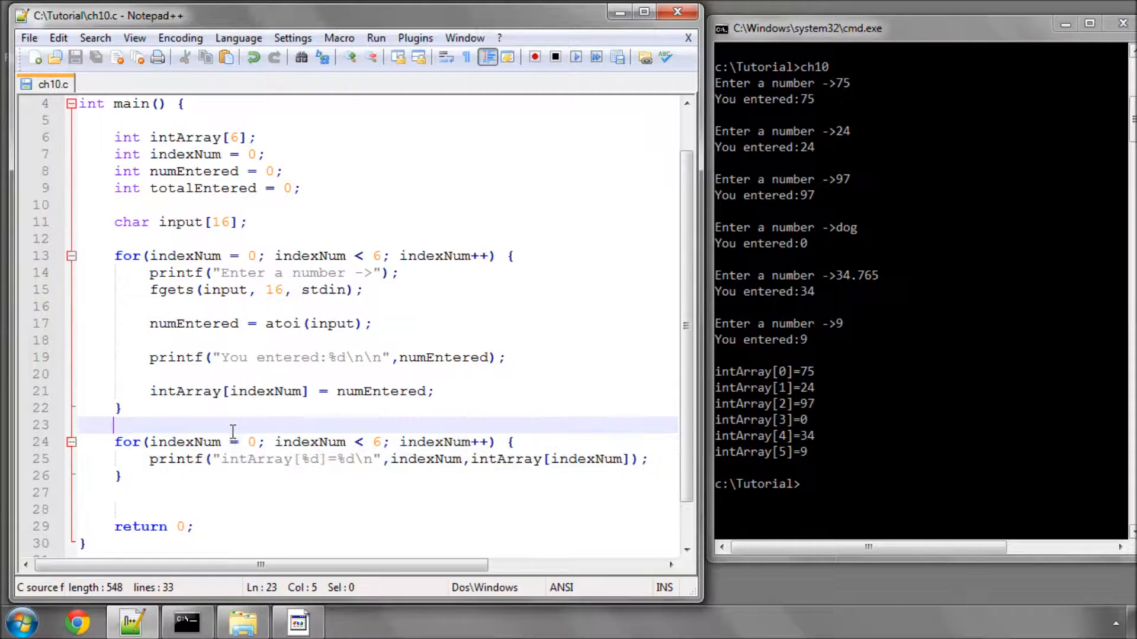
scroll("down", 3)
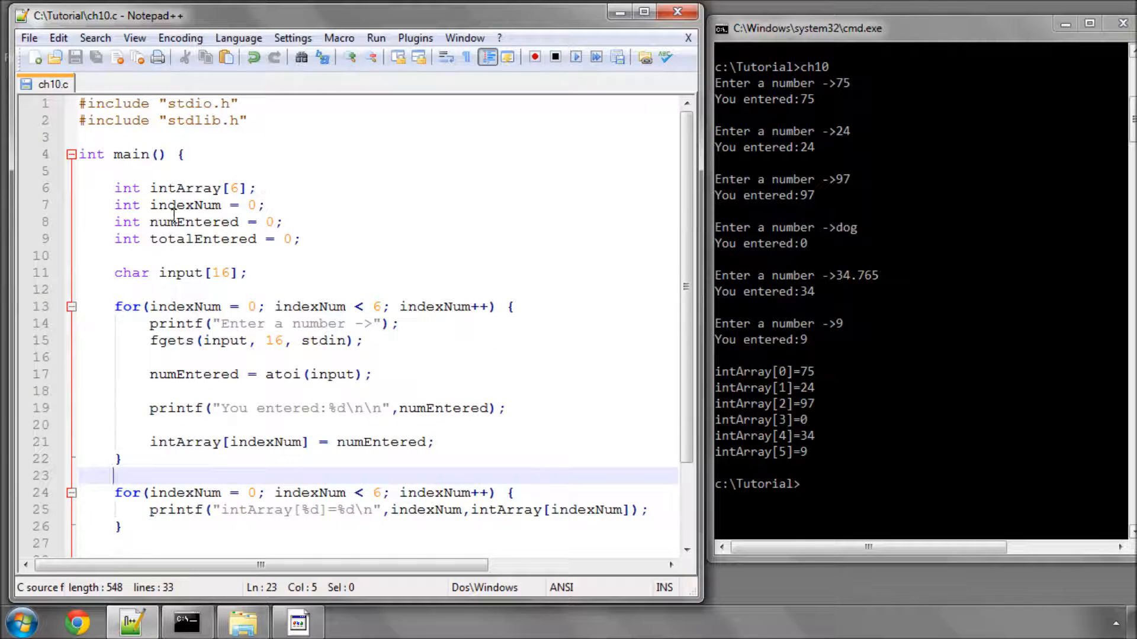
double_click(203, 240)
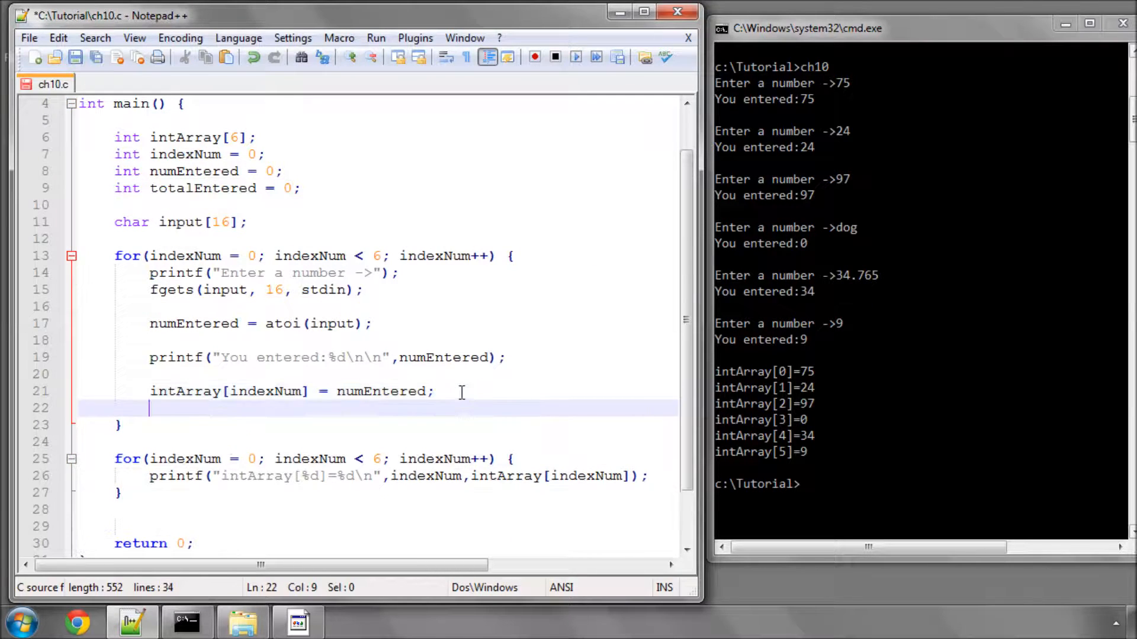
type("totalEtered")
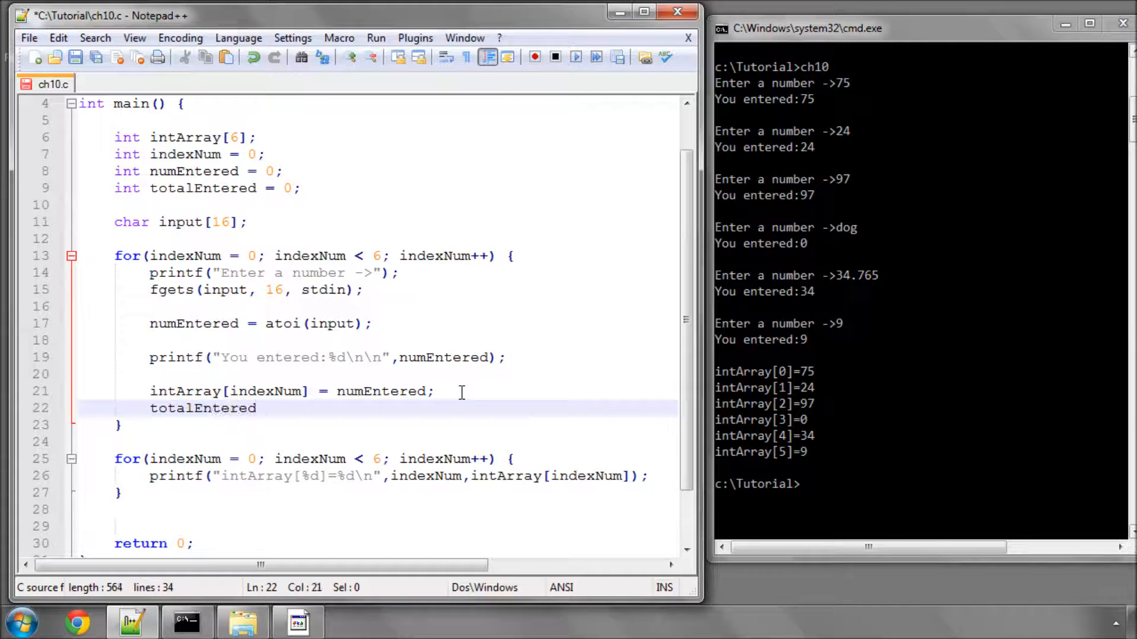
type("++")
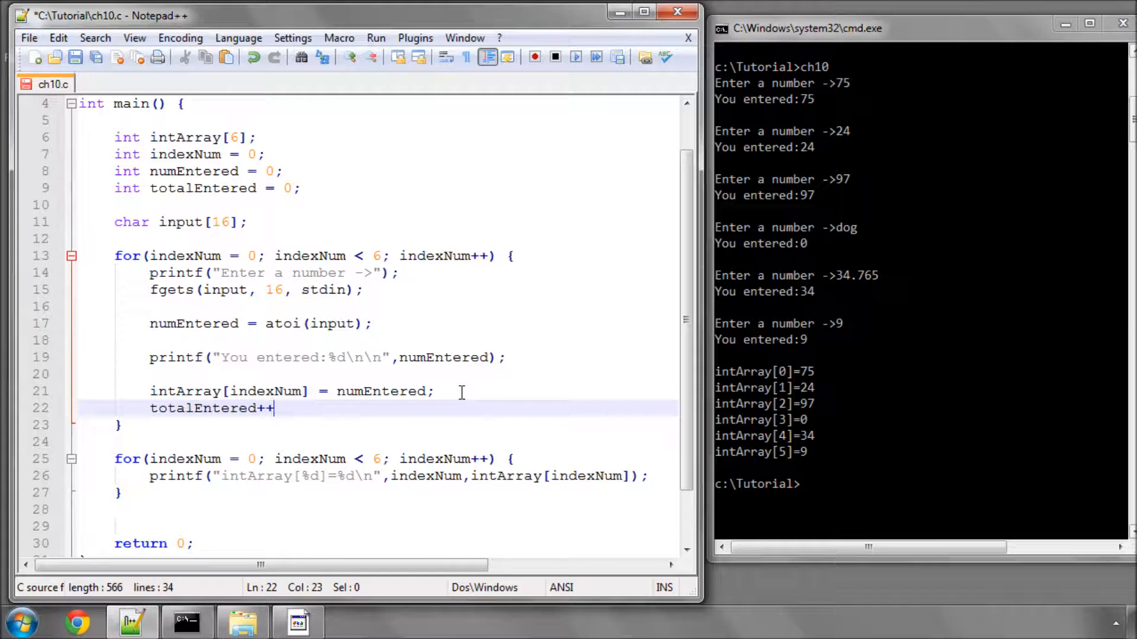
type(";")
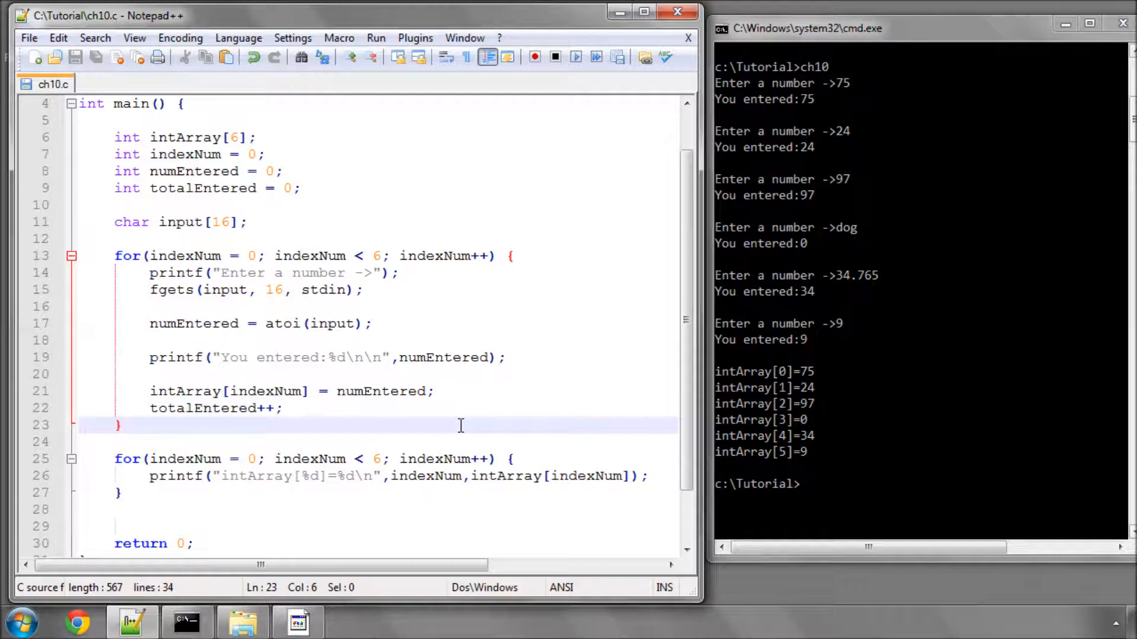
type("printf(\"")
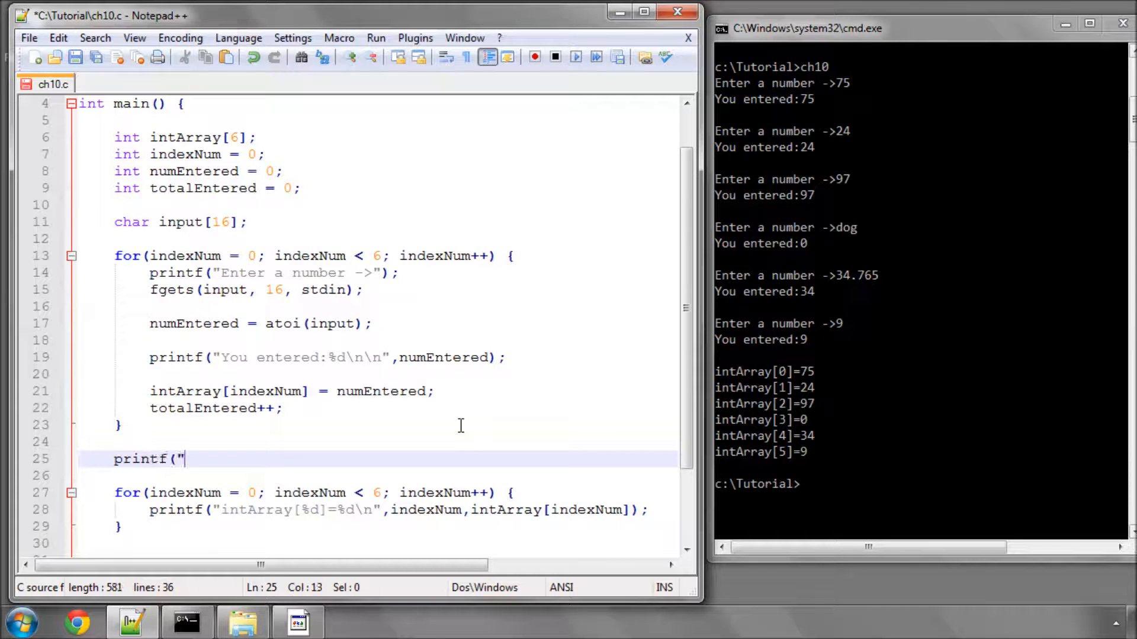
type("\\")
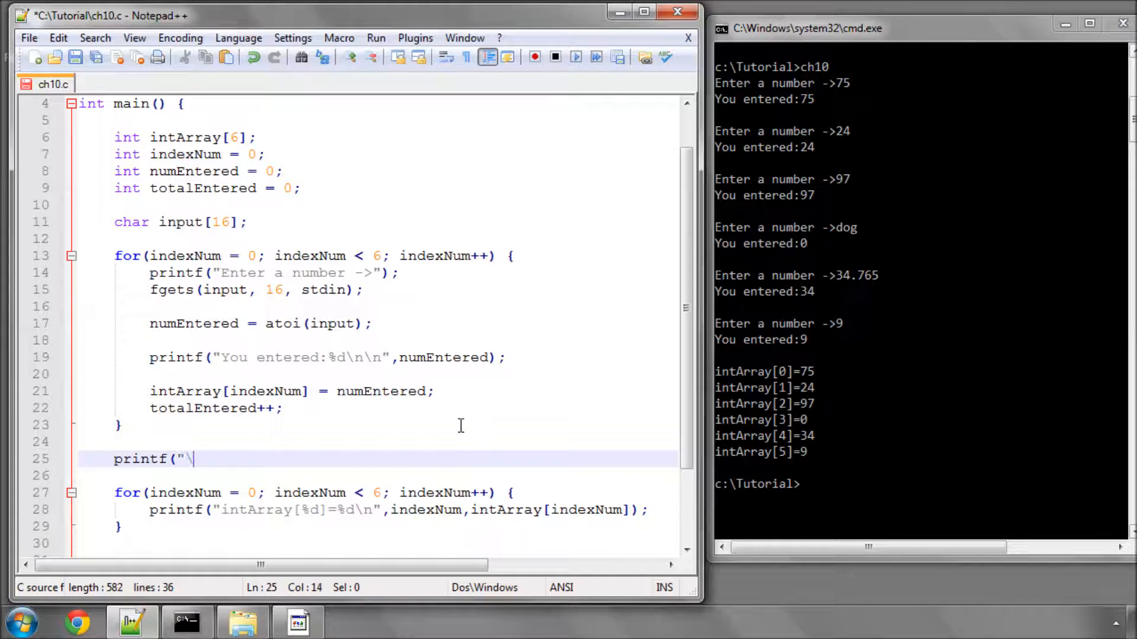
type("n")
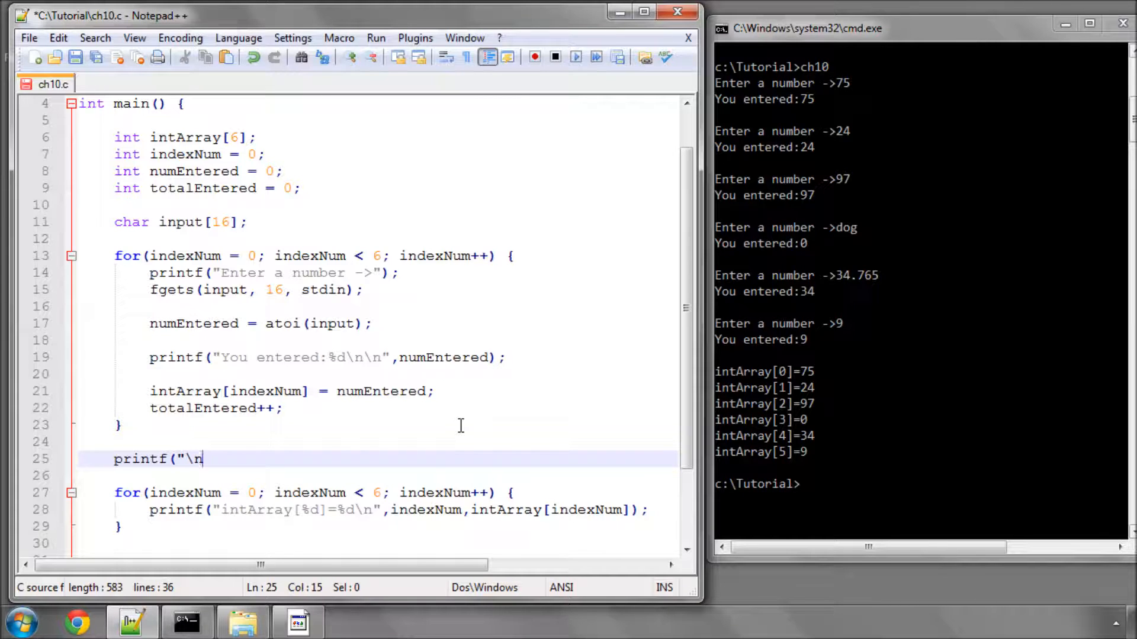
type("\\n")
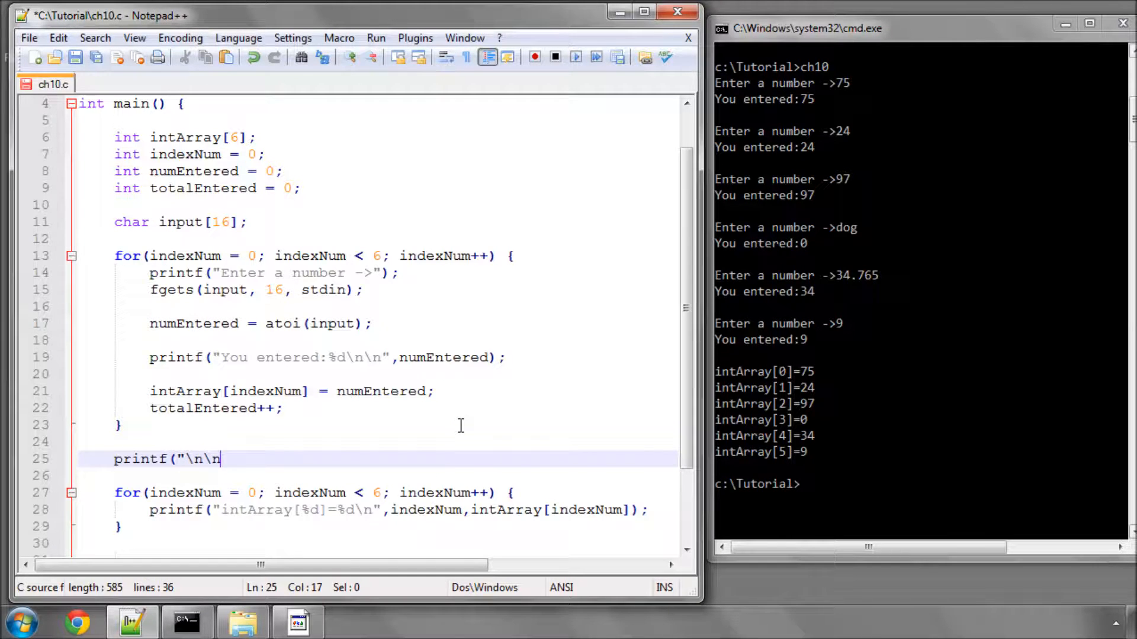
type("Entry comple")
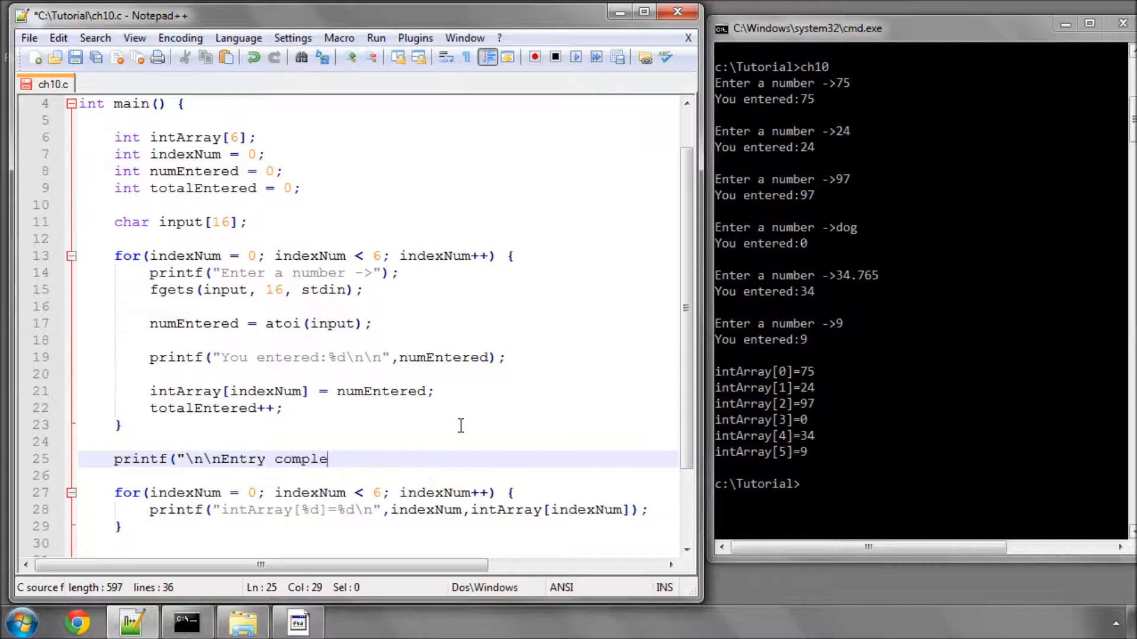
type("te, total")
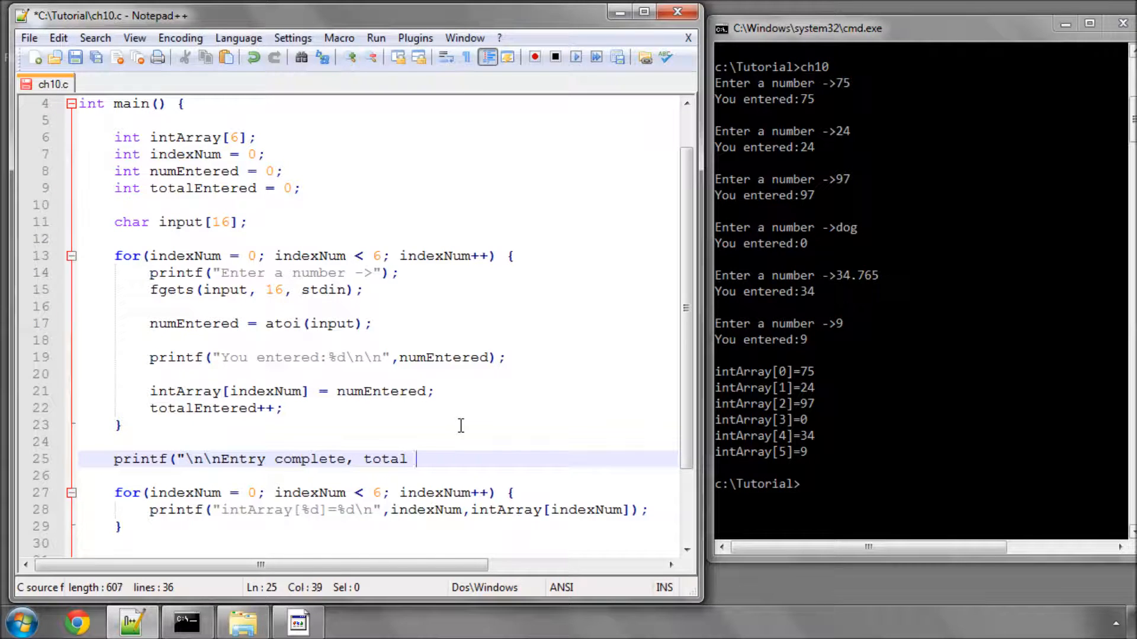
type("entered:%d")
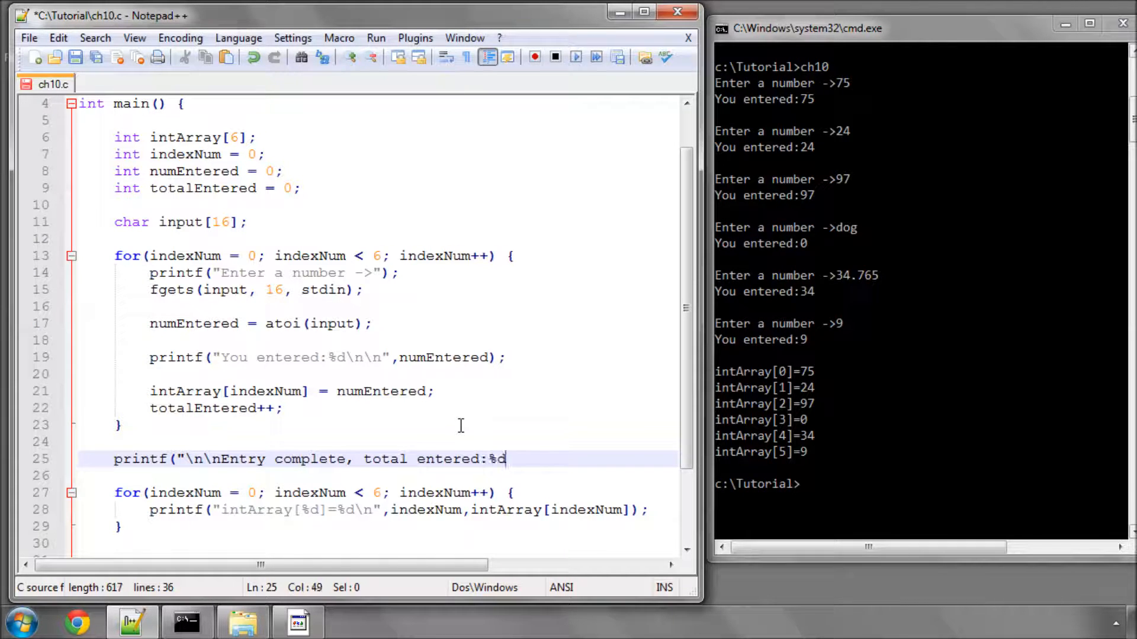
type("\",")
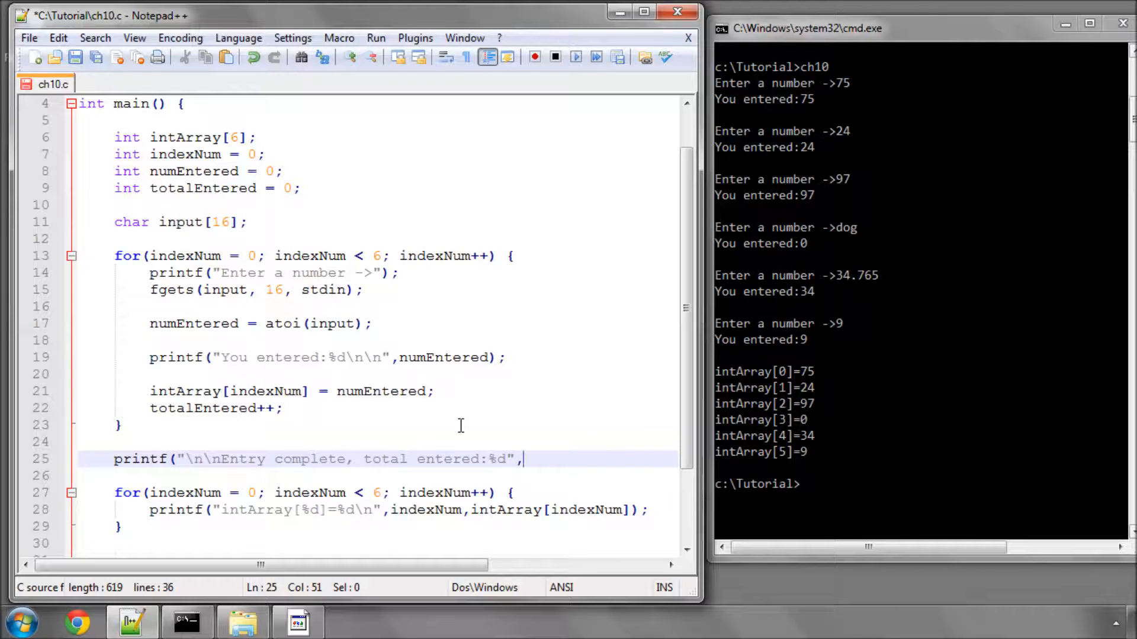
double_click(202, 408)
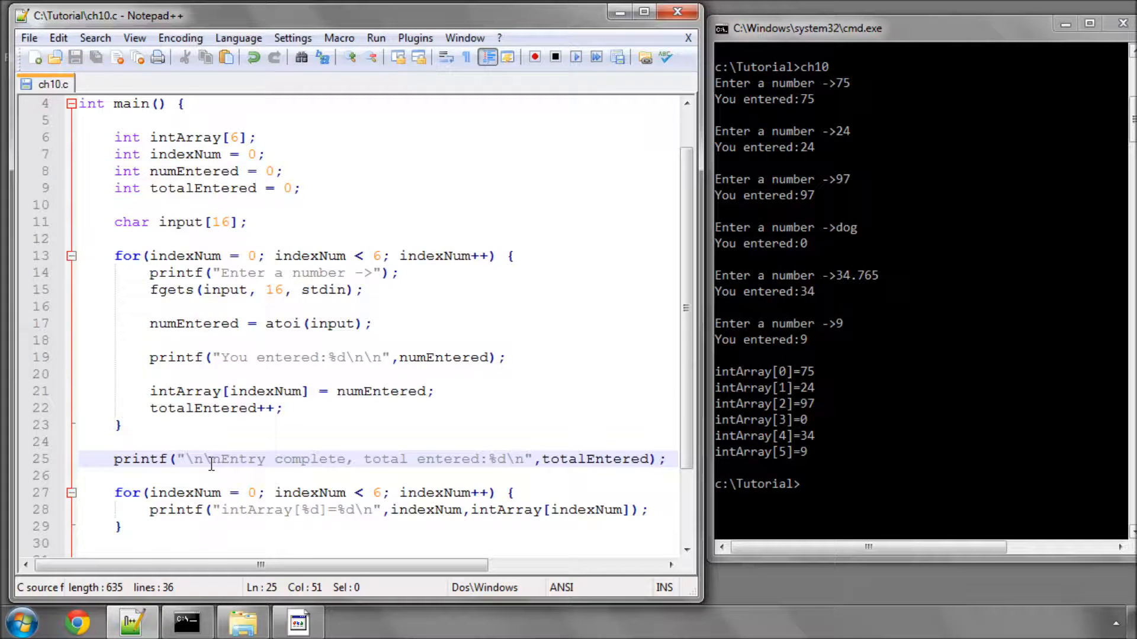
double_click(594, 459)
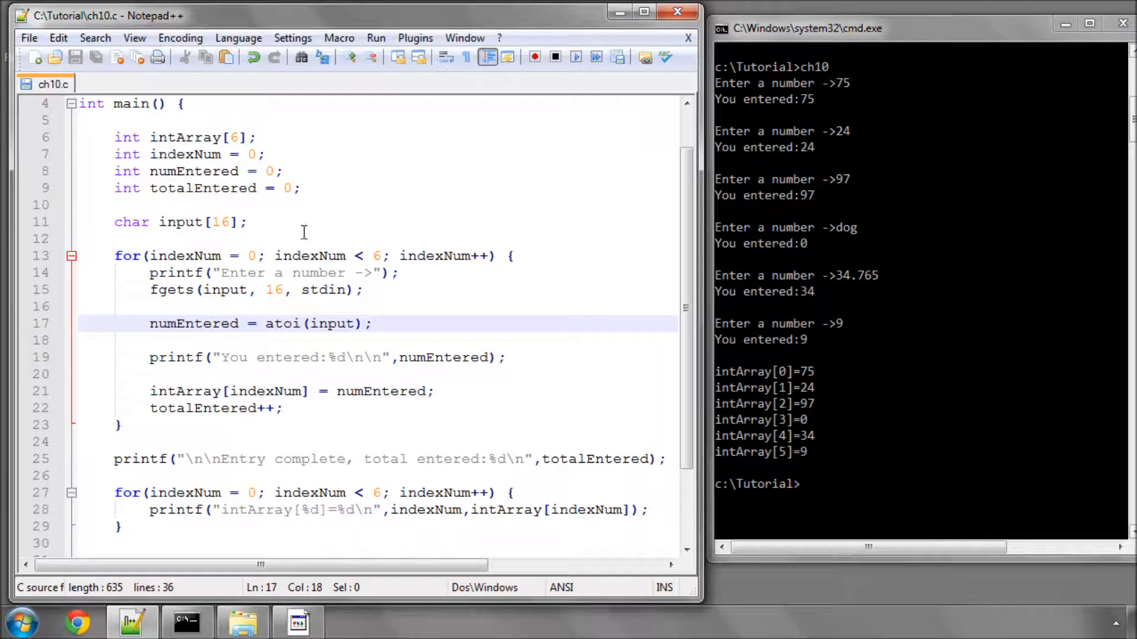
Step: Insert if(strncmp(input,"q",1)==0) { break; } after the fgets call in the input loop
left_click(366, 290)
type("if(str")
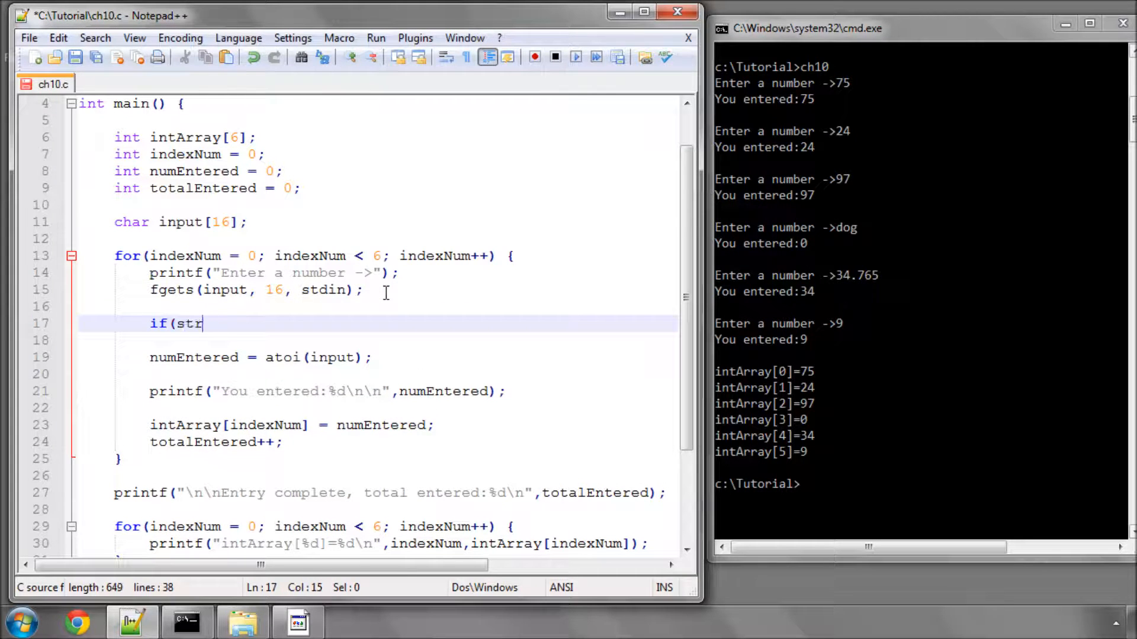
type("ncmp(")
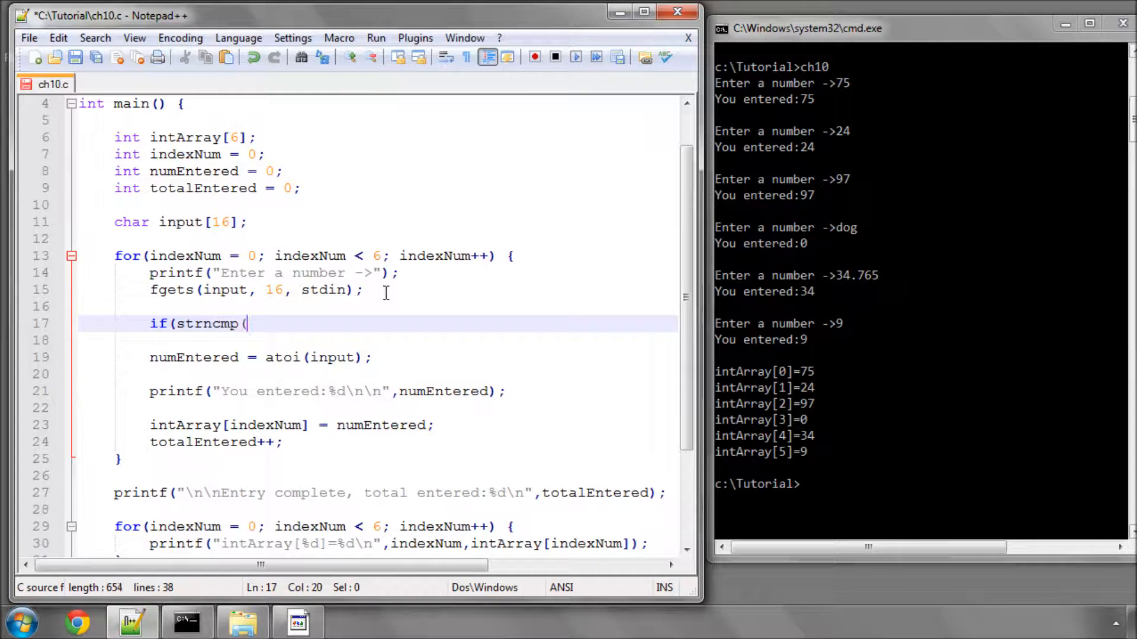
type("input,")
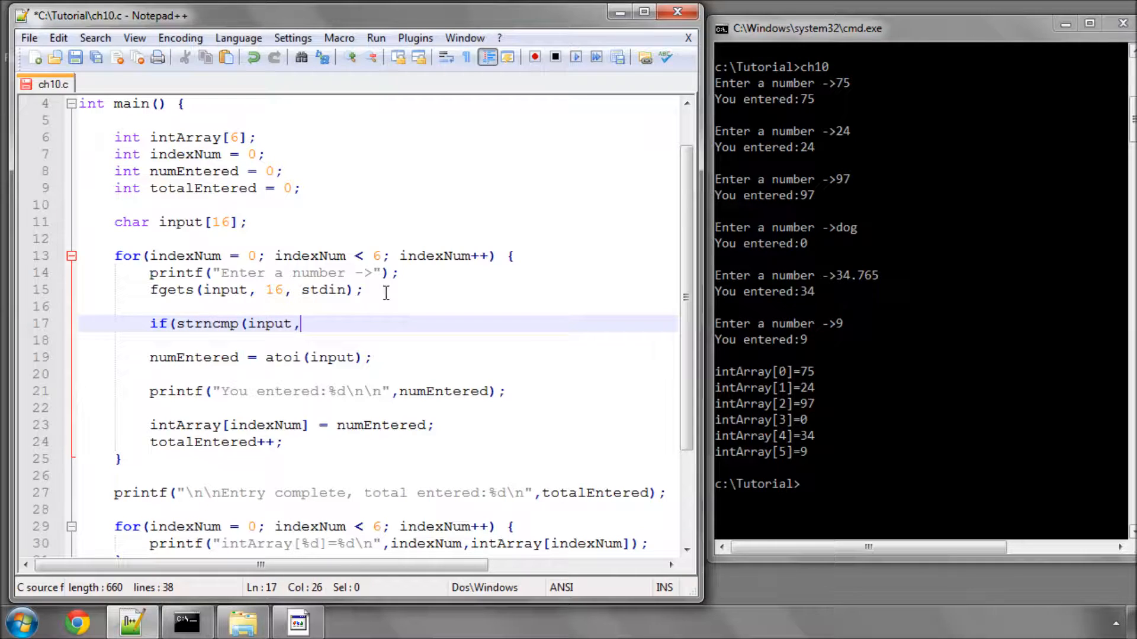
type("\"q\",1")
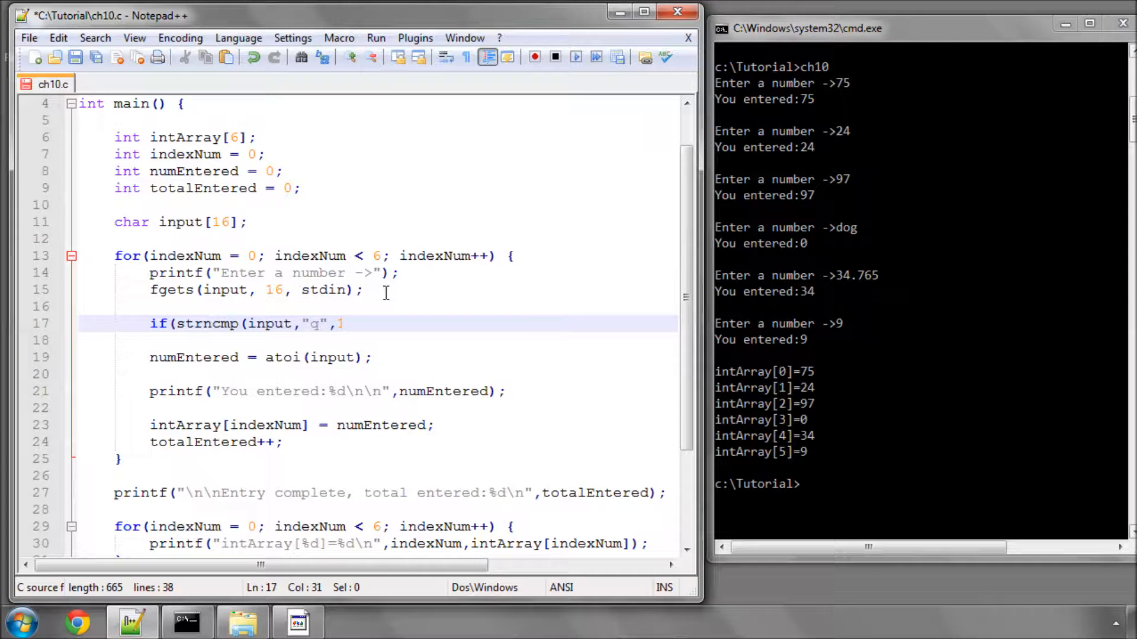
type("))")
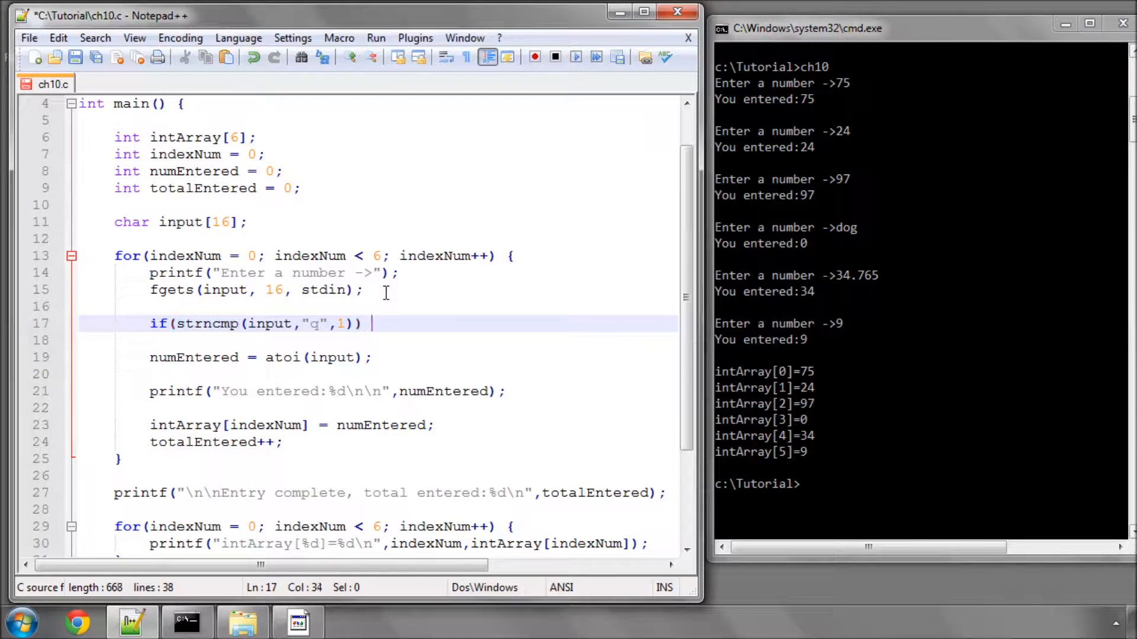
type("==")
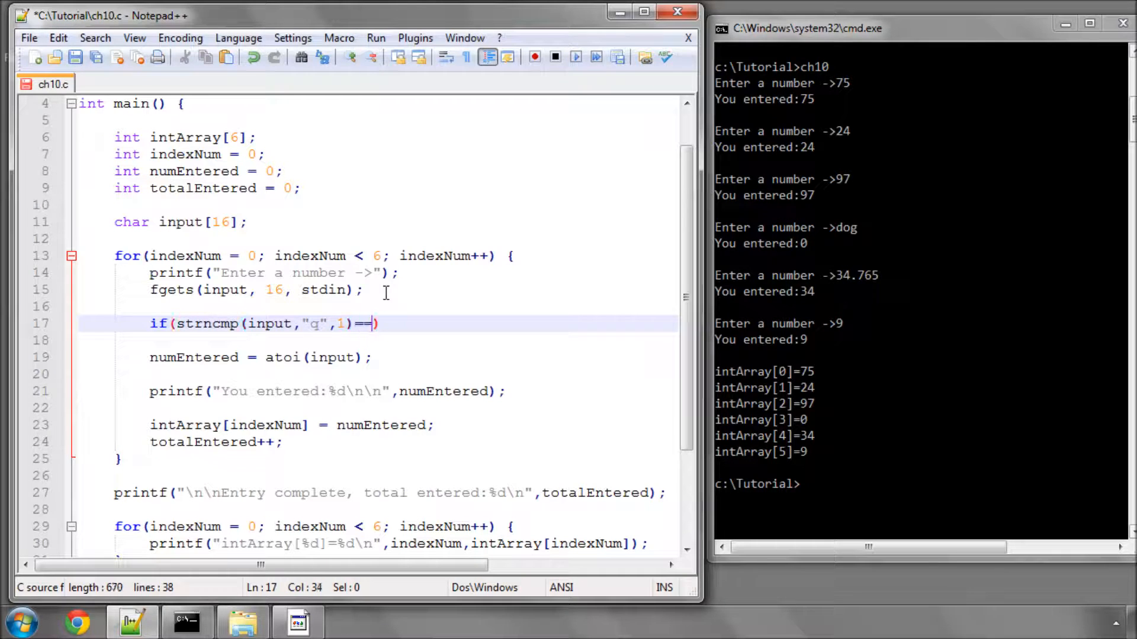
type("0")
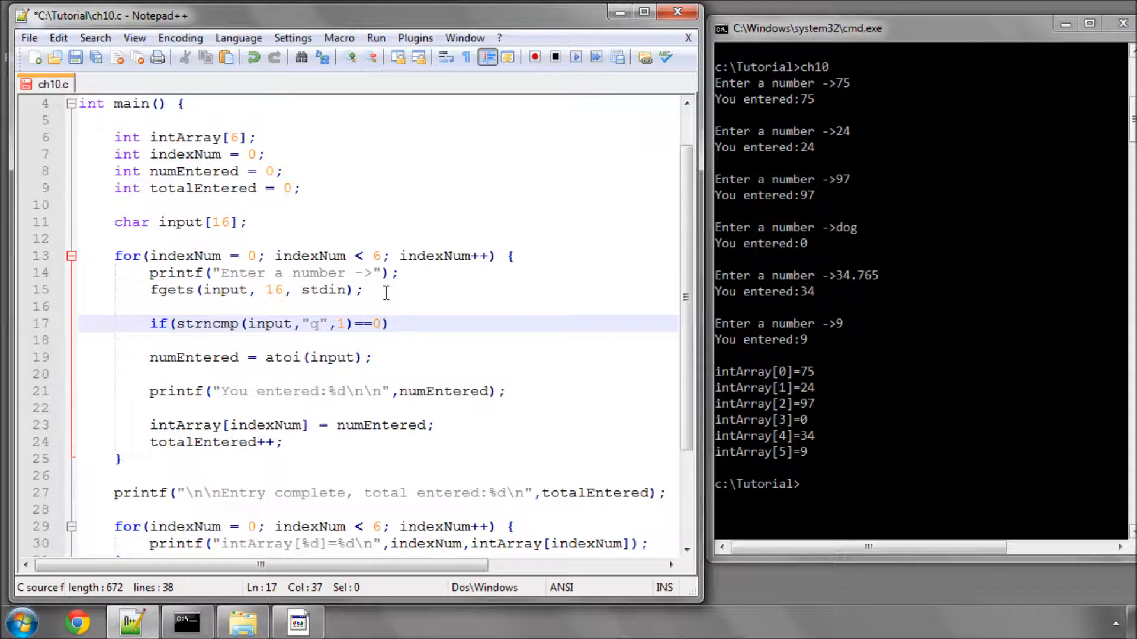
type("{")
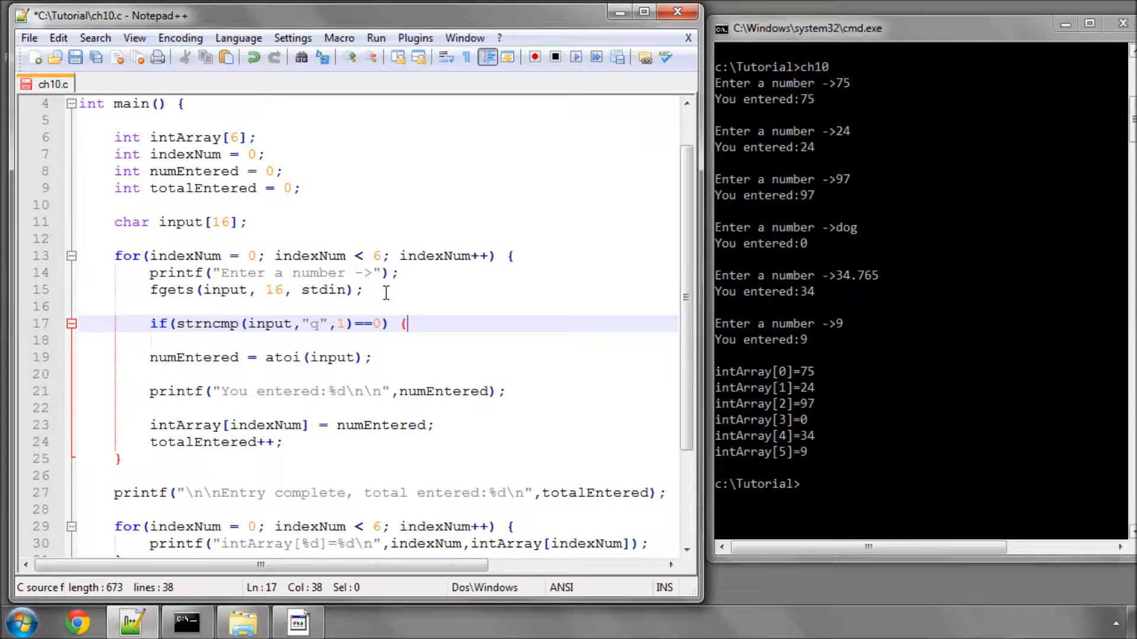
key("enter")
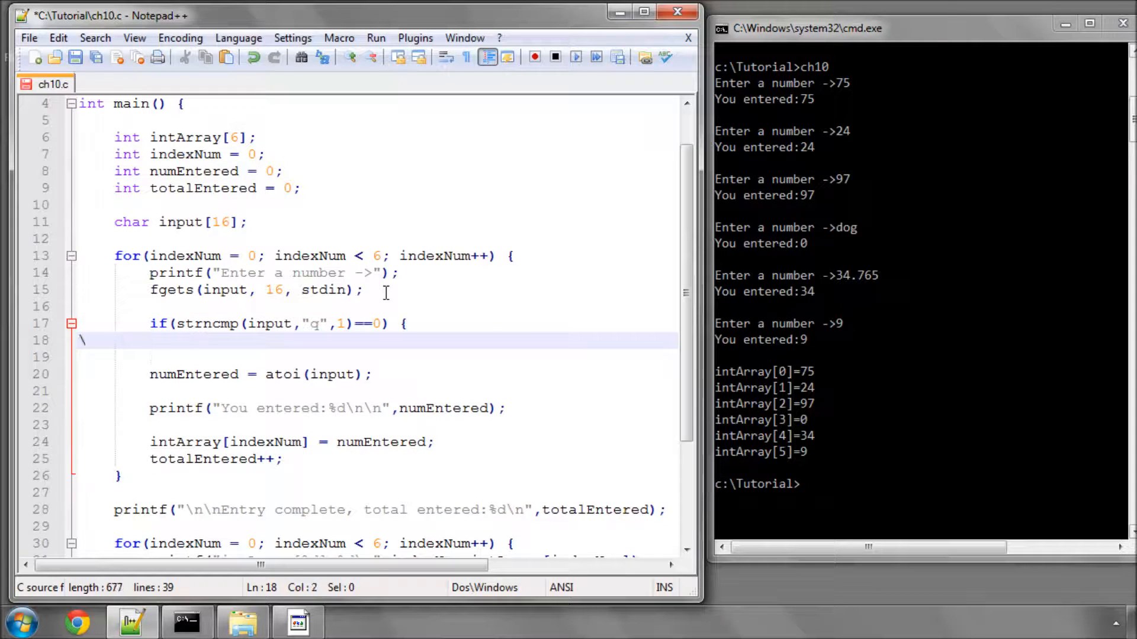
type("}")
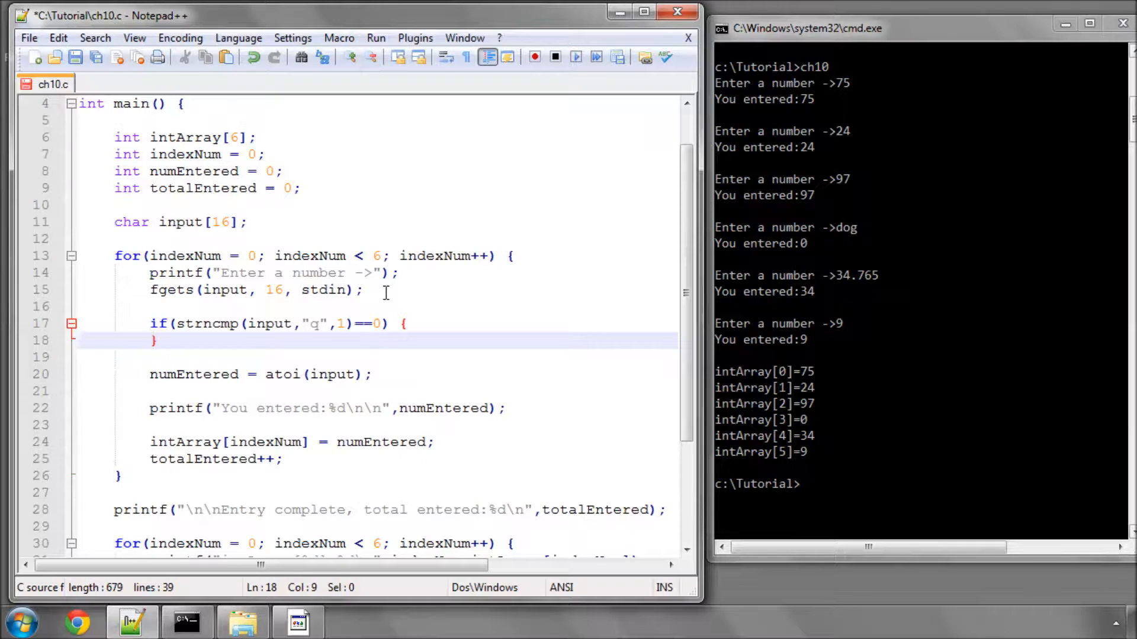
type("break;")
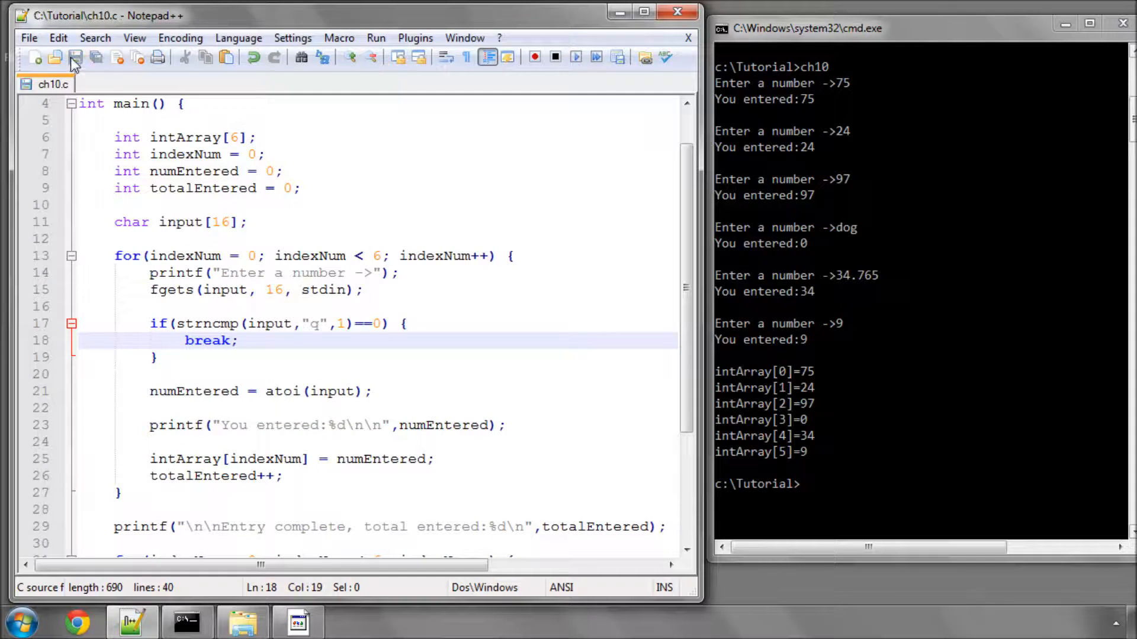
Step: Recompile with gcc ch10.c -o ch10 in cmd
type("gcc ch10.c -o ch10")
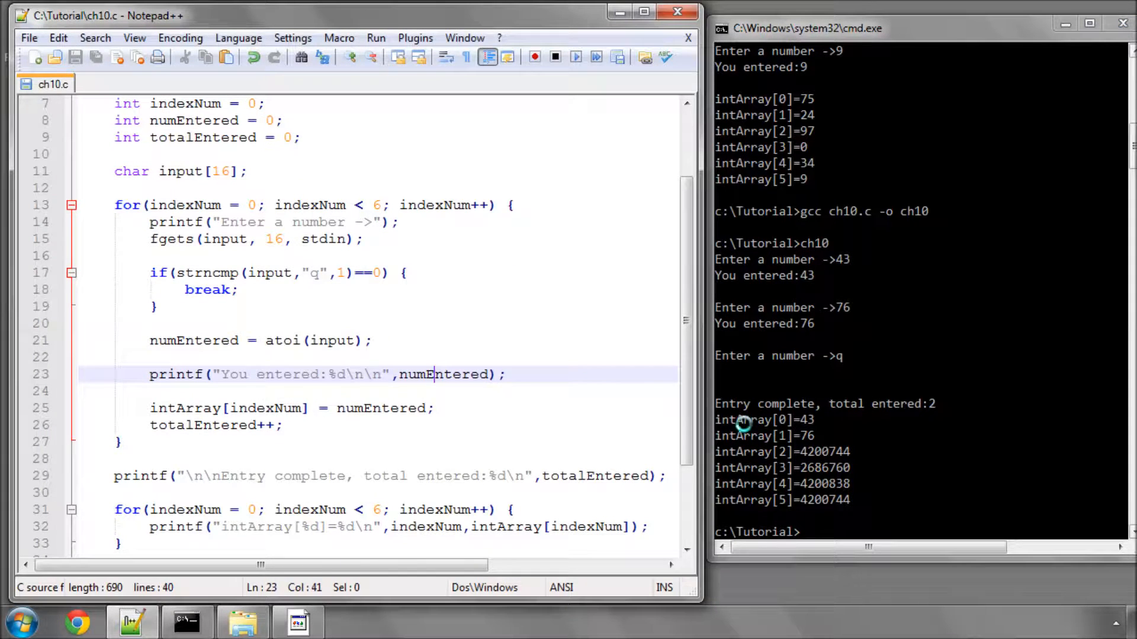
mouse_move(781, 420)
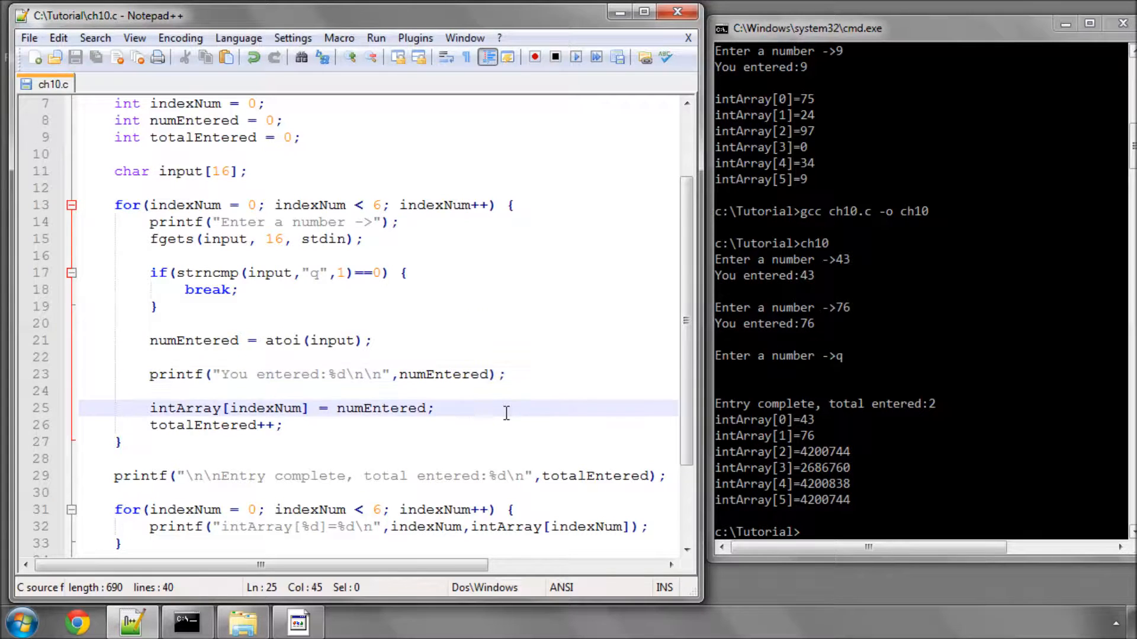
Step: Inspect the print loop still bounded by 6 and select totalEntered in the summary message
scroll("down", 3)
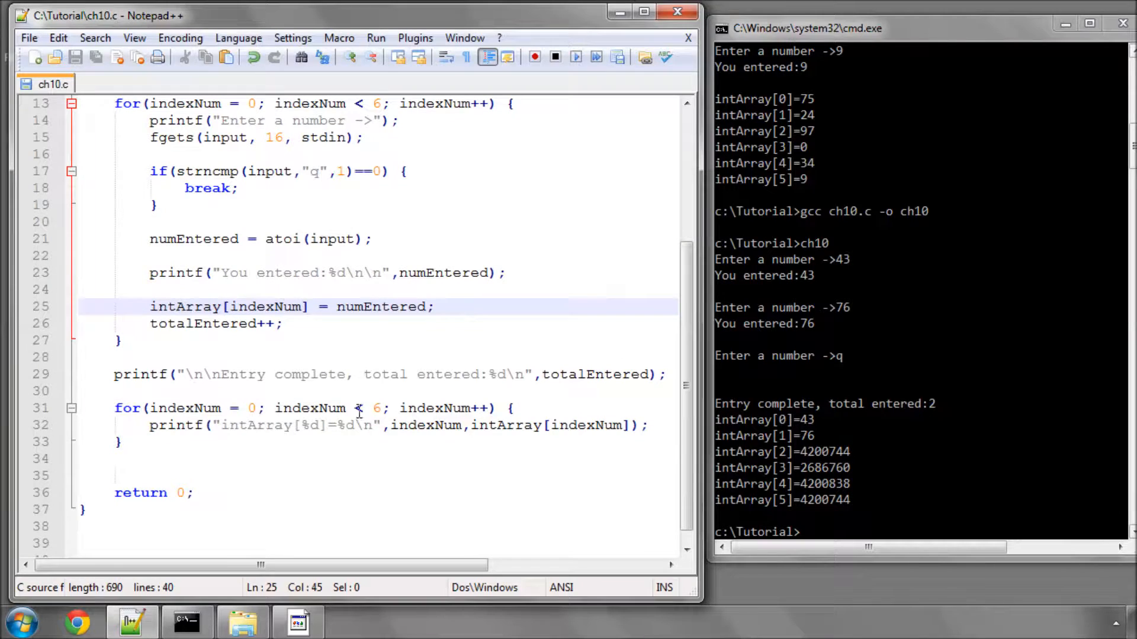
double_click(376, 408)
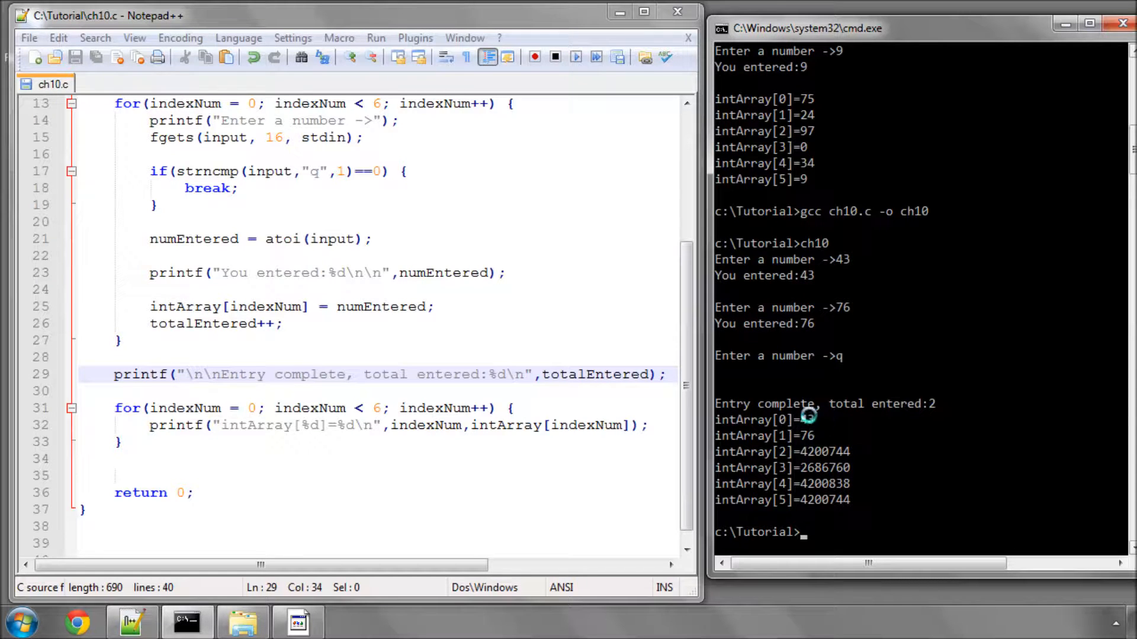
mouse_move(837, 437)
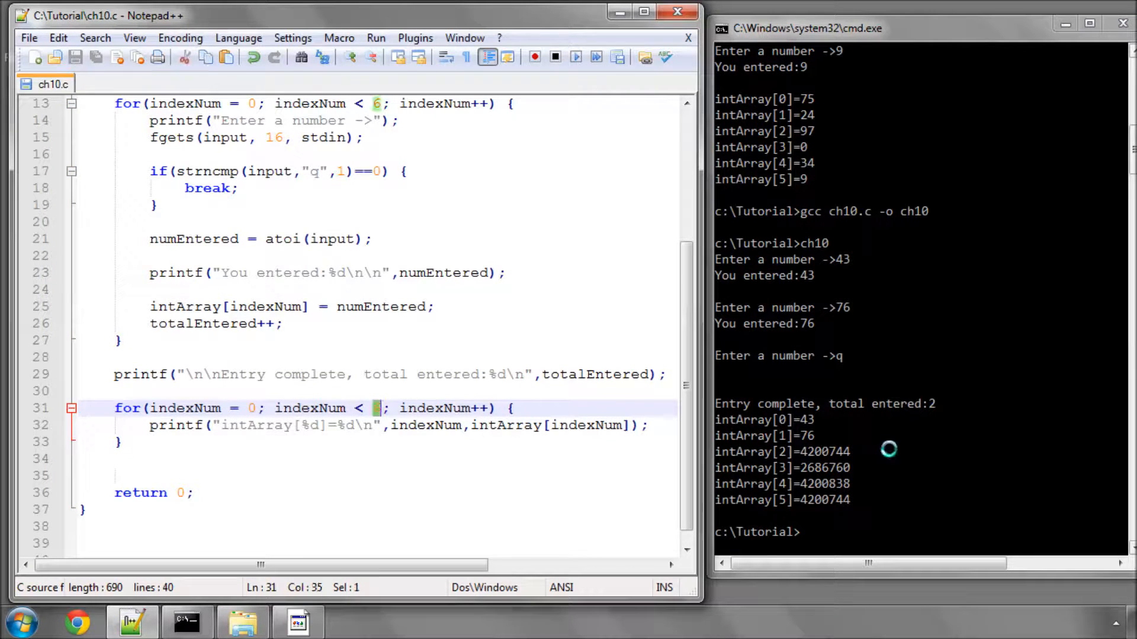
mouse_move(848, 460)
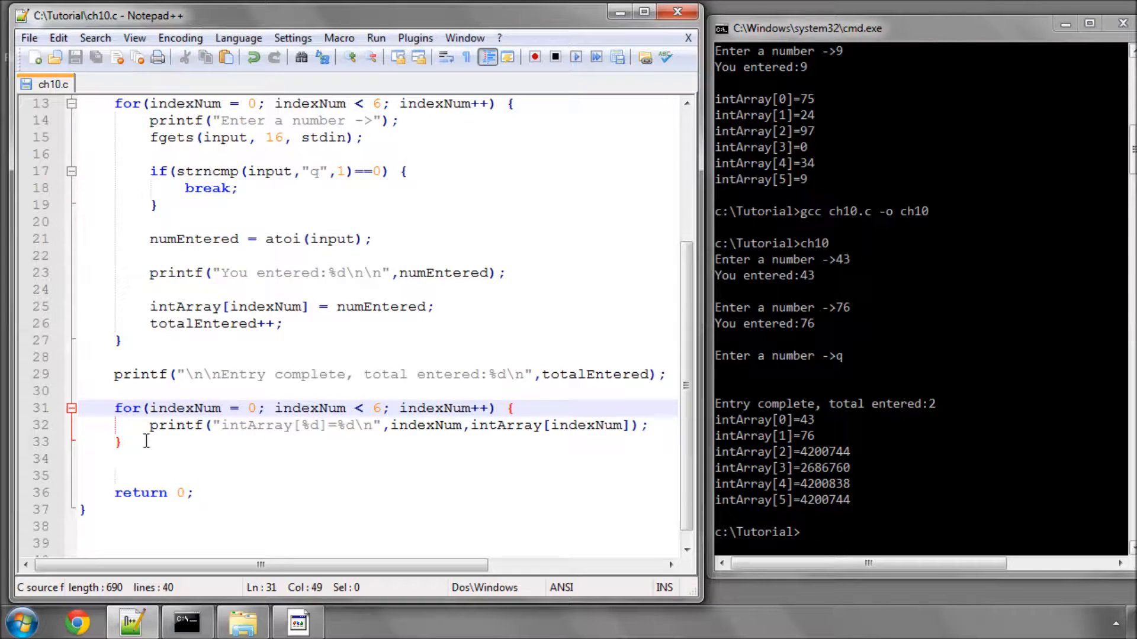
double_click(376, 408)
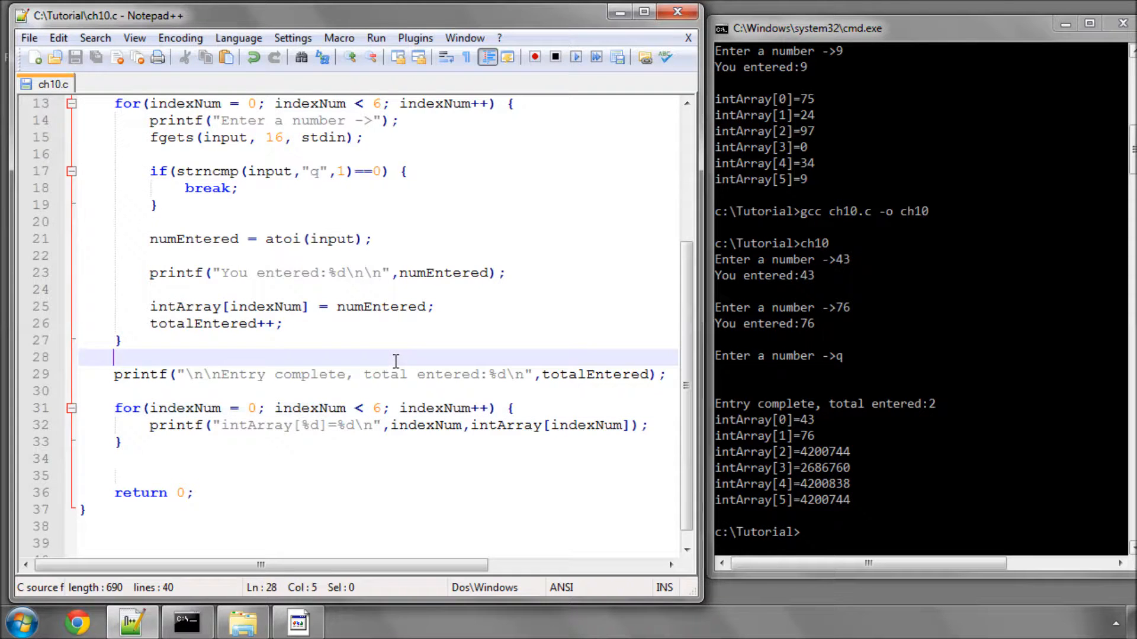
double_click(203, 323)
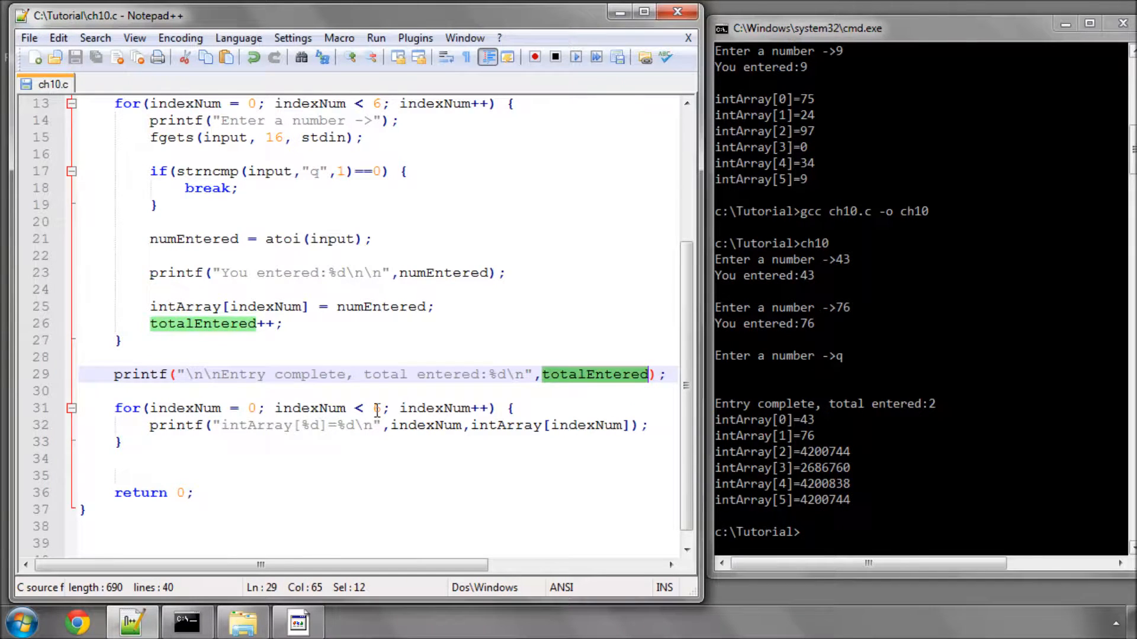
Step: Replace the 6 in the printing loop condition with totalEntered
type("totalEntered")
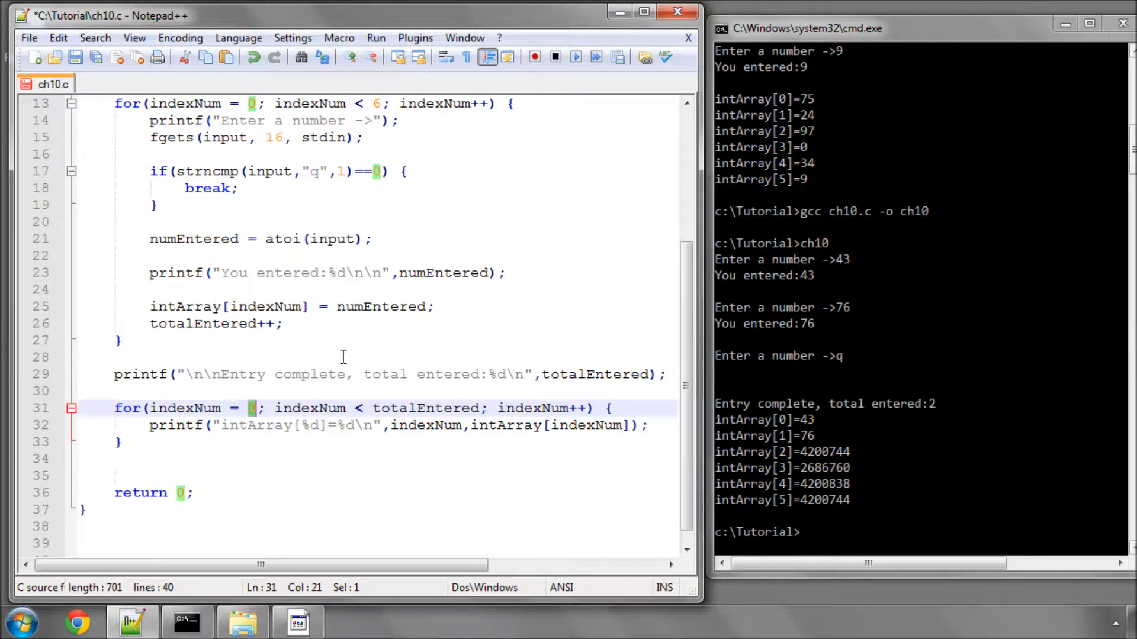
double_click(425, 408)
type("gcc ch10.c -o ch10")
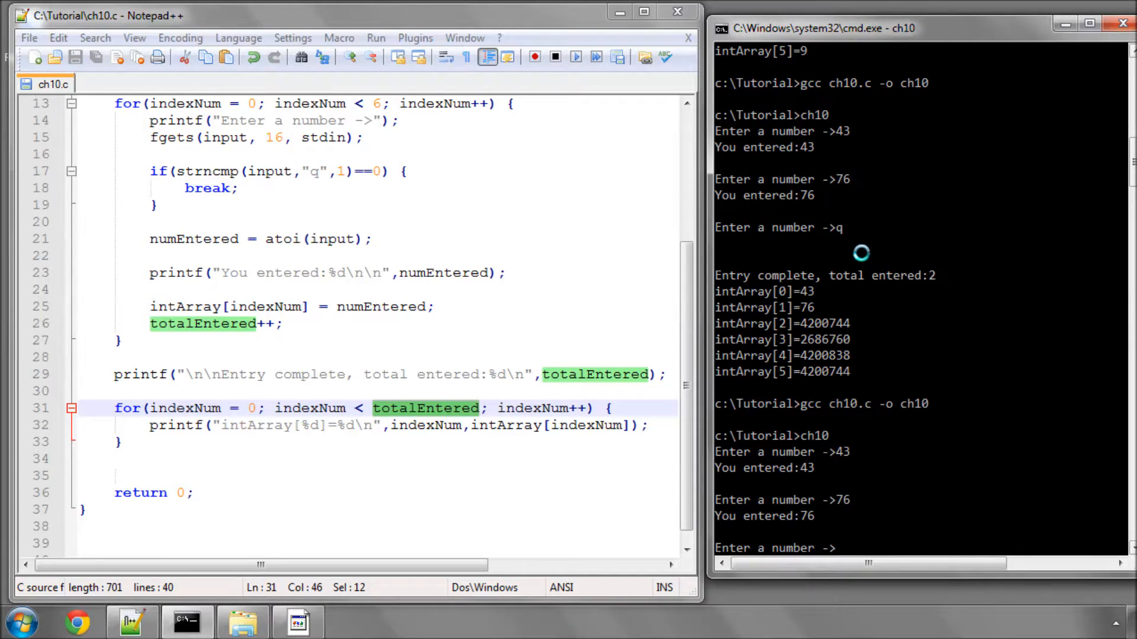
Step: Enter q in the rerun to confirm only intArray[0]=43 and intArray[1]=76 print, then return to the source
type("q")
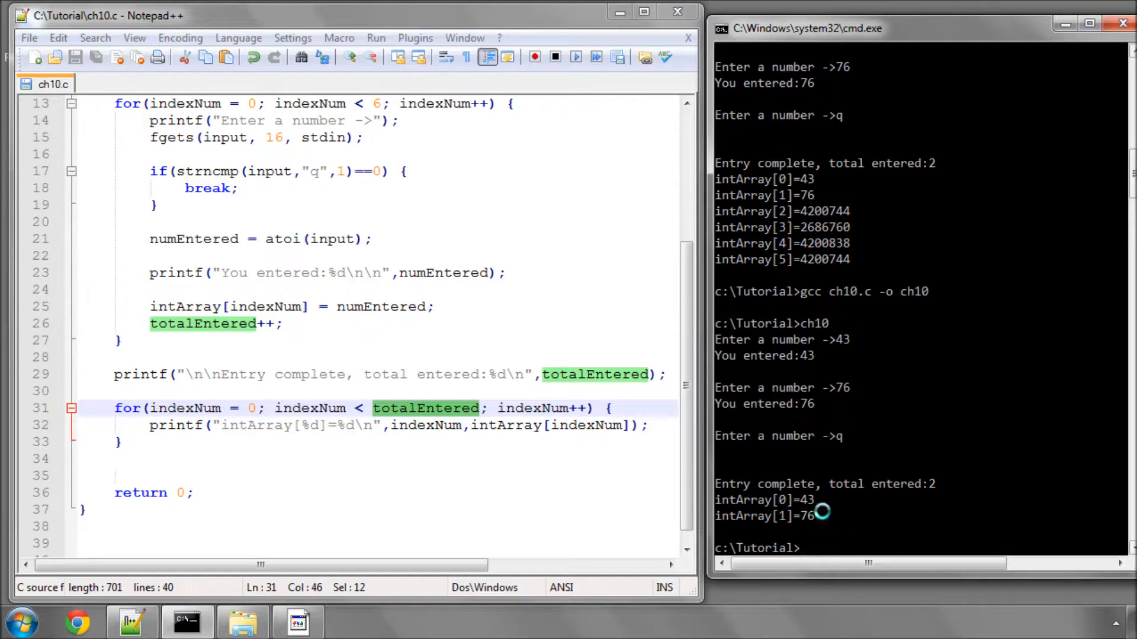
left_click(130, 391)
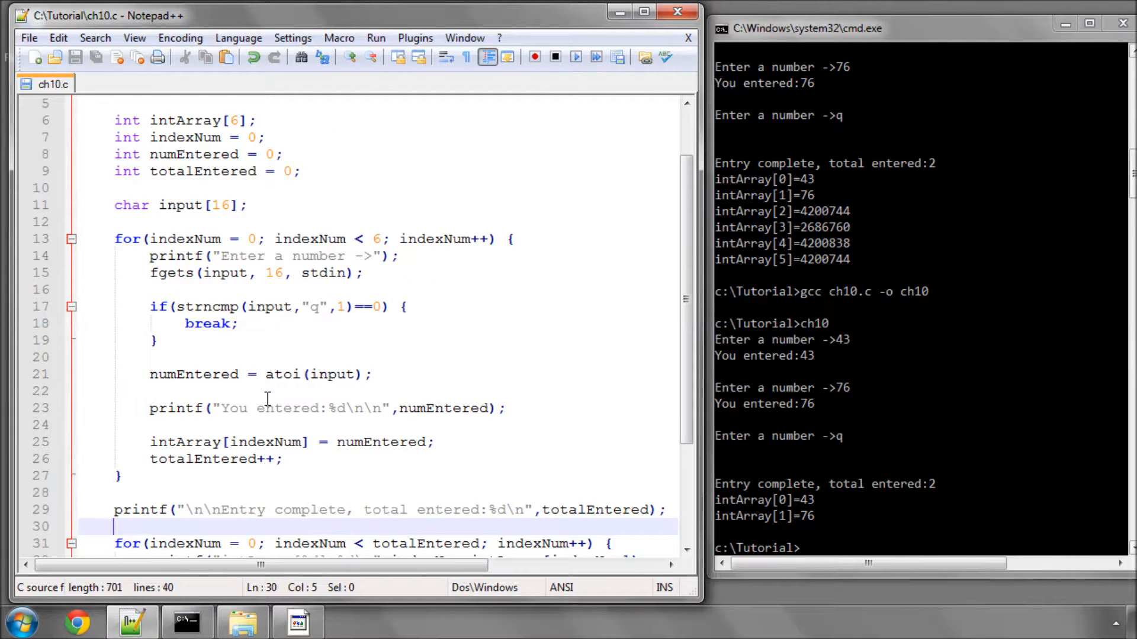
scroll("down", 3)
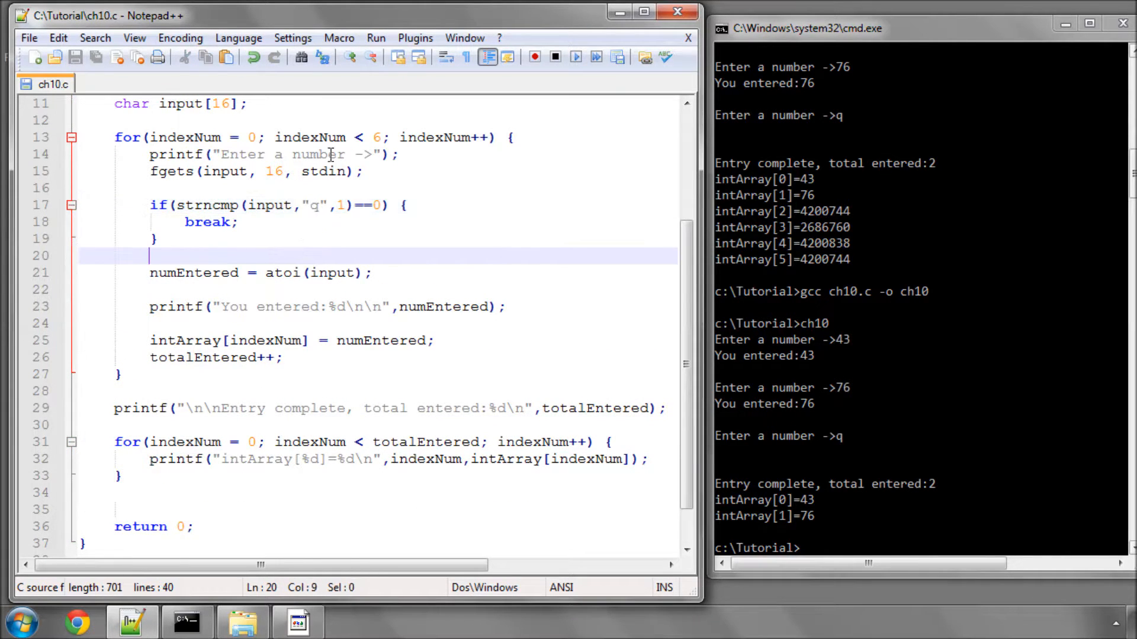
scroll("down", 3)
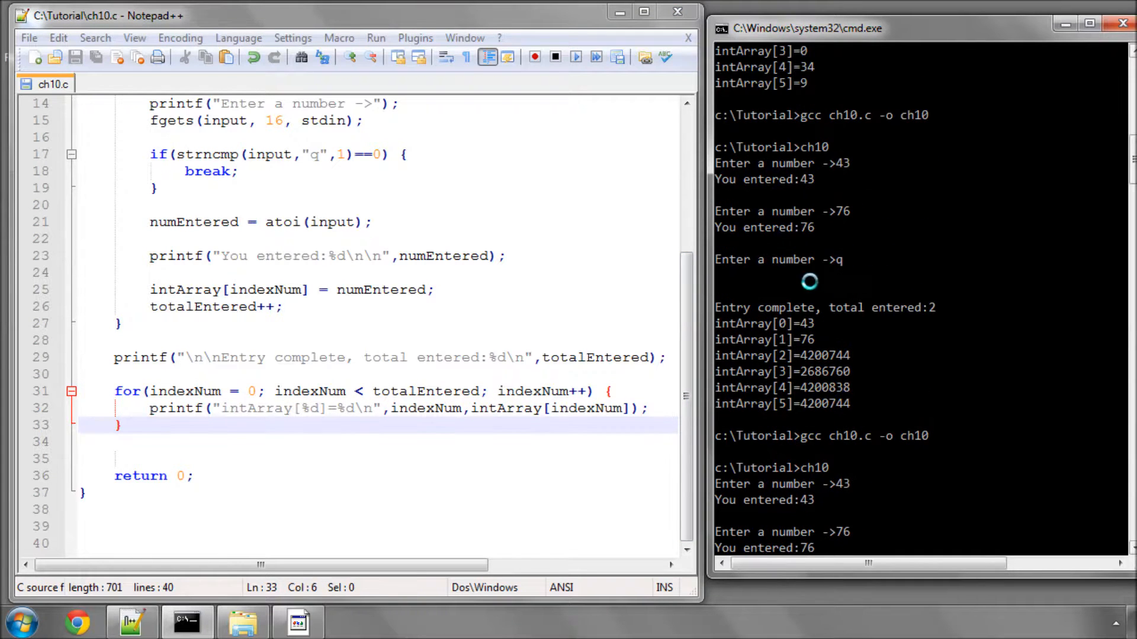
scroll("down", 3)
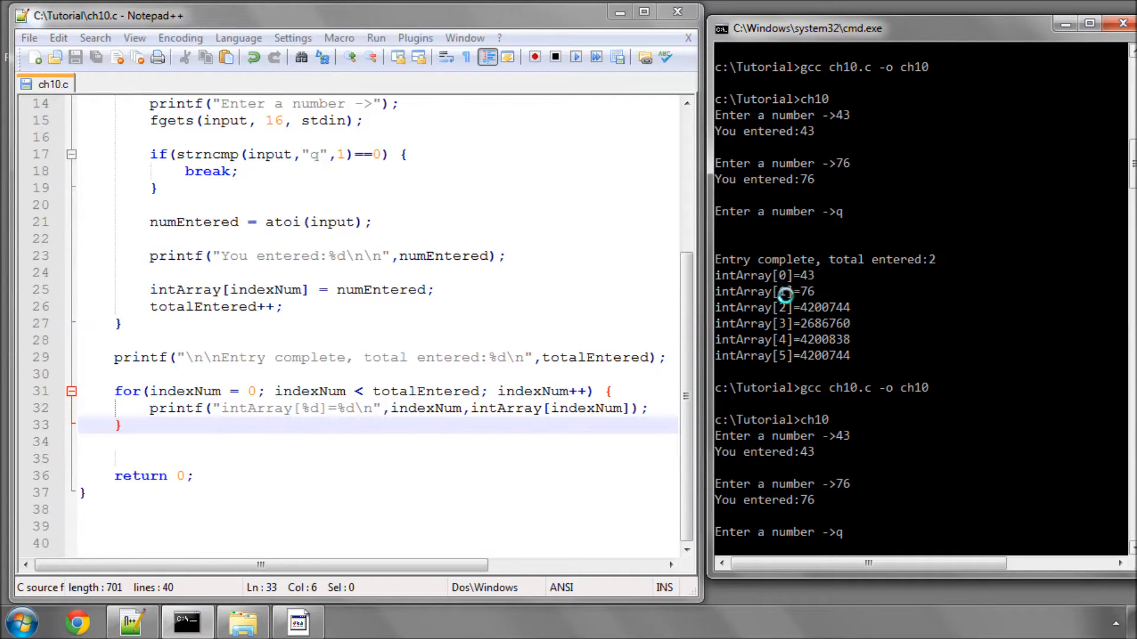
left_click(493, 307)
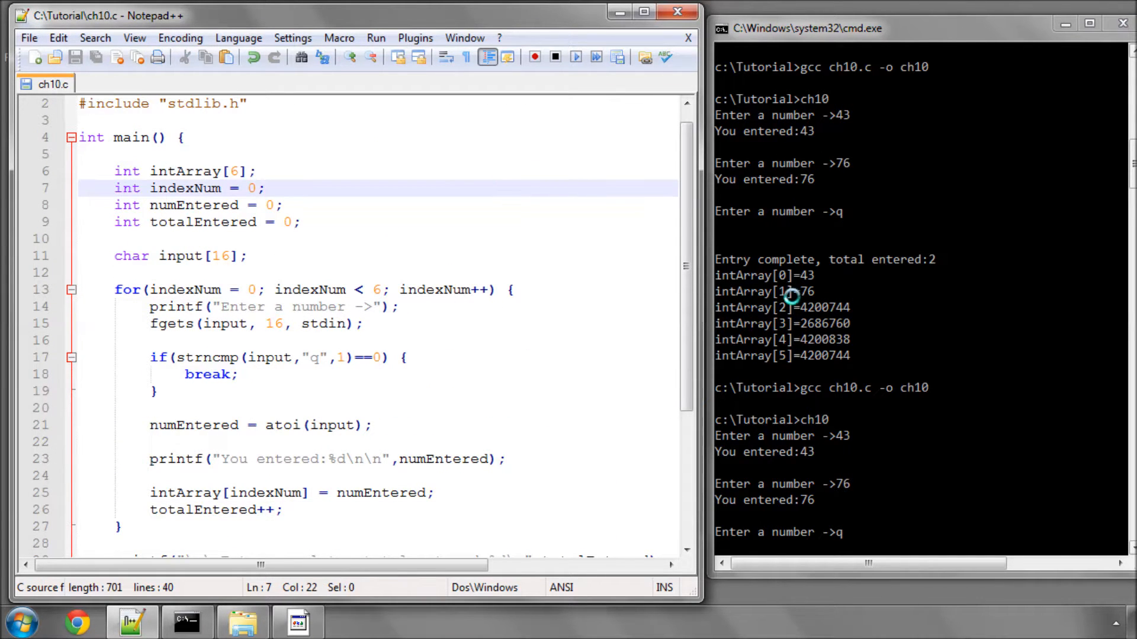
mouse_move(818, 308)
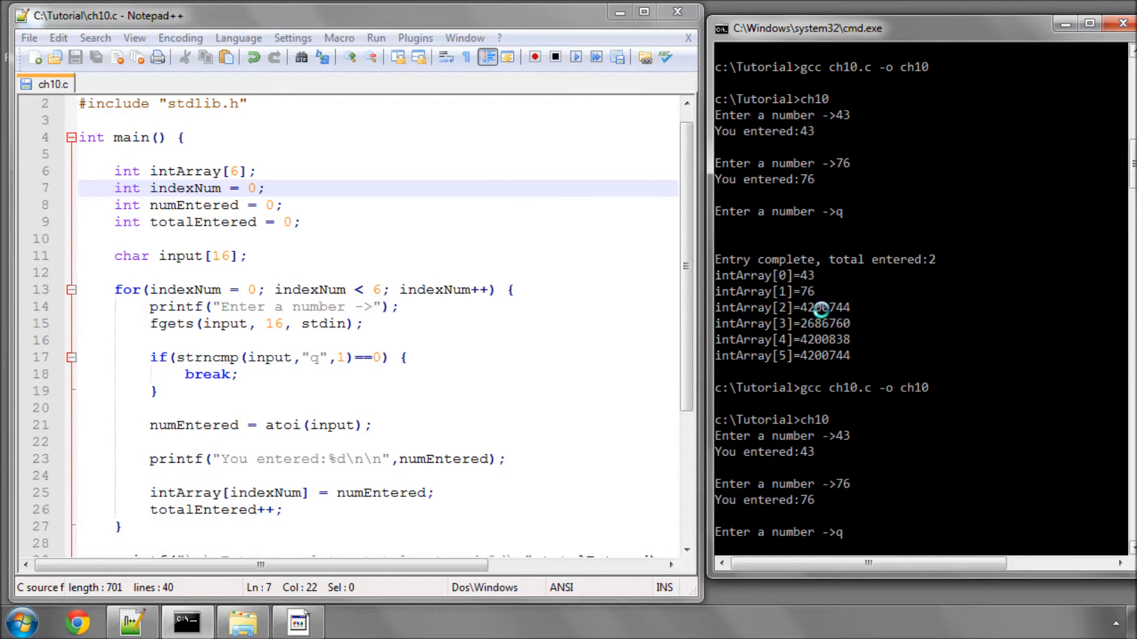